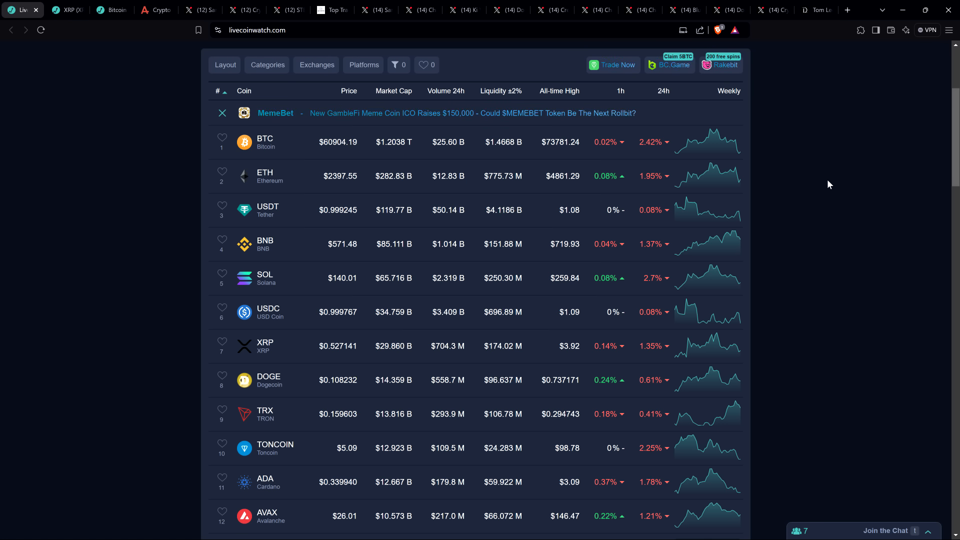
pyautogui.moveTo(146, 152)
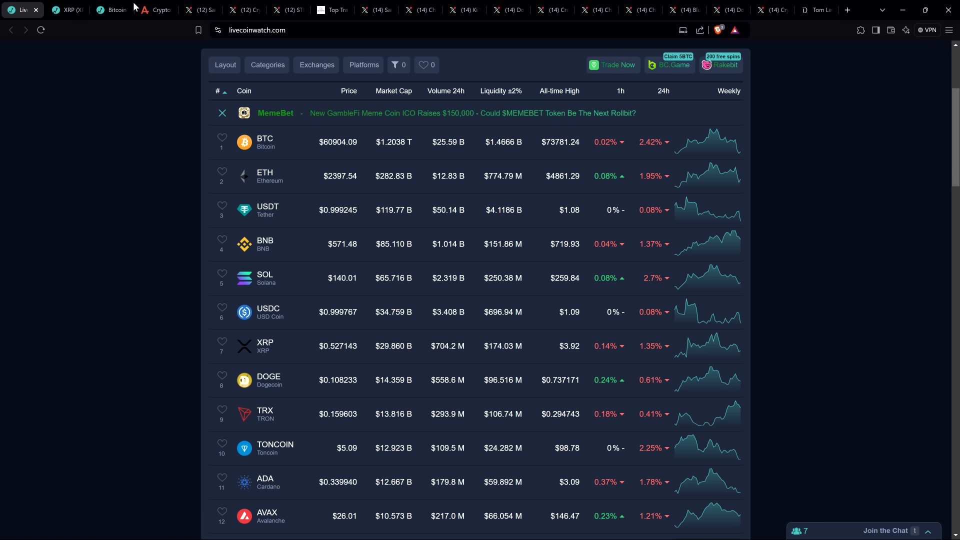
# Switch to the alternative.me tab showing the Crypto Fear & Greed Index at 39, Fear.
pyautogui.click(155, 10)
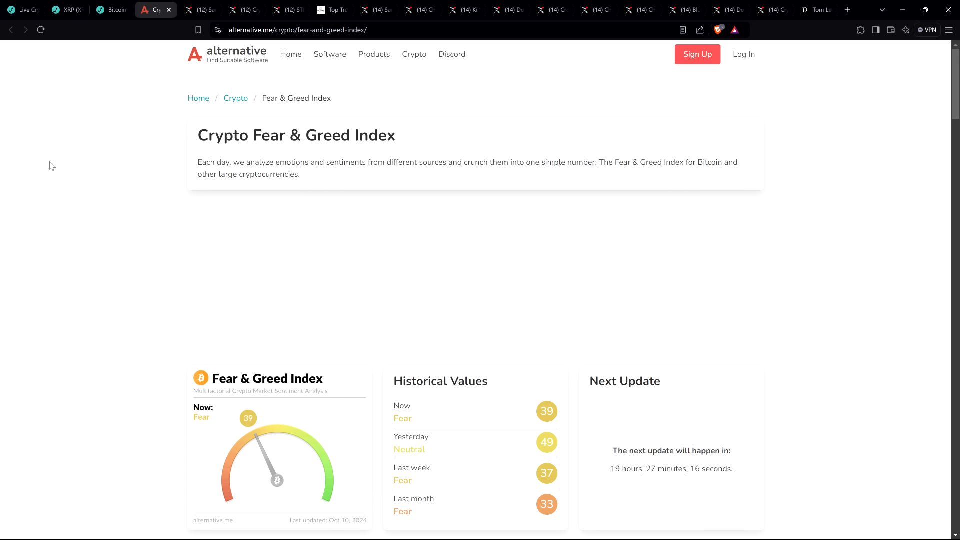
pyautogui.moveTo(64, 208)
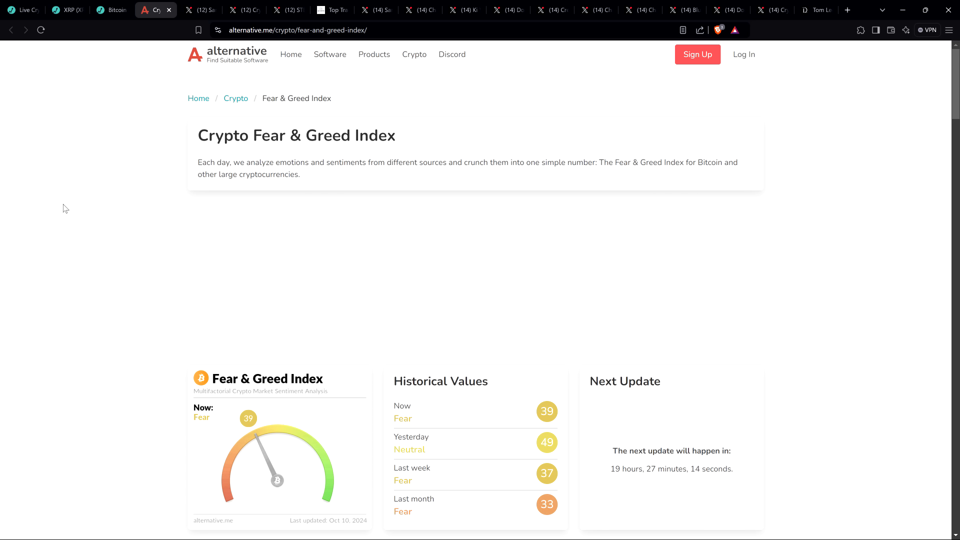
pyautogui.moveTo(112, 169)
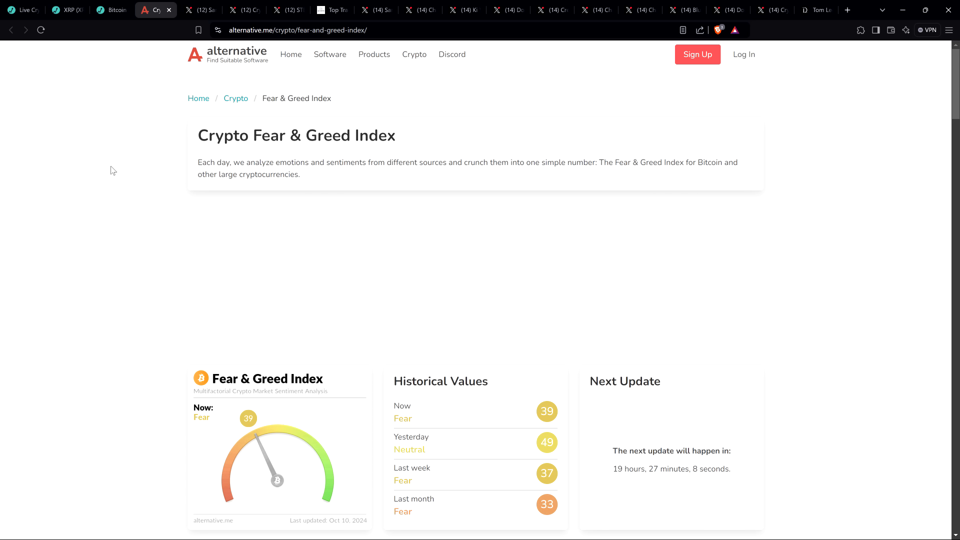
pyautogui.moveTo(119, 164)
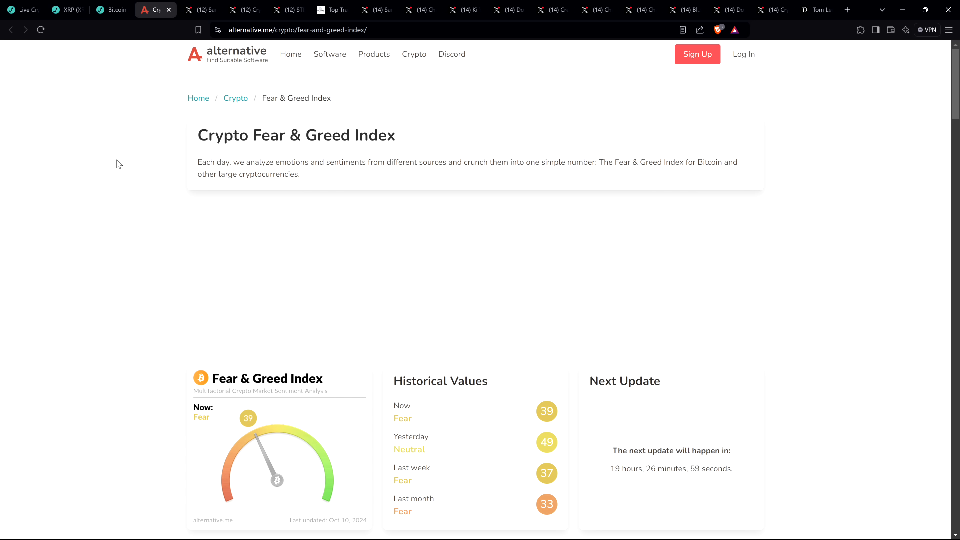
pyautogui.moveTo(116, 152)
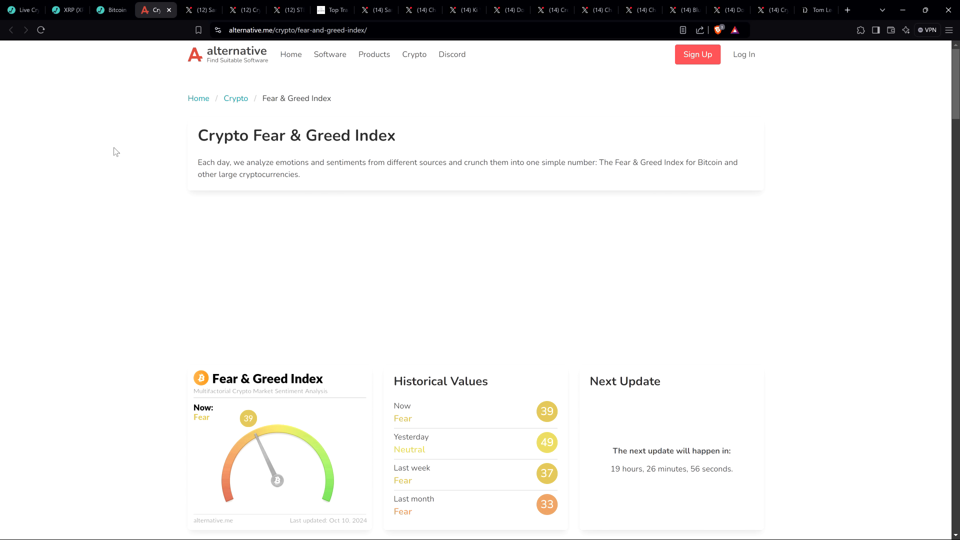
pyautogui.moveTo(69, 102)
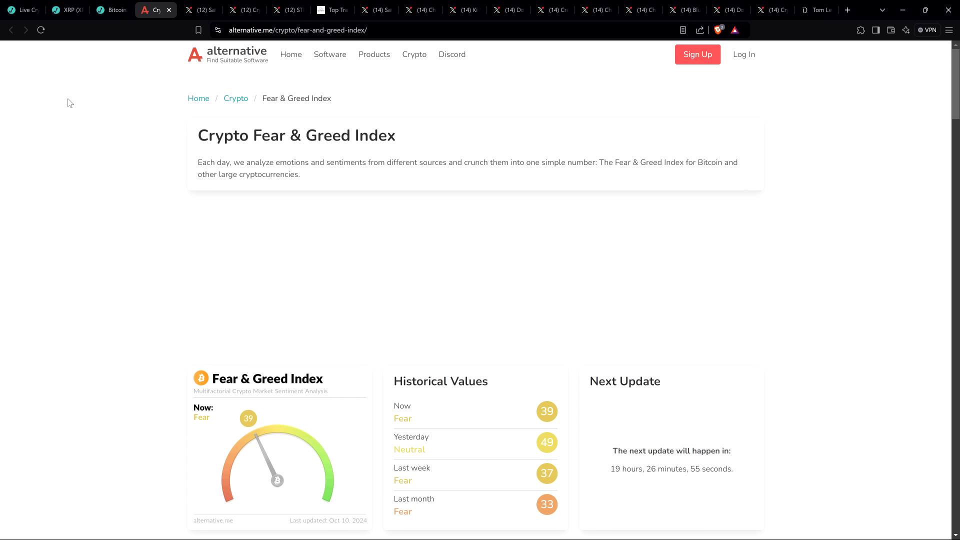
pyautogui.moveTo(31, 134)
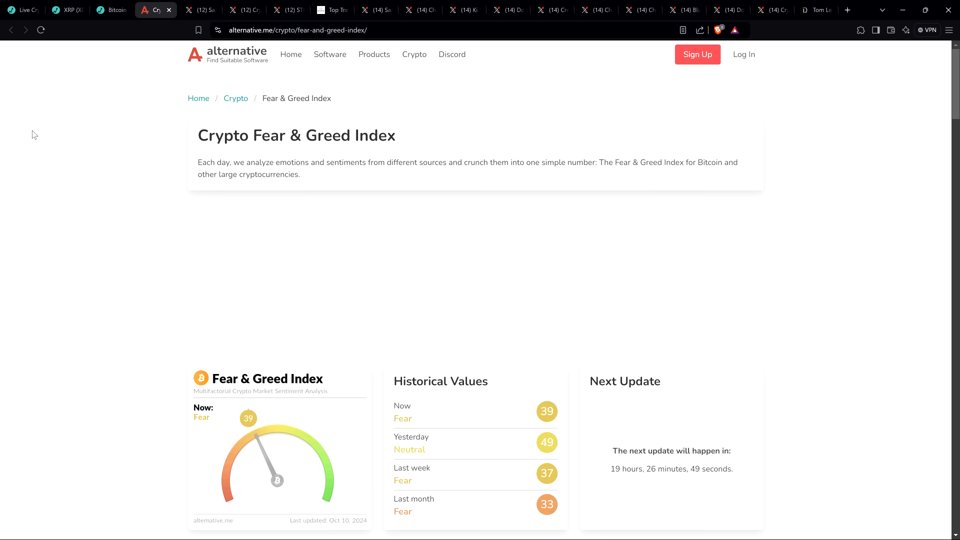
# Switch to Santiment's X post listing the 20 coins with most negative crowd sentiment.
pyautogui.click(196, 9)
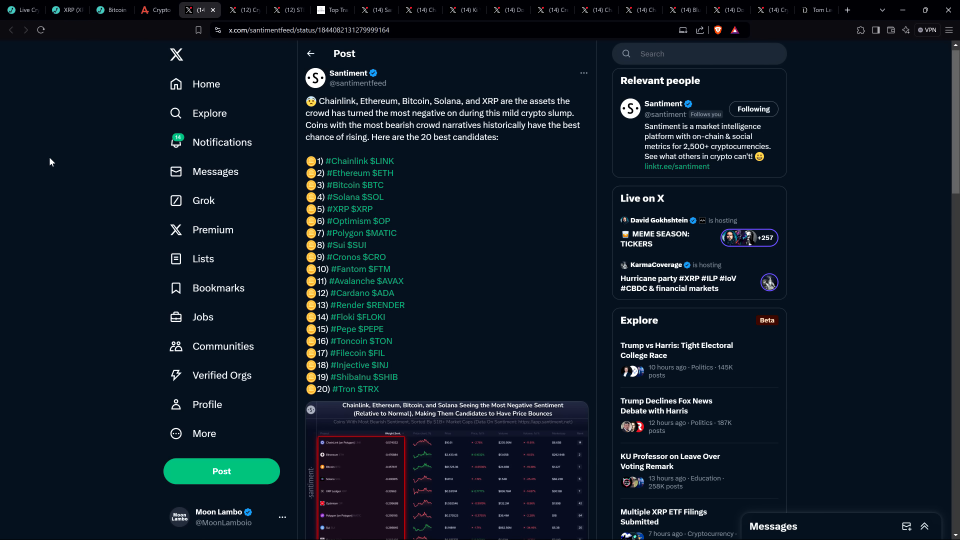
pyautogui.moveTo(52, 158)
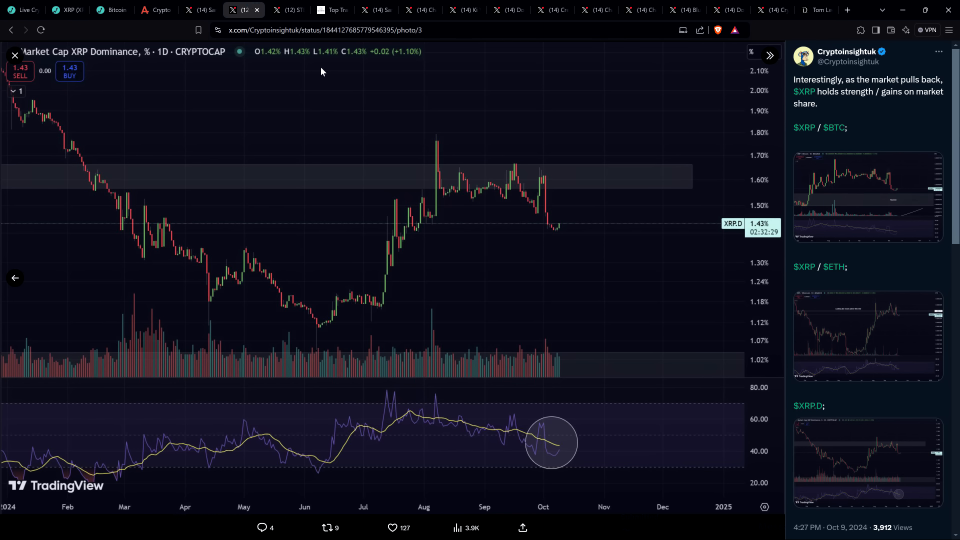
pyautogui.moveTo(899, 124)
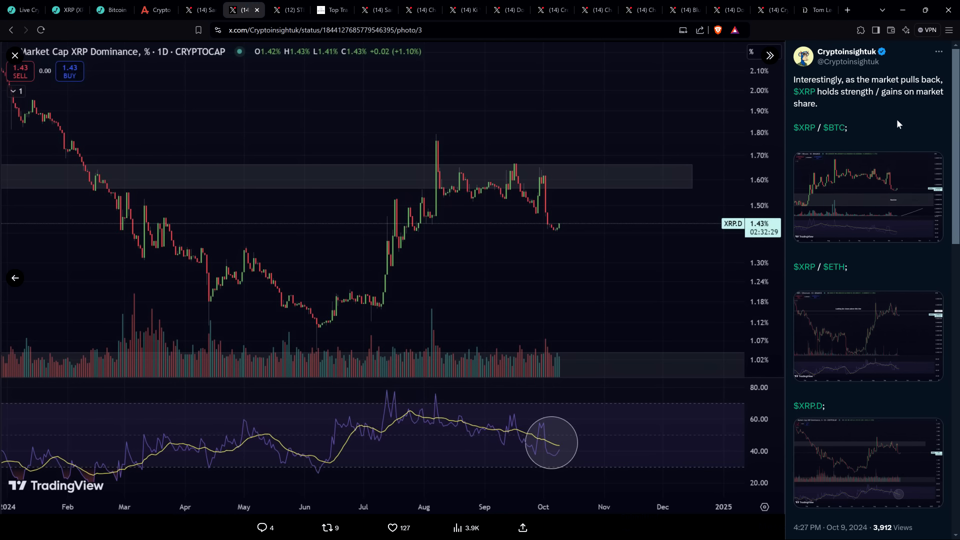
pyautogui.moveTo(904, 128)
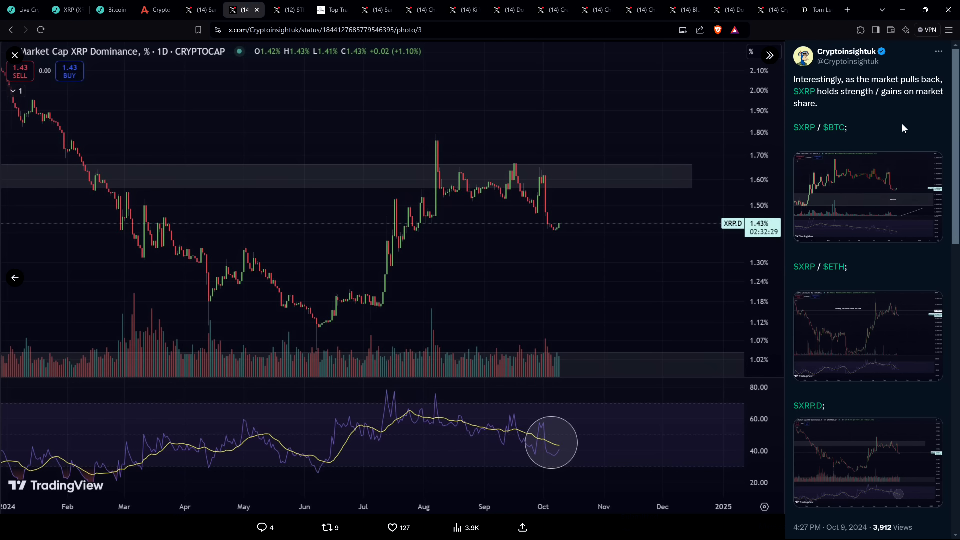
pyautogui.moveTo(899, 128)
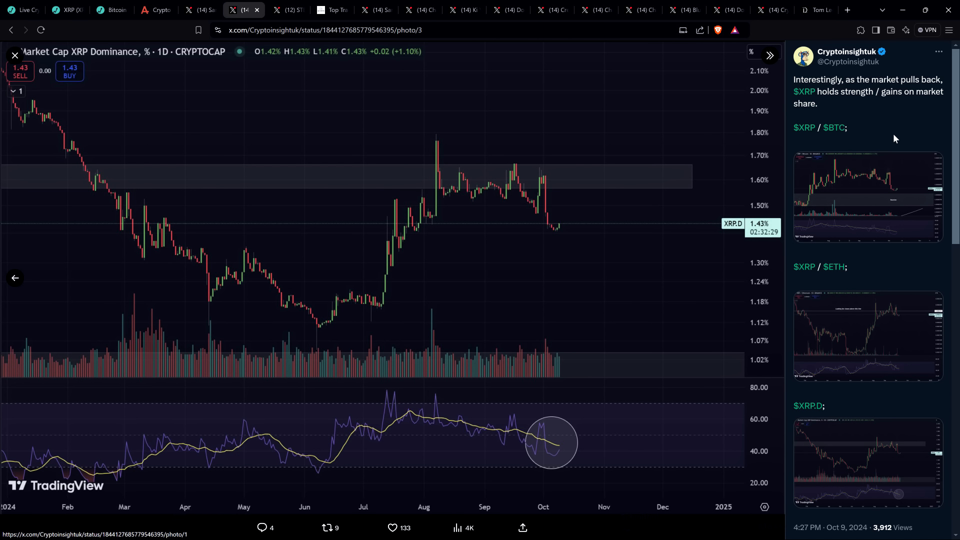
pyautogui.moveTo(893, 121)
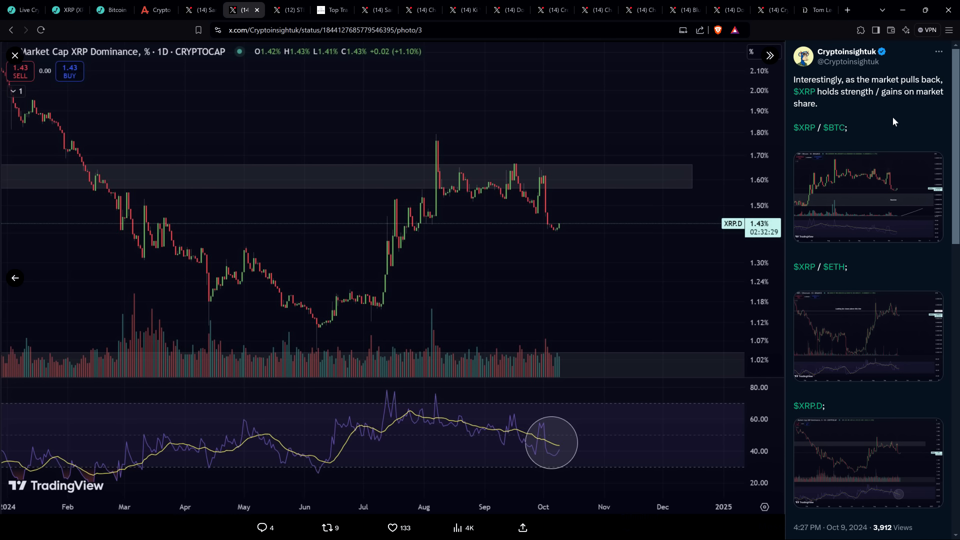
pyautogui.moveTo(861, 179)
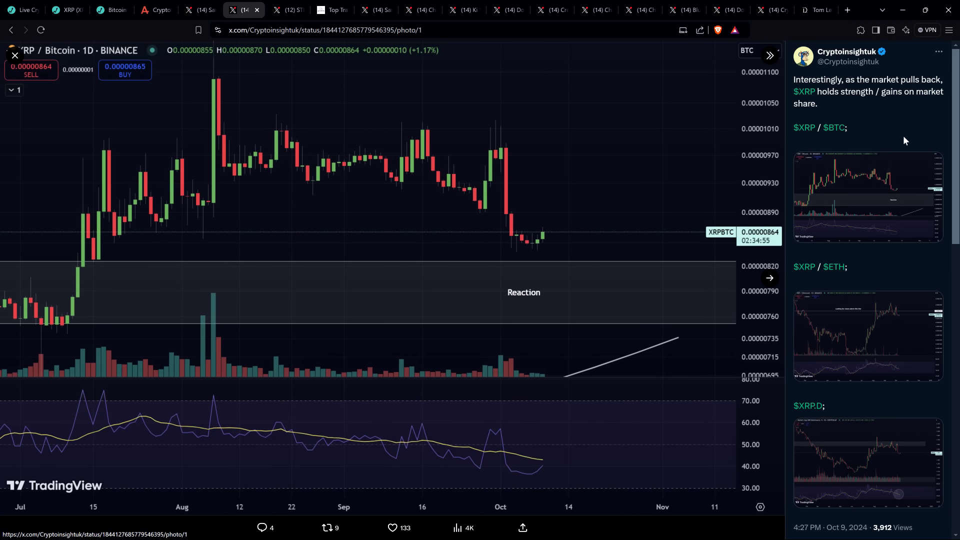
pyautogui.moveTo(896, 126)
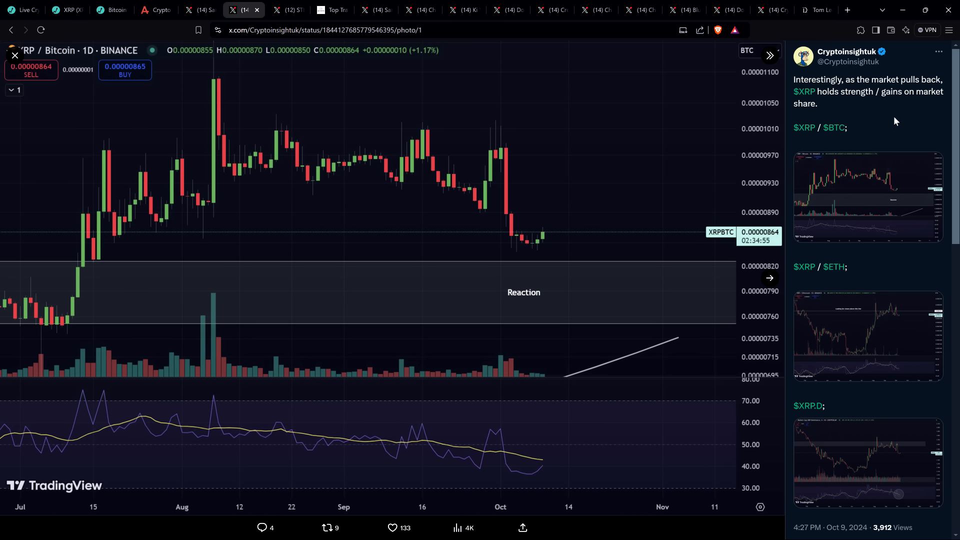
pyautogui.moveTo(401, 116)
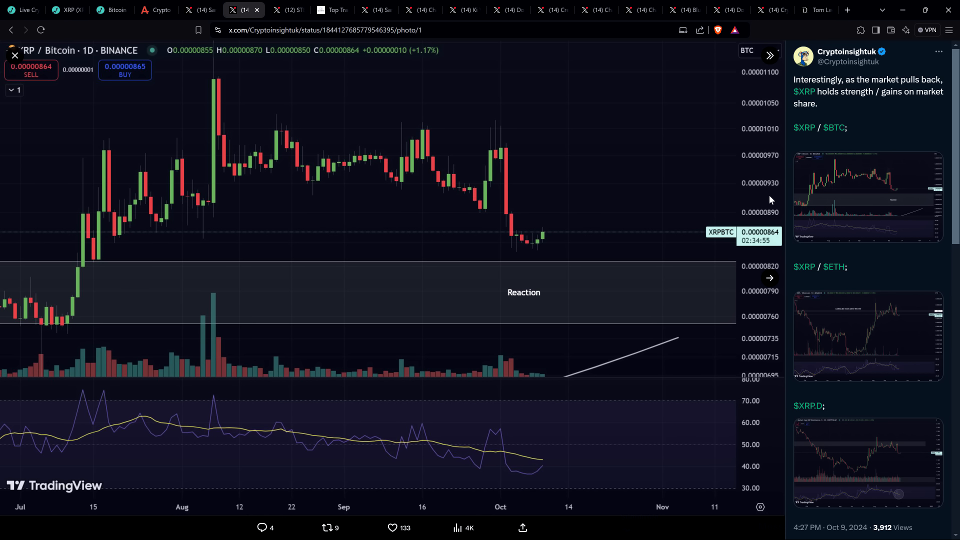
pyautogui.moveTo(580, 242)
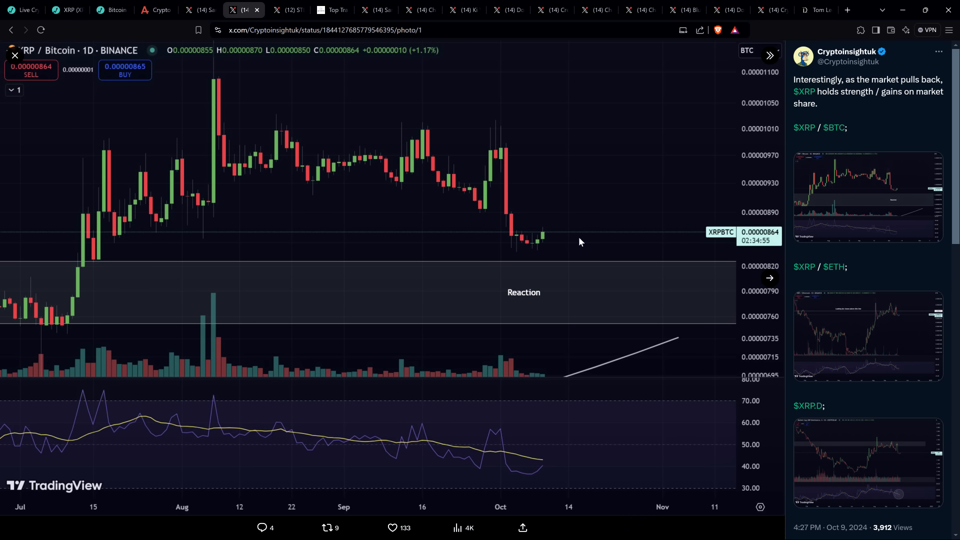
pyautogui.moveTo(587, 255)
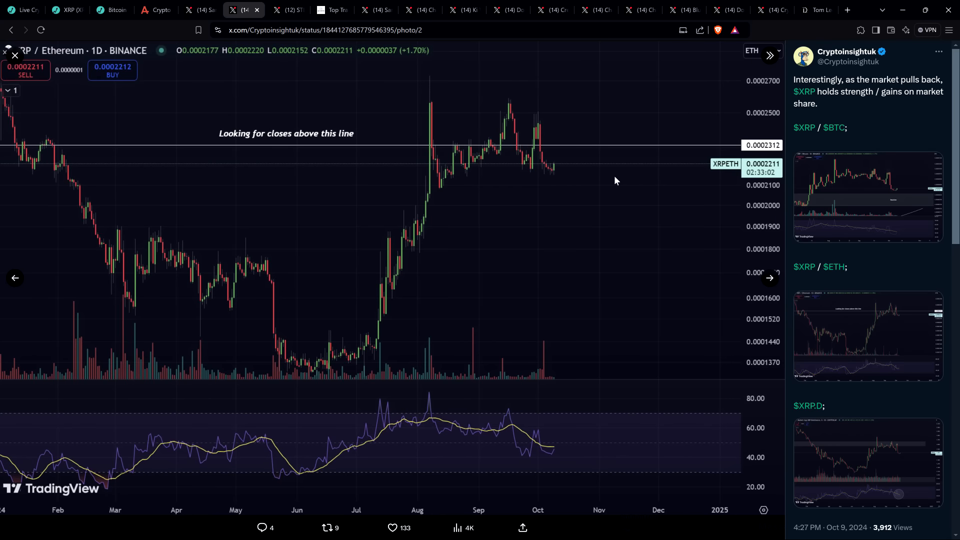
pyautogui.moveTo(853, 335)
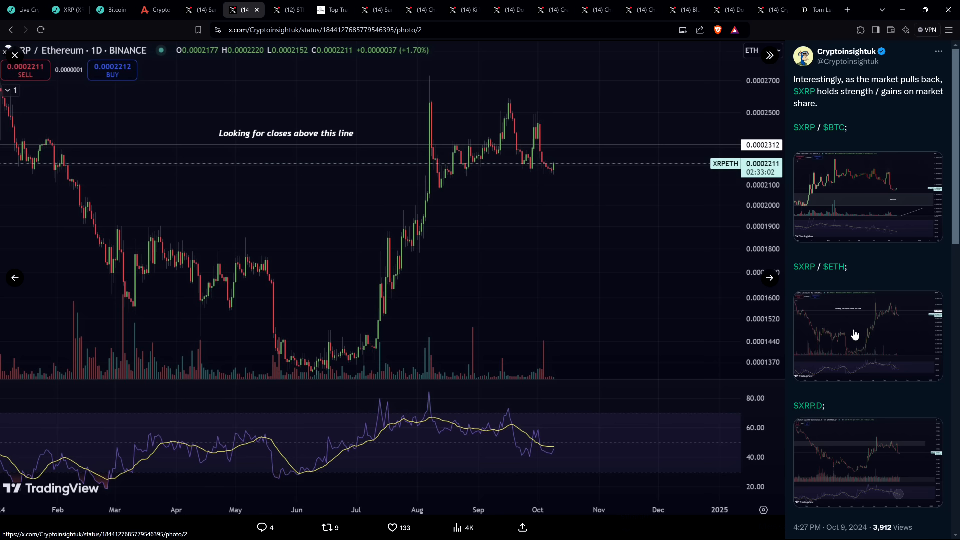
pyautogui.moveTo(877, 353)
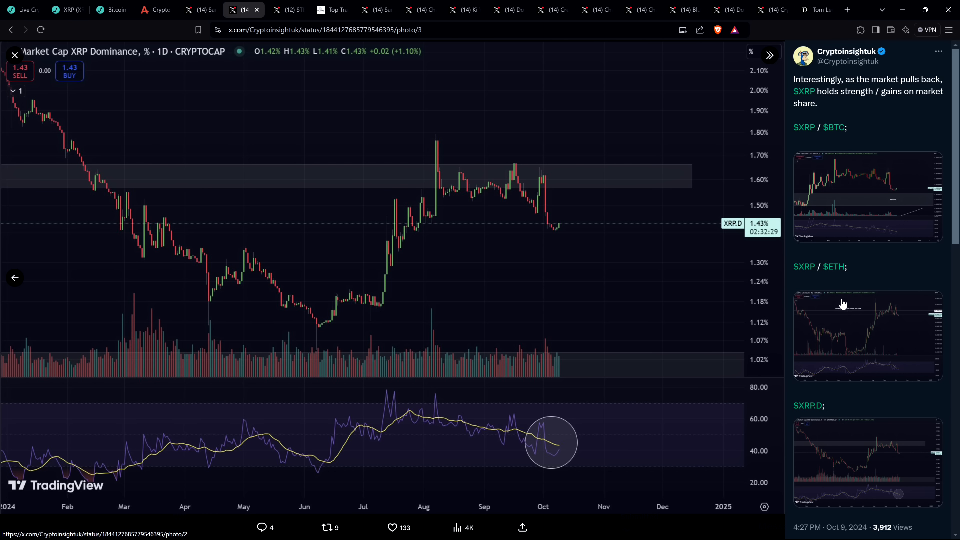
pyautogui.moveTo(845, 308)
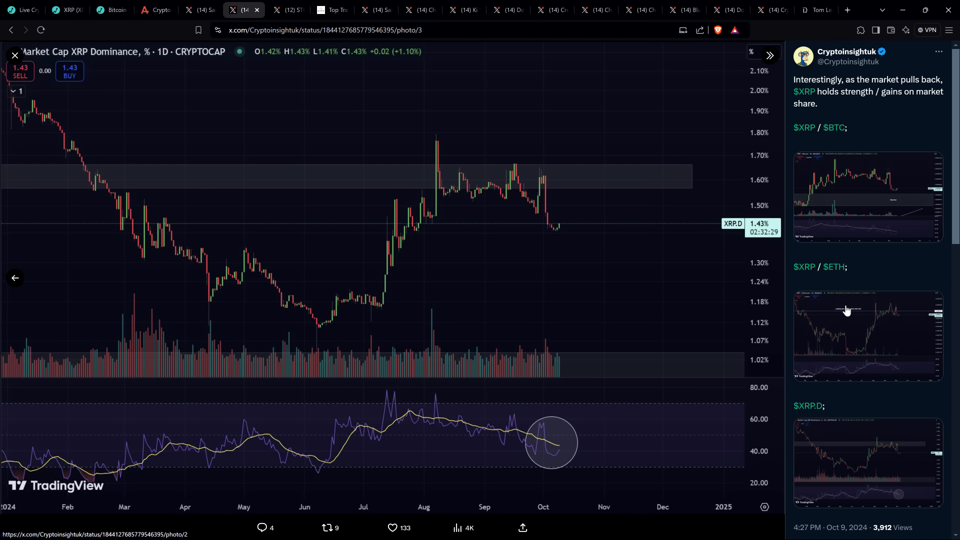
pyautogui.moveTo(850, 290)
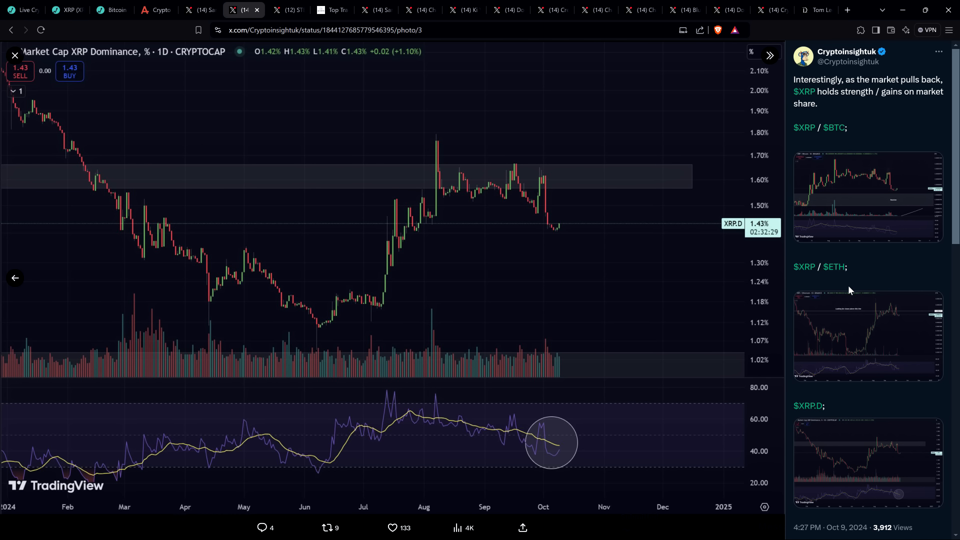
pyautogui.moveTo(824, 317)
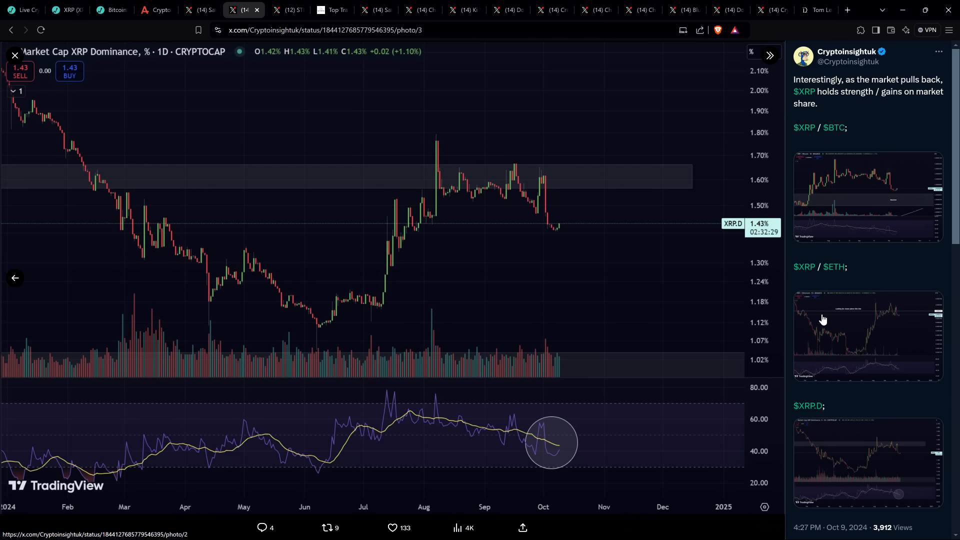
pyautogui.moveTo(282, 78)
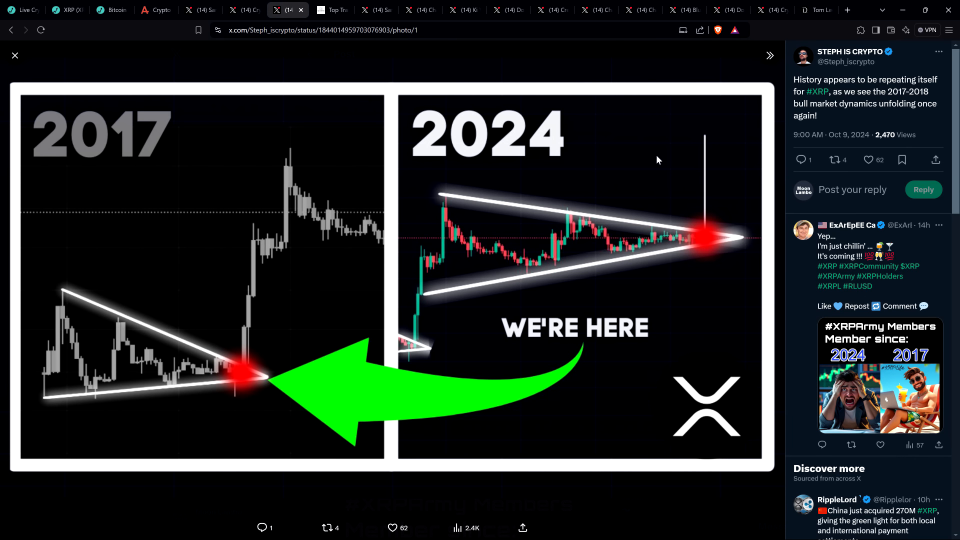
pyautogui.moveTo(864, 129)
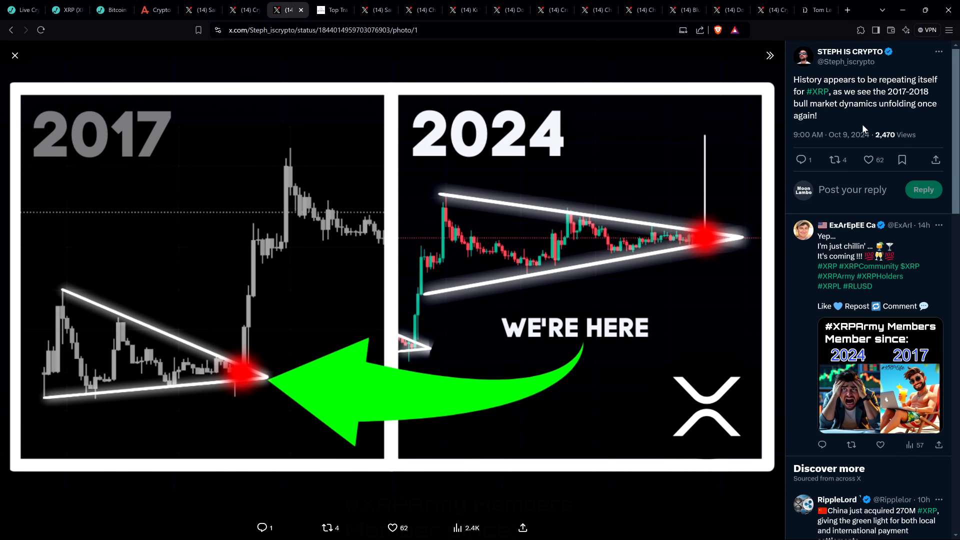
pyautogui.moveTo(875, 127)
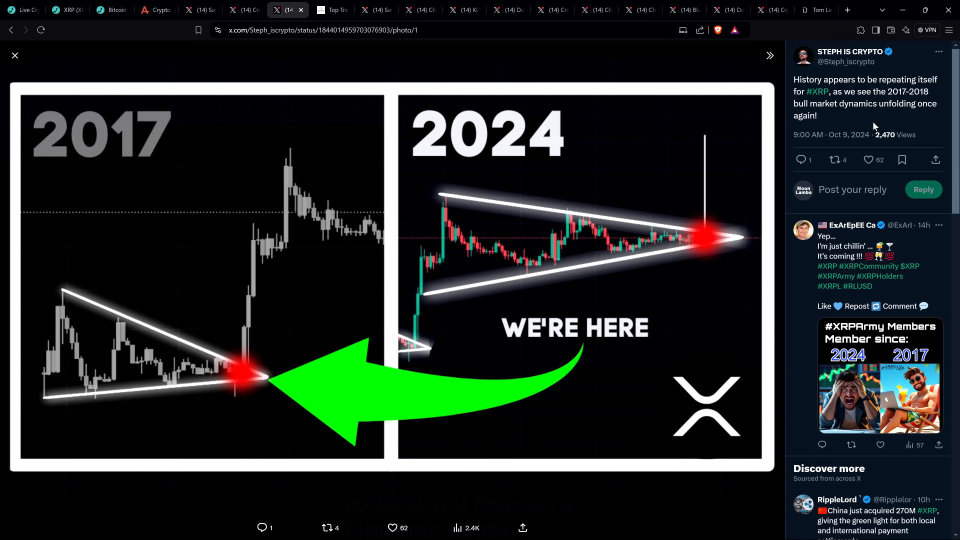
pyautogui.moveTo(830, 134)
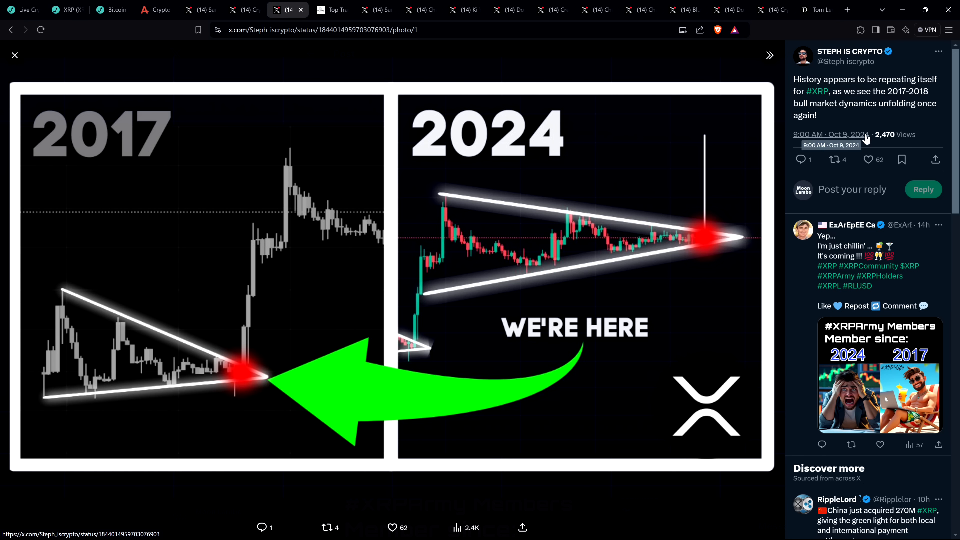
pyautogui.moveTo(908, 129)
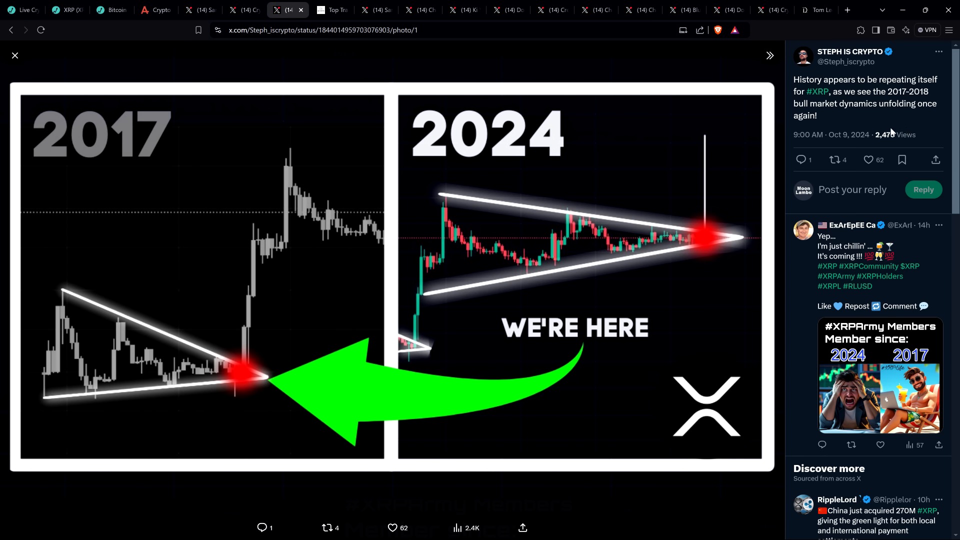
pyautogui.moveTo(275, 213)
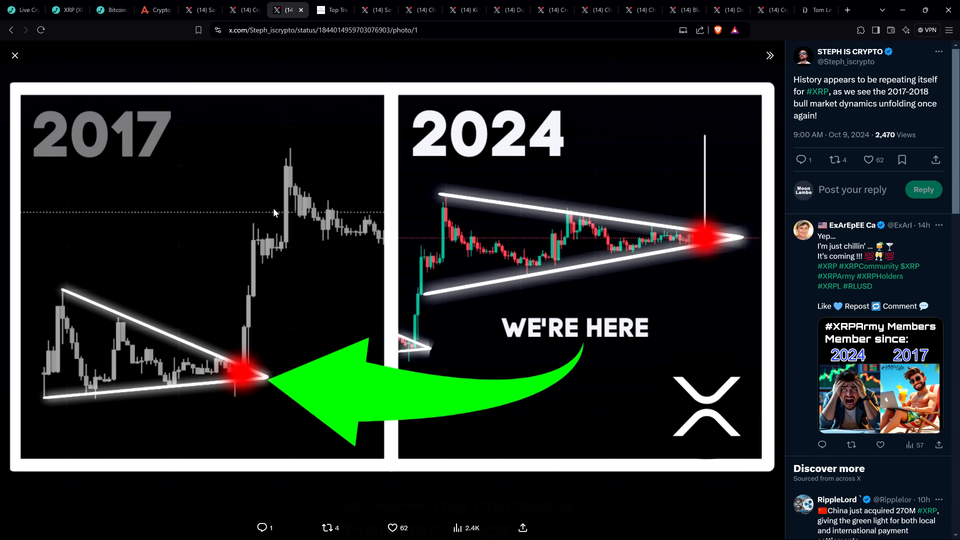
pyautogui.moveTo(580, 400)
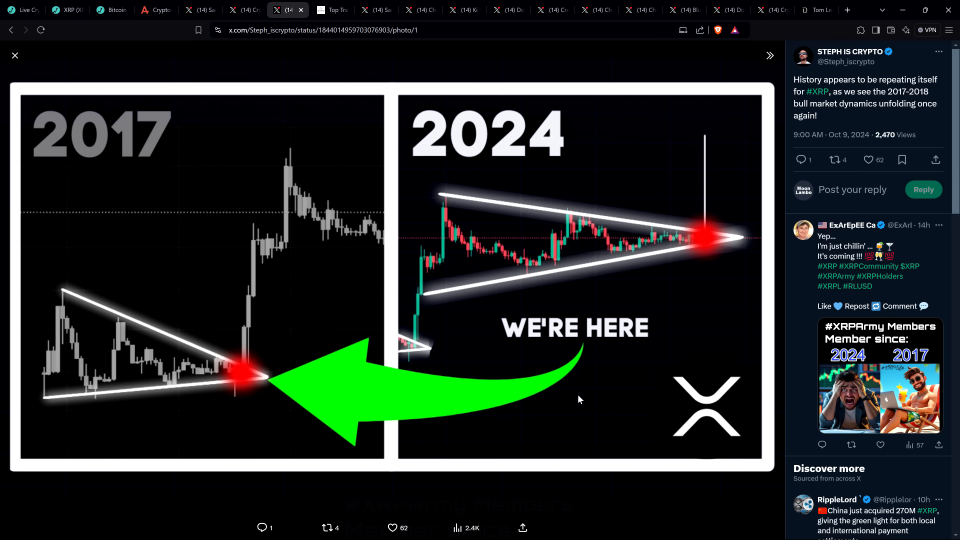
pyautogui.moveTo(574, 402)
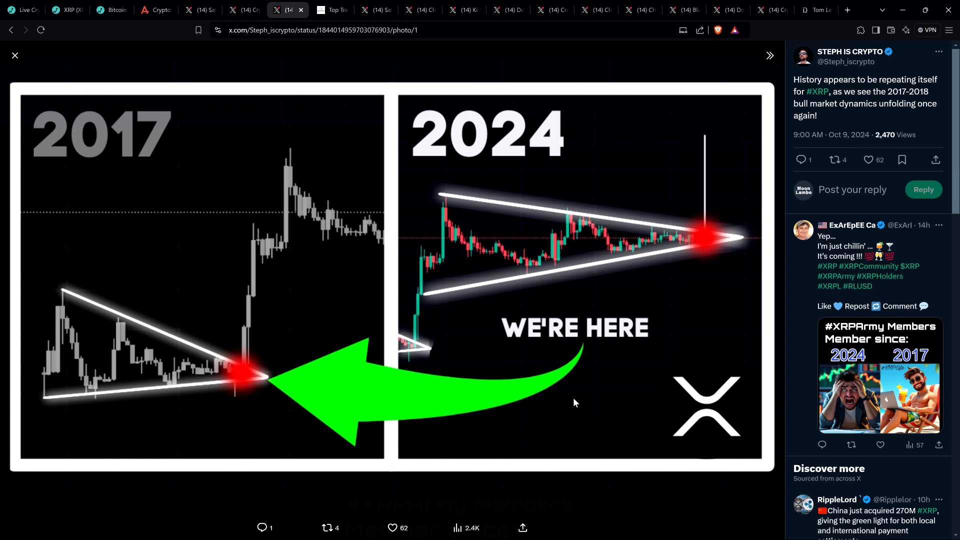
pyautogui.moveTo(564, 402)
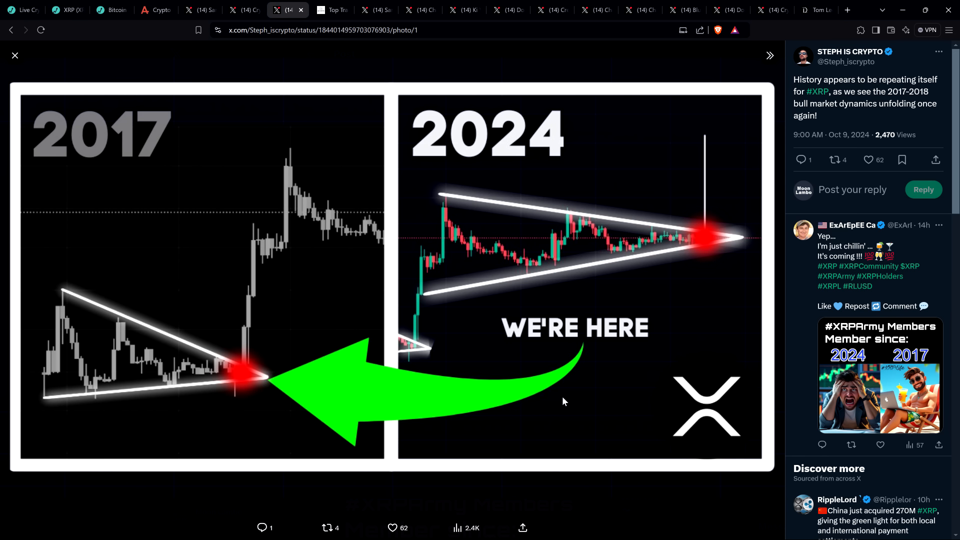
pyautogui.moveTo(554, 415)
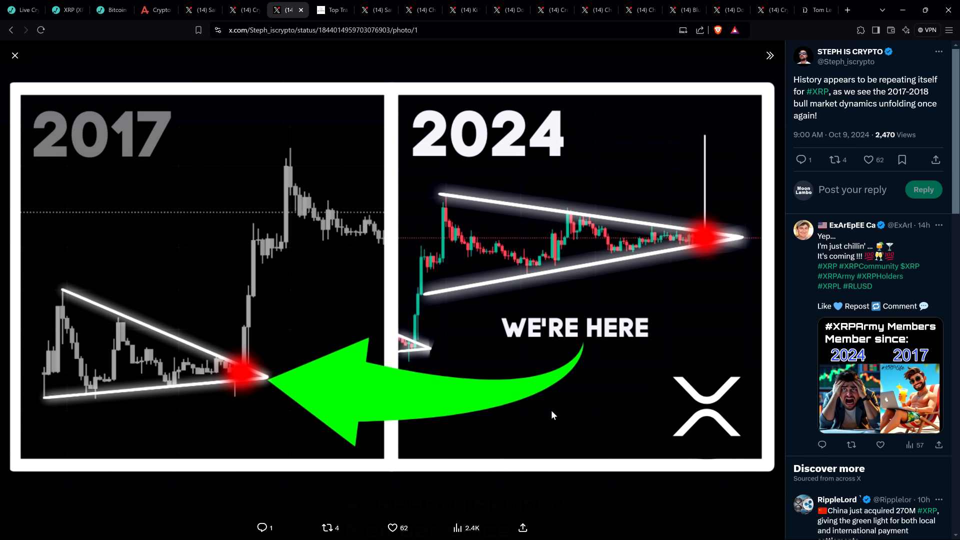
pyautogui.moveTo(570, 428)
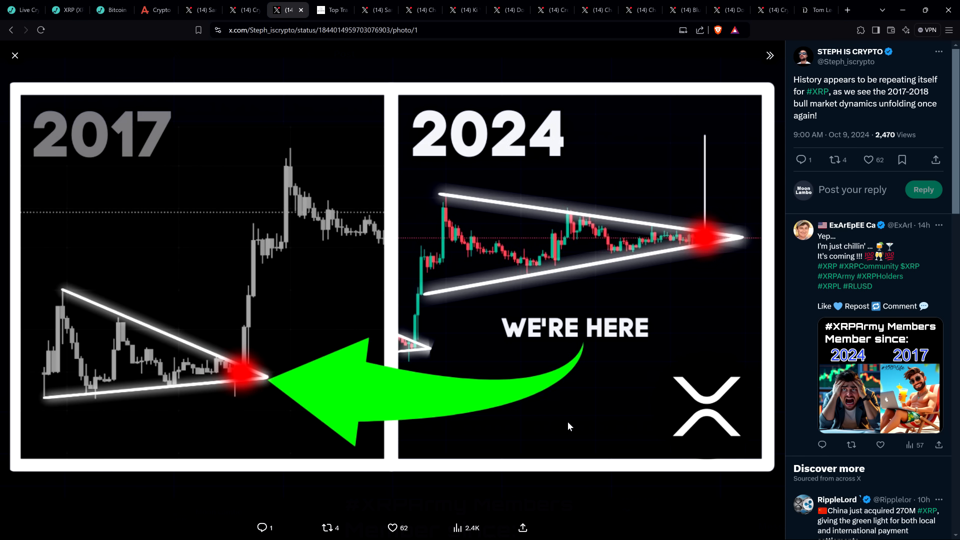
pyautogui.moveTo(565, 423)
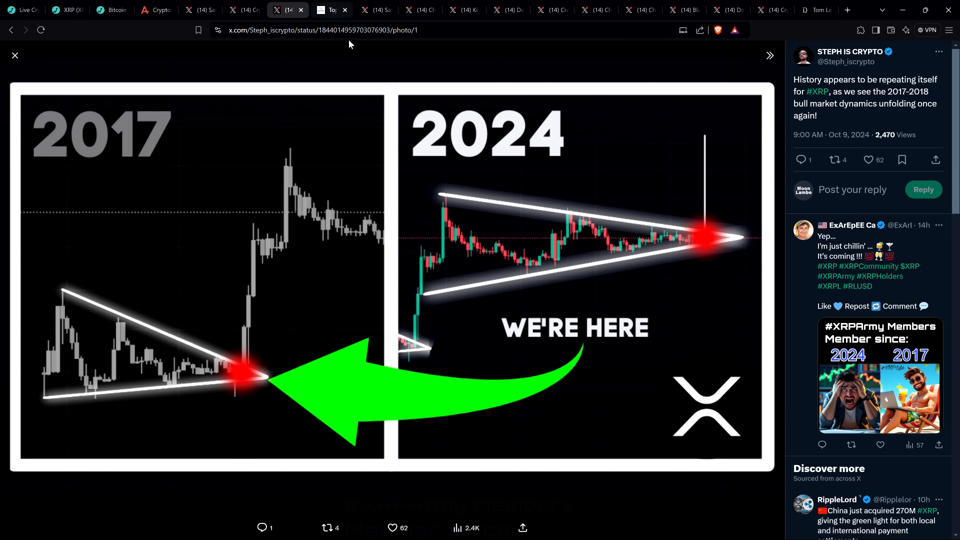
pyautogui.moveTo(358, 83)
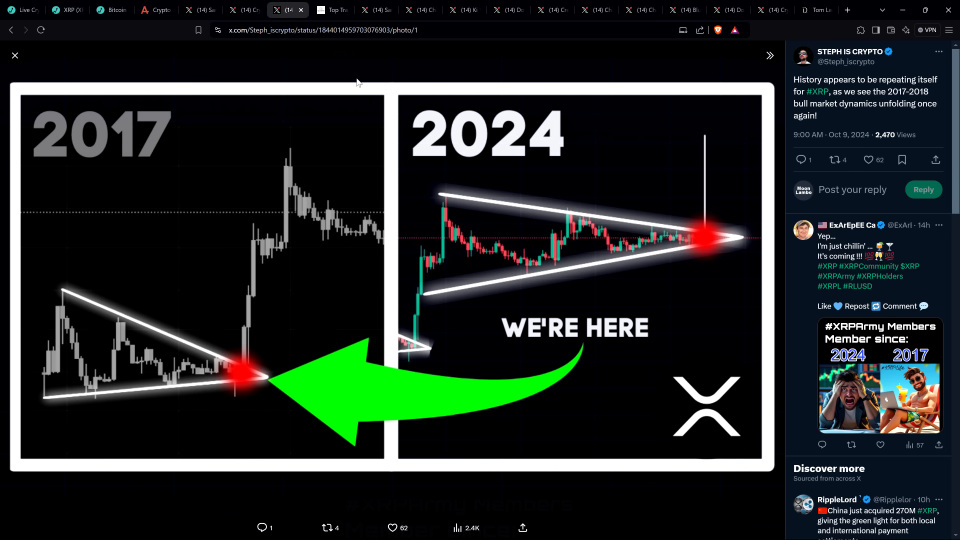
pyautogui.moveTo(354, 44)
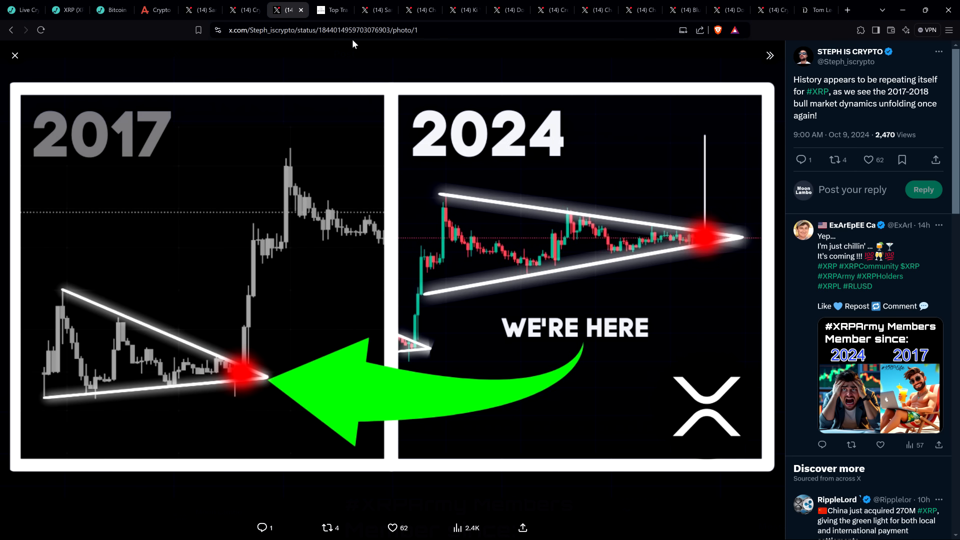
pyautogui.moveTo(424, 9)
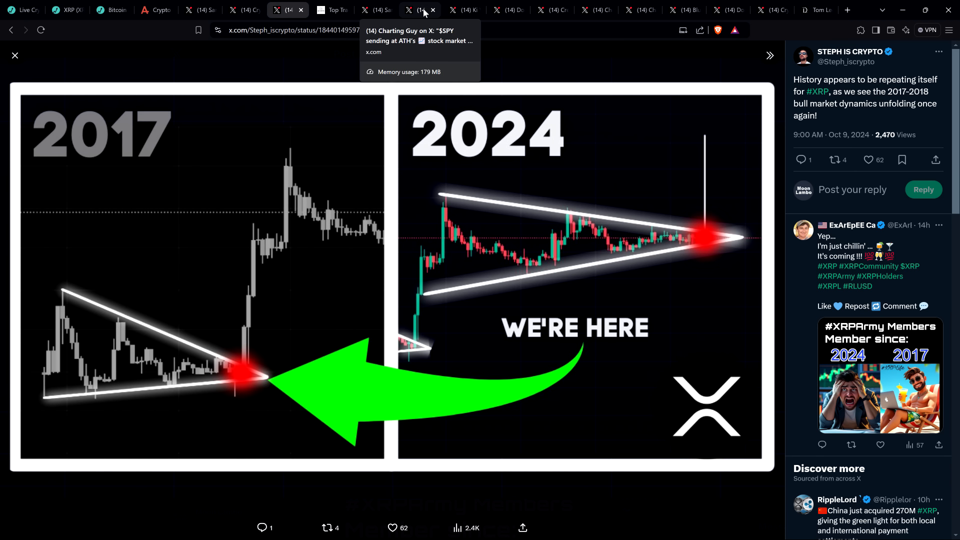
# Switch to Charting Guy's X post about SPY sending at all-time highs.
pyautogui.click(412, 9)
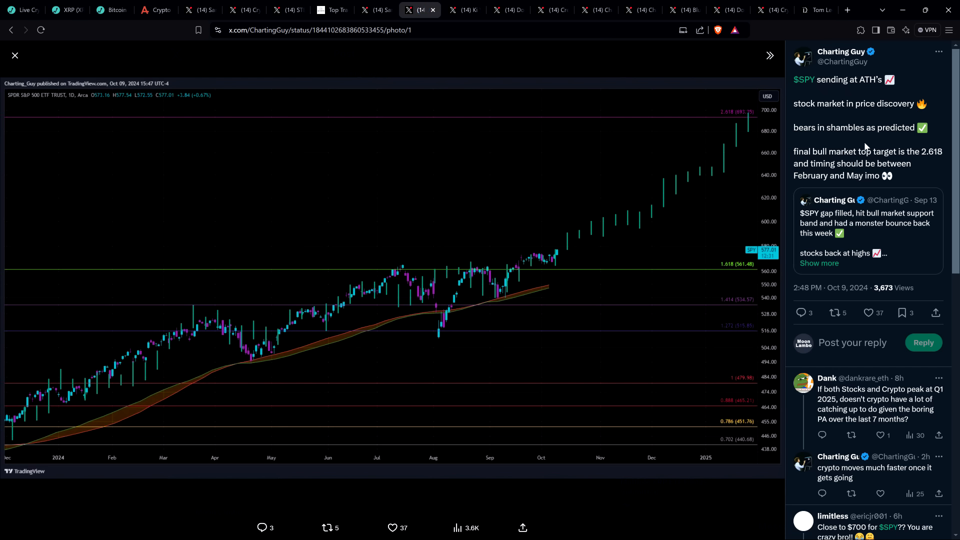
pyautogui.moveTo(867, 154)
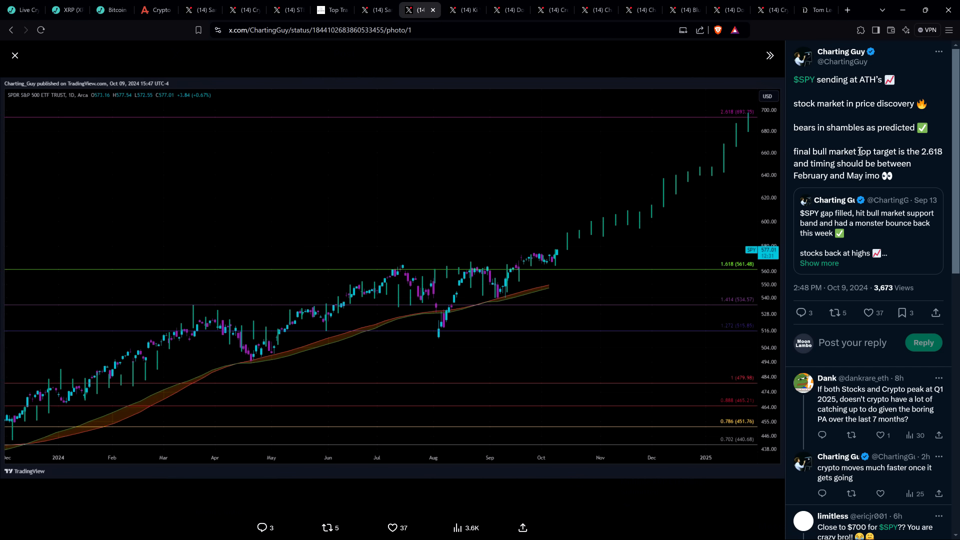
pyautogui.moveTo(843, 101)
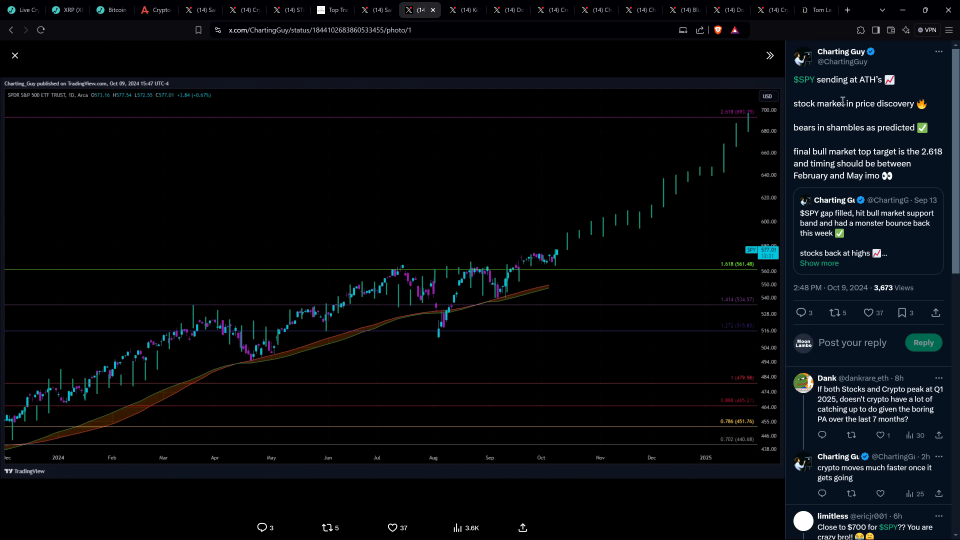
pyautogui.moveTo(847, 116)
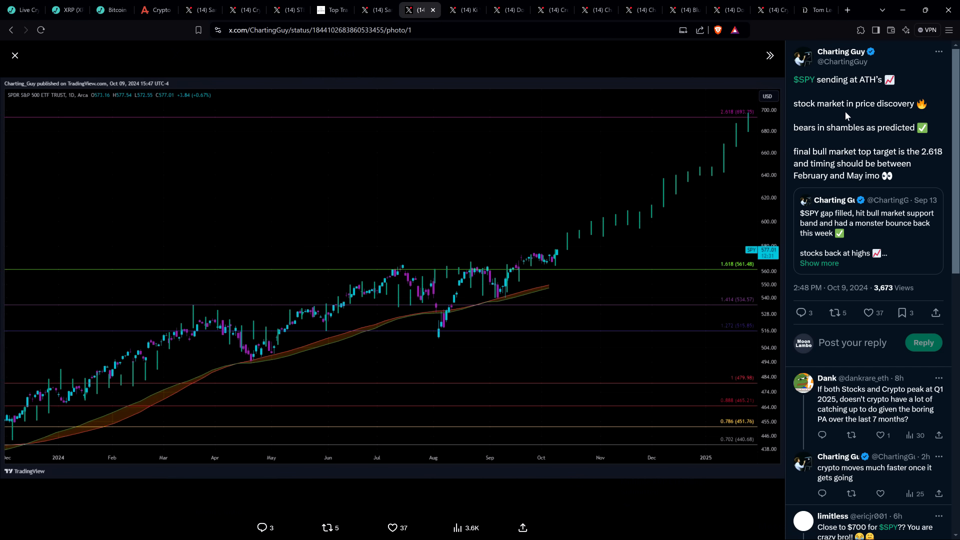
pyautogui.moveTo(835, 121)
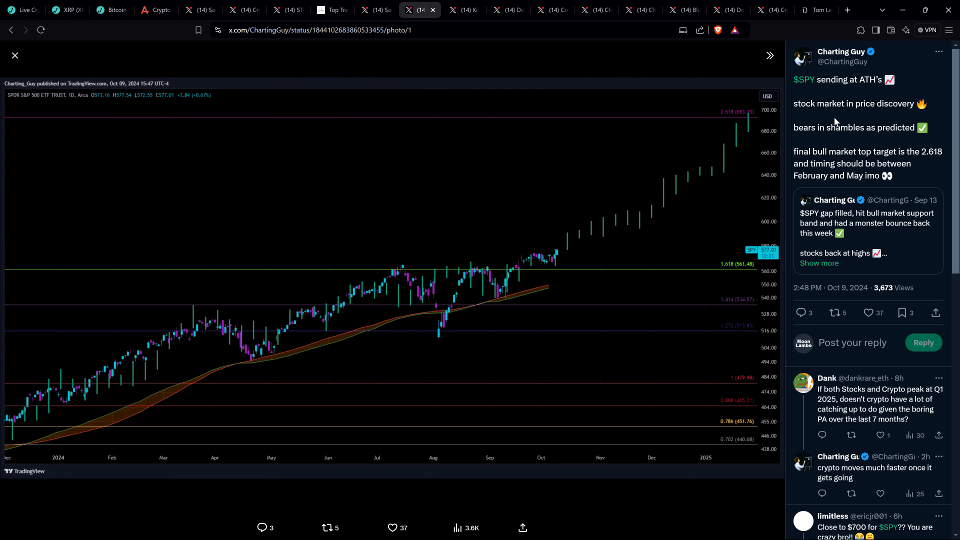
pyautogui.moveTo(561, 204)
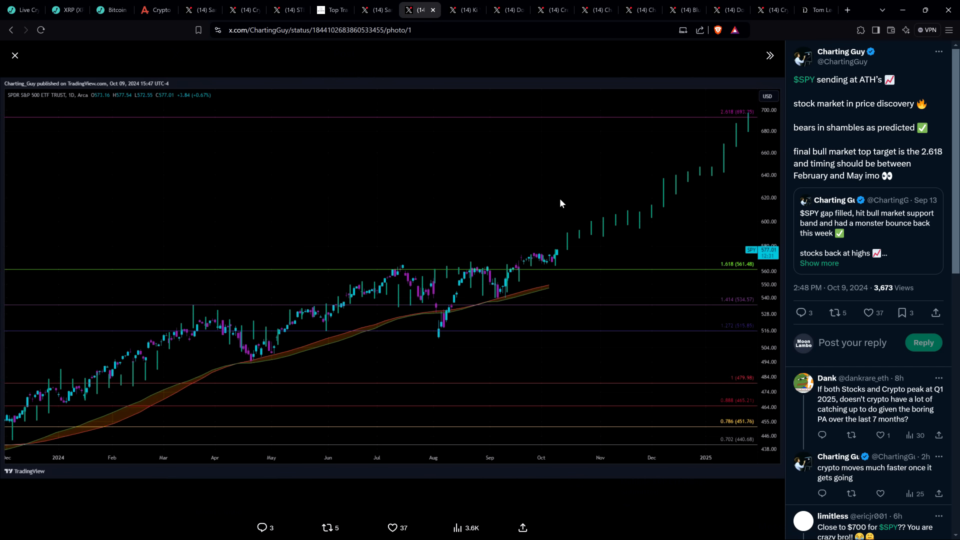
pyautogui.moveTo(546, 229)
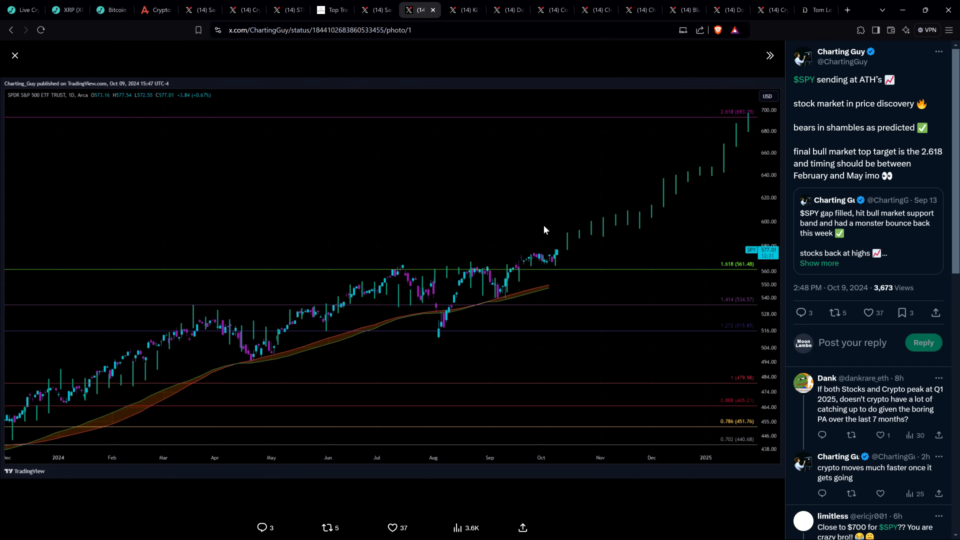
pyautogui.moveTo(619, 218)
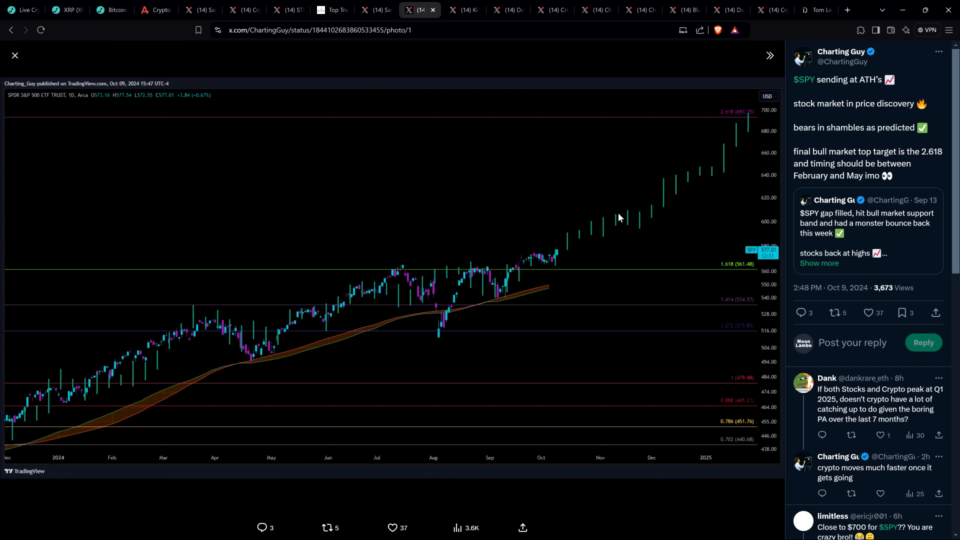
pyautogui.moveTo(619, 167)
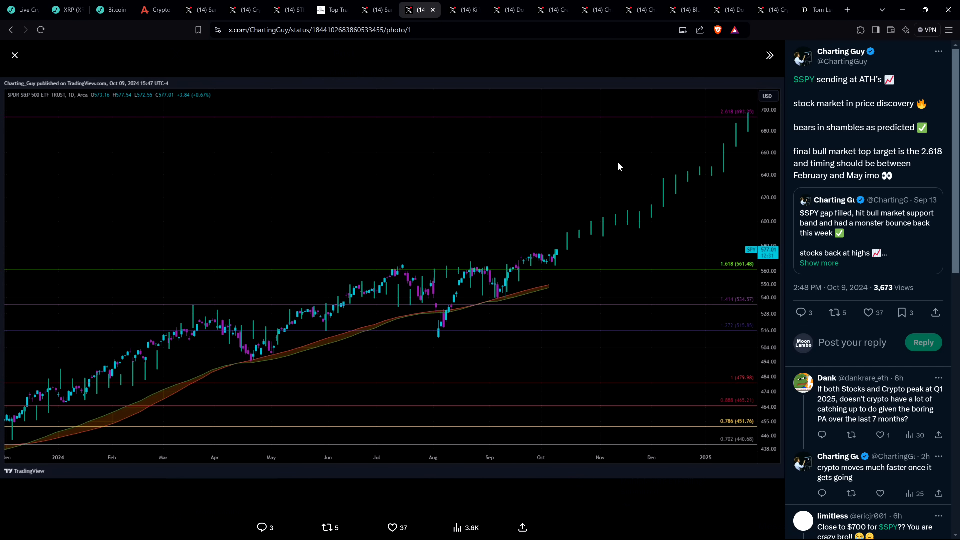
pyautogui.moveTo(616, 169)
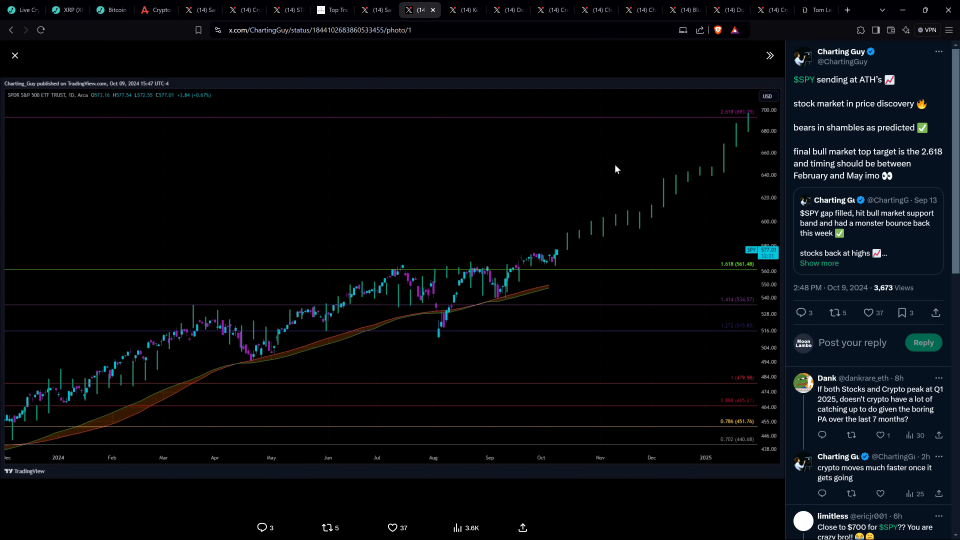
pyautogui.moveTo(620, 160)
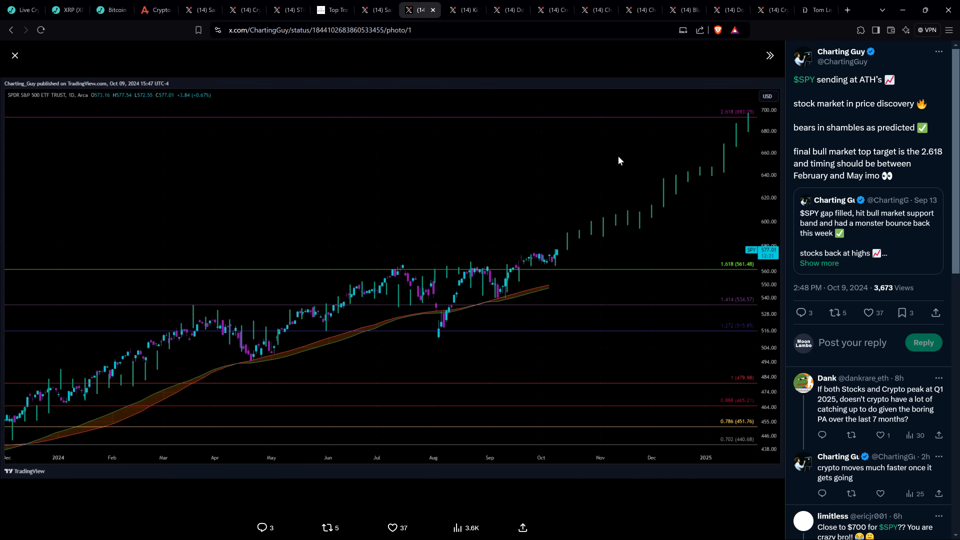
pyautogui.moveTo(632, 160)
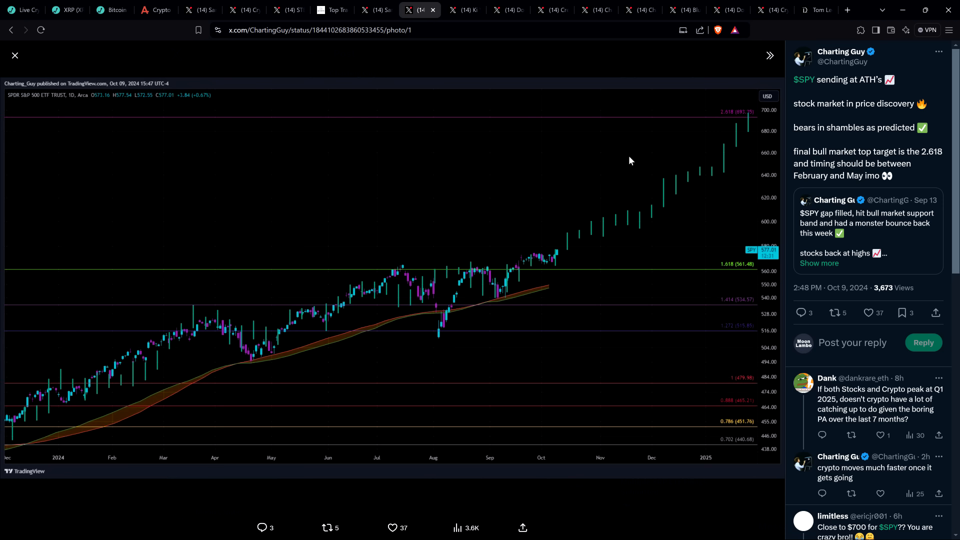
pyautogui.moveTo(644, 159)
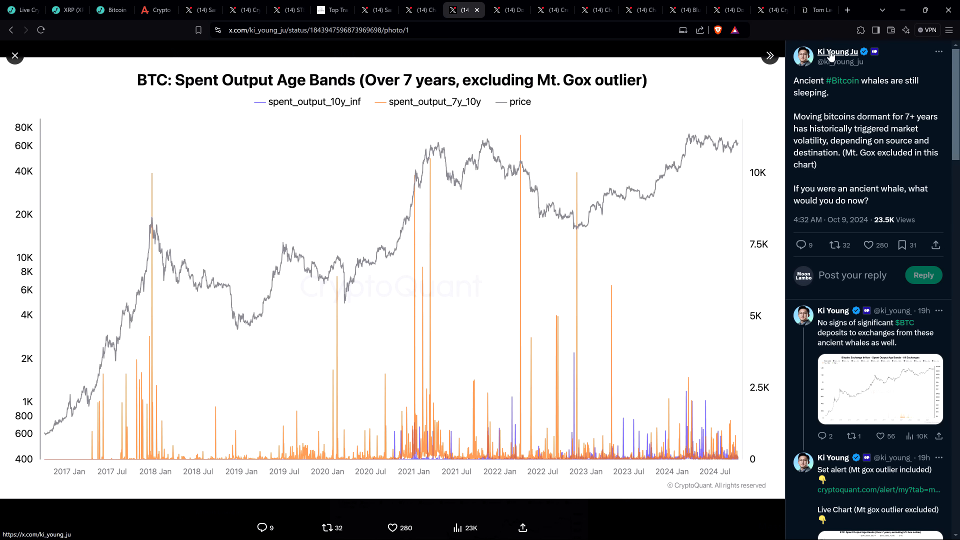
pyautogui.moveTo(838, 52)
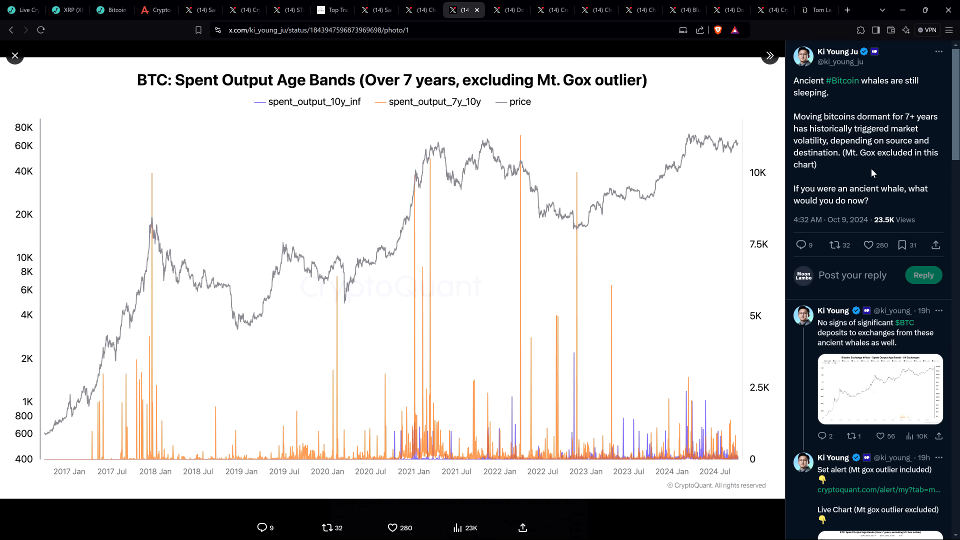
pyautogui.moveTo(519, 321)
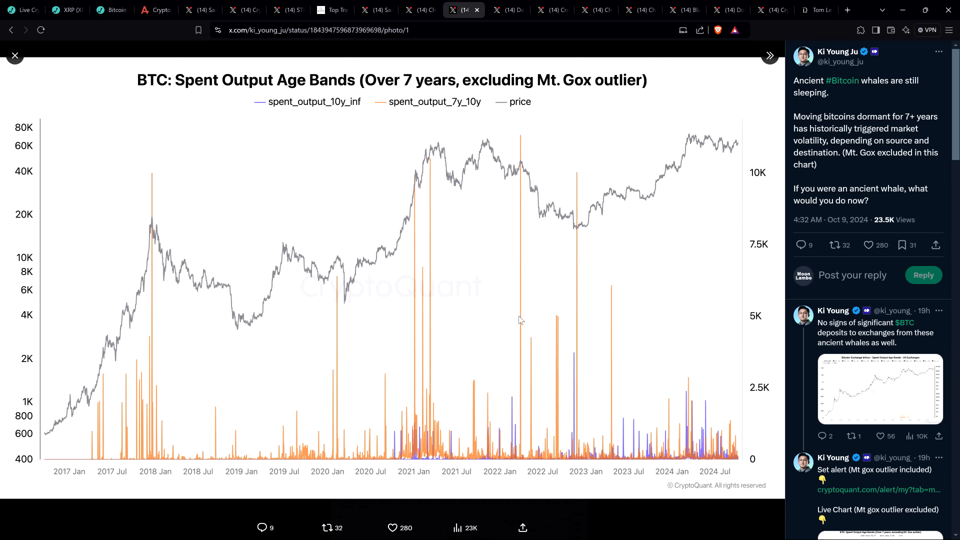
pyautogui.moveTo(423, 383)
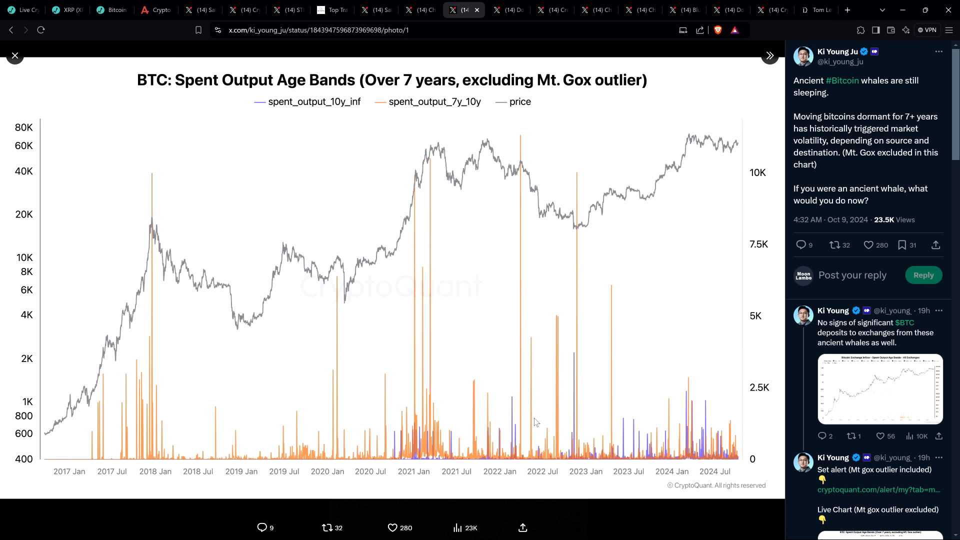
pyautogui.moveTo(126, 271)
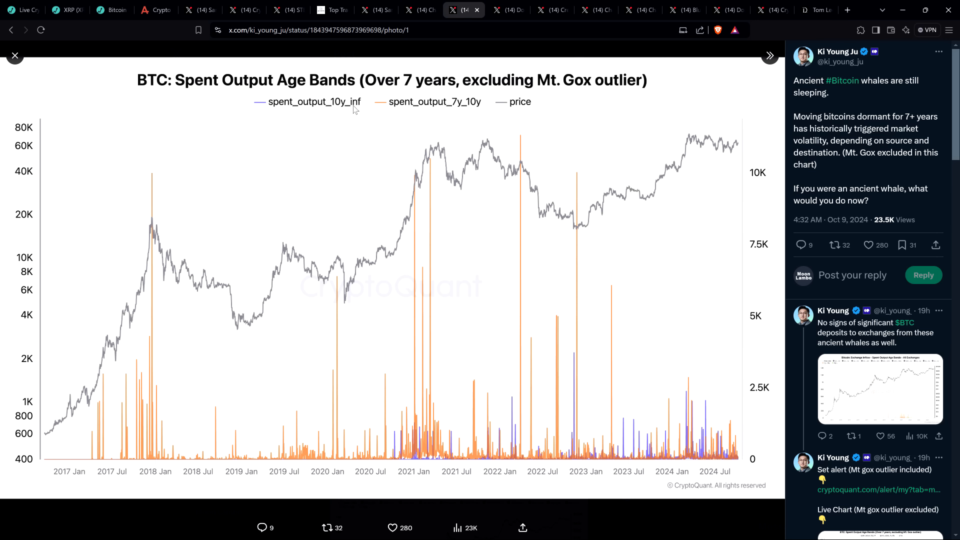
pyautogui.moveTo(404, 120)
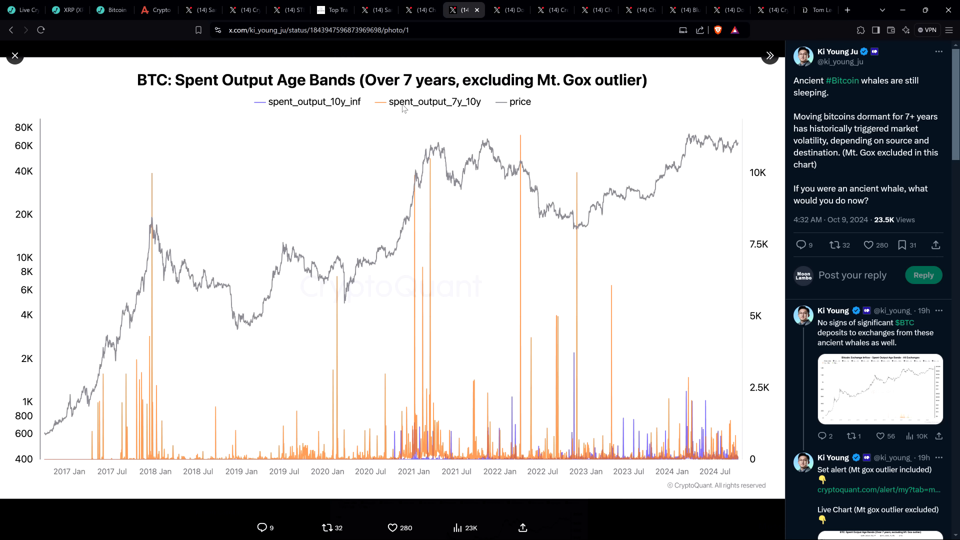
pyautogui.moveTo(452, 104)
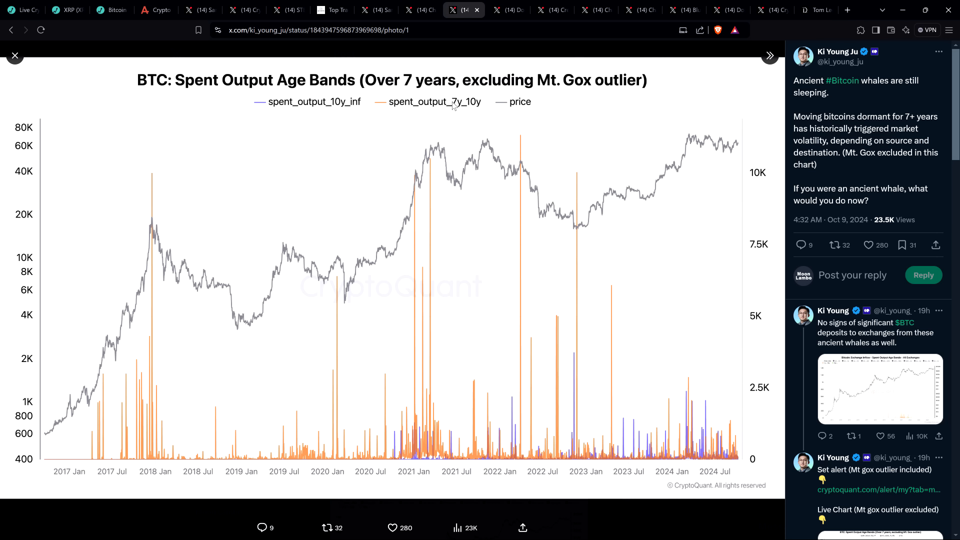
pyautogui.moveTo(269, 108)
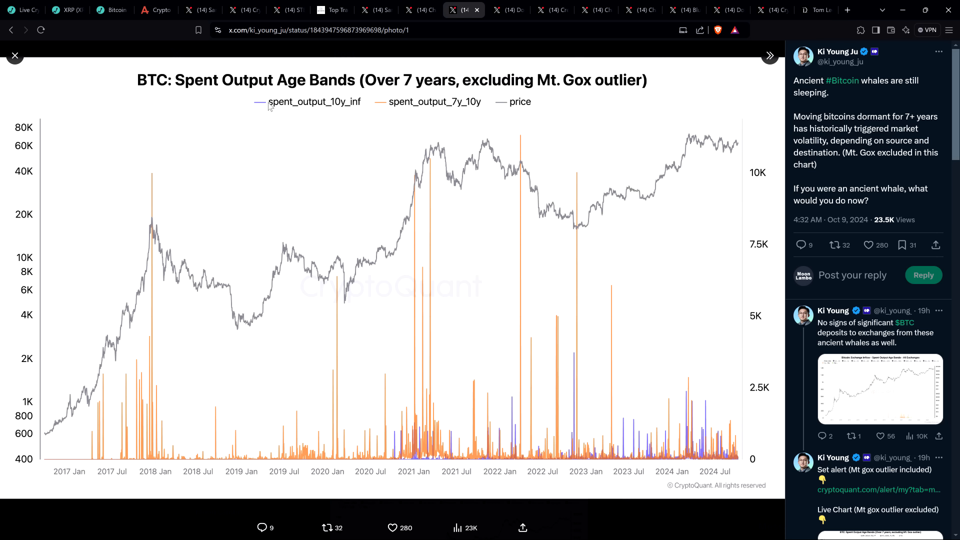
pyautogui.moveTo(308, 106)
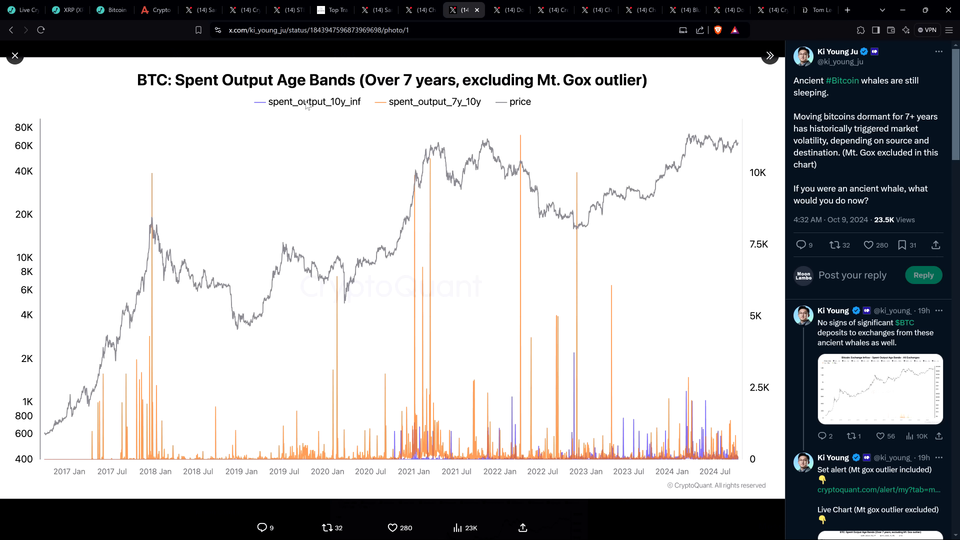
pyautogui.moveTo(452, 118)
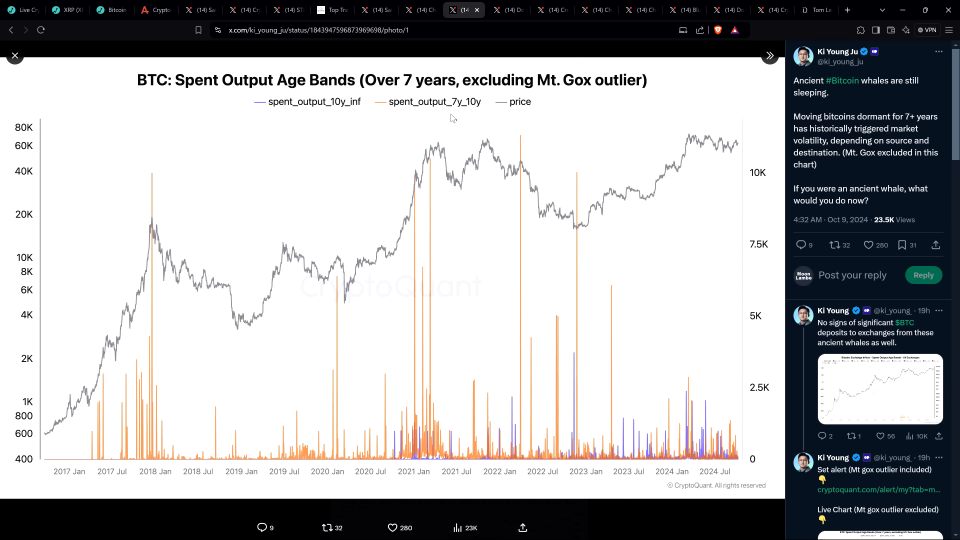
pyautogui.moveTo(622, 124)
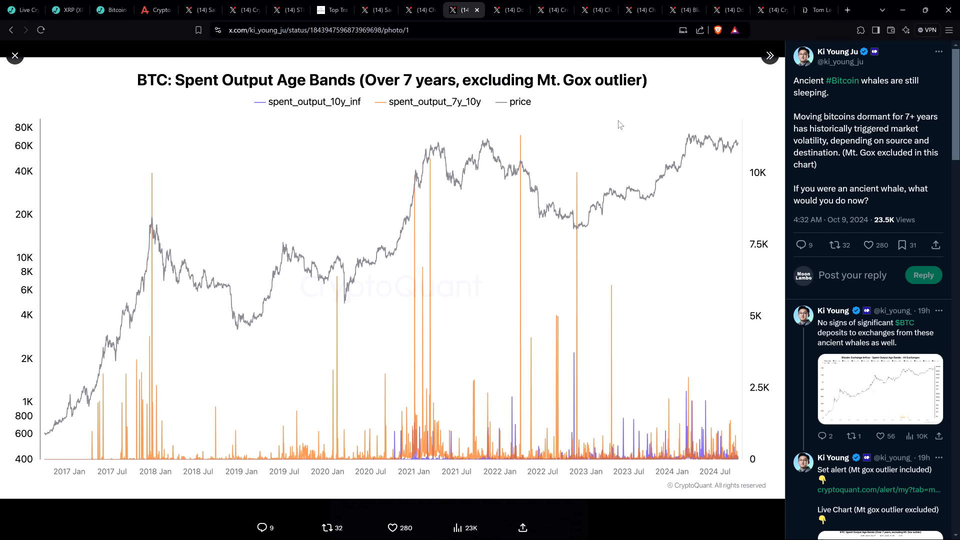
pyautogui.moveTo(592, 126)
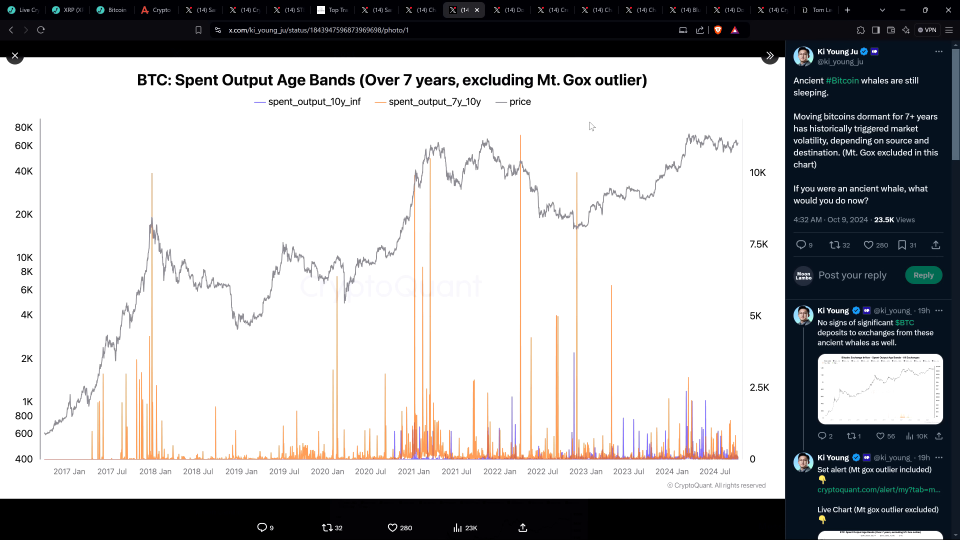
pyautogui.moveTo(433, 112)
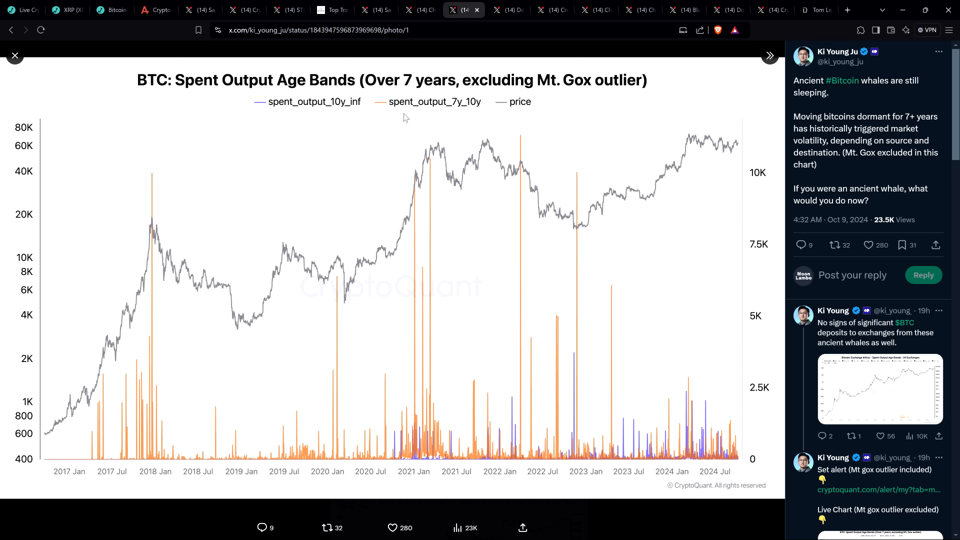
pyautogui.moveTo(401, 121)
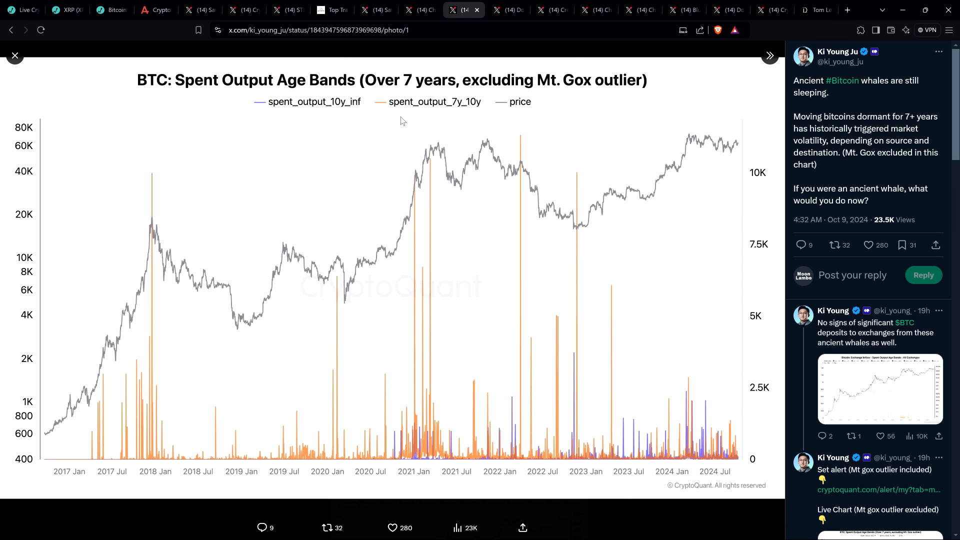
pyautogui.moveTo(389, 129)
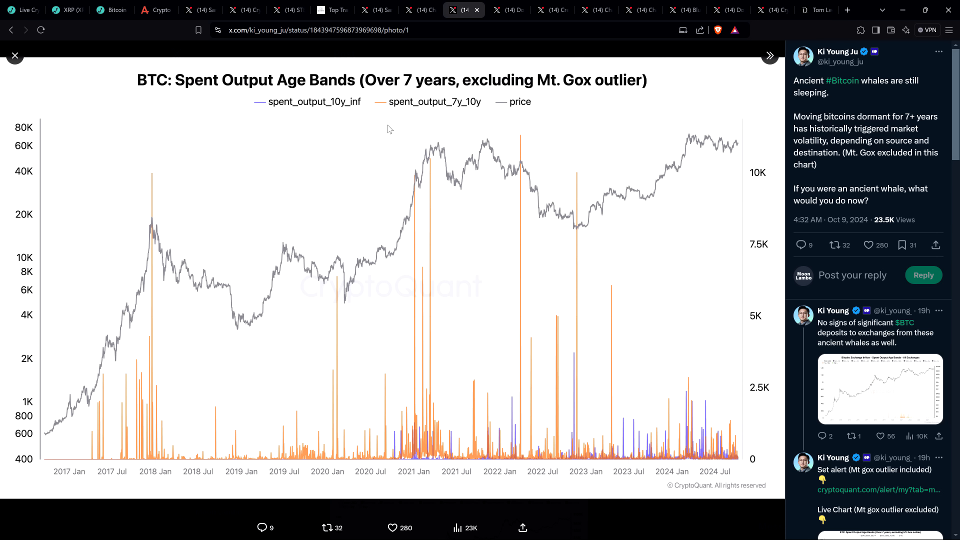
pyautogui.moveTo(296, 110)
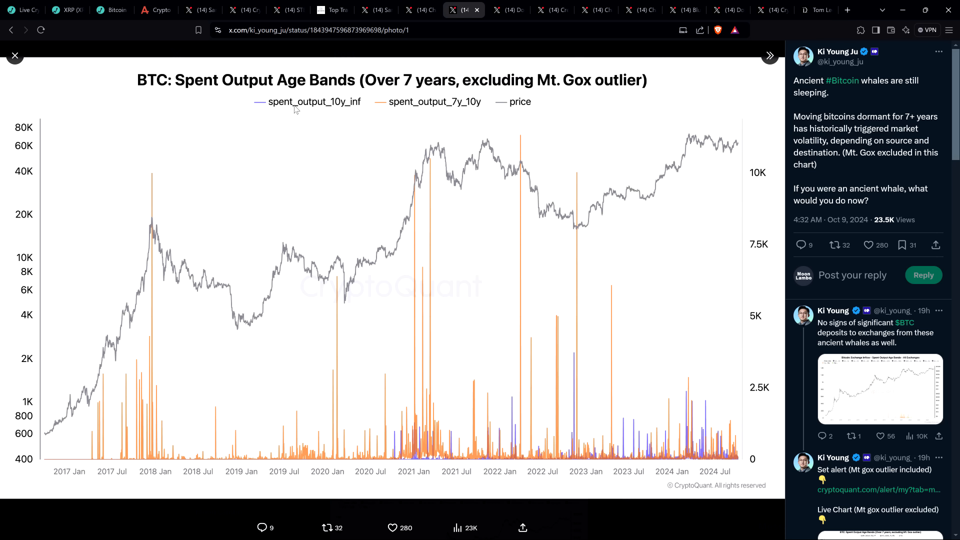
pyautogui.moveTo(447, 132)
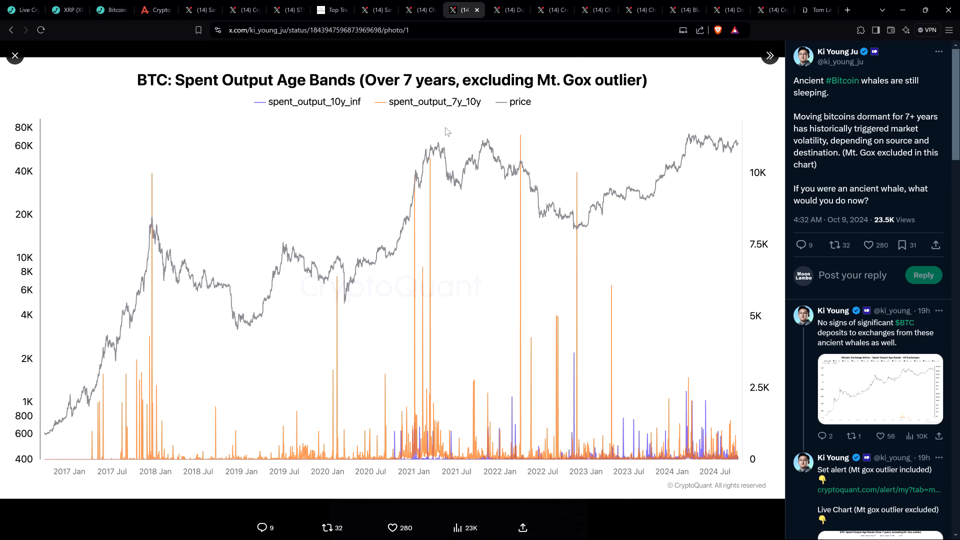
pyautogui.moveTo(704, 172)
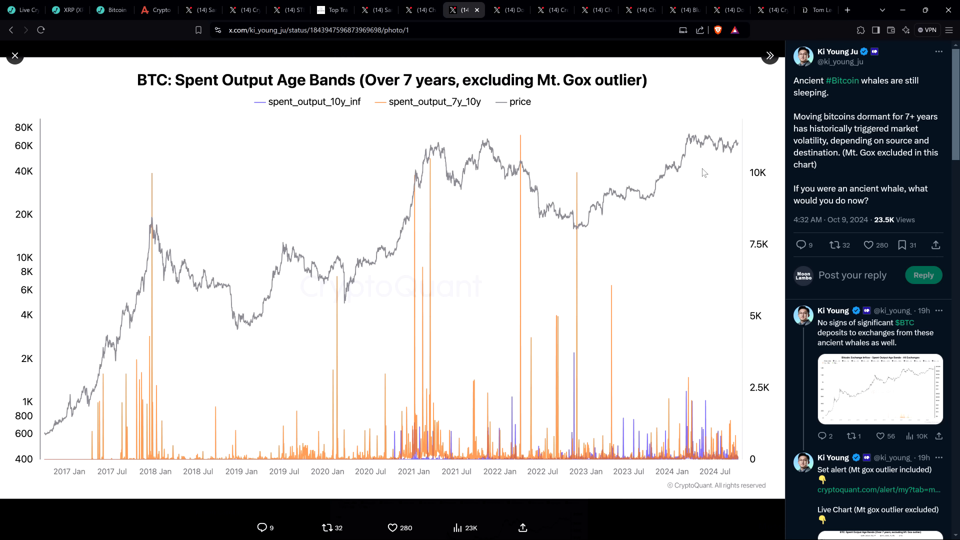
pyautogui.moveTo(911, 175)
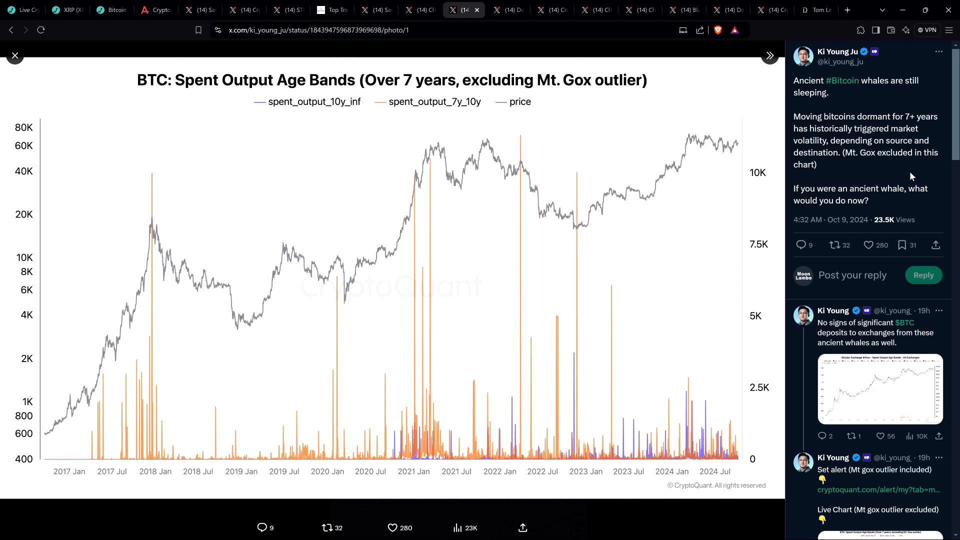
pyautogui.moveTo(919, 178)
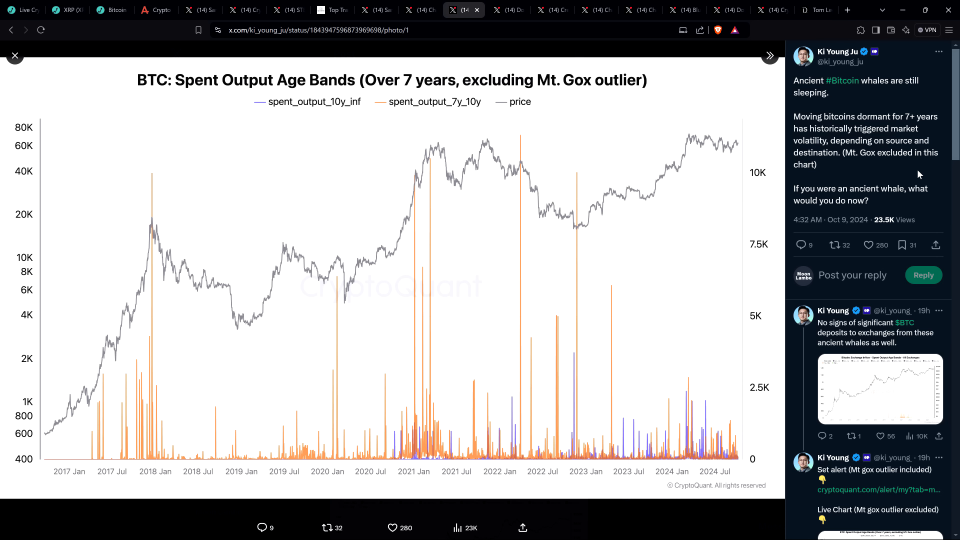
pyautogui.moveTo(862, 190)
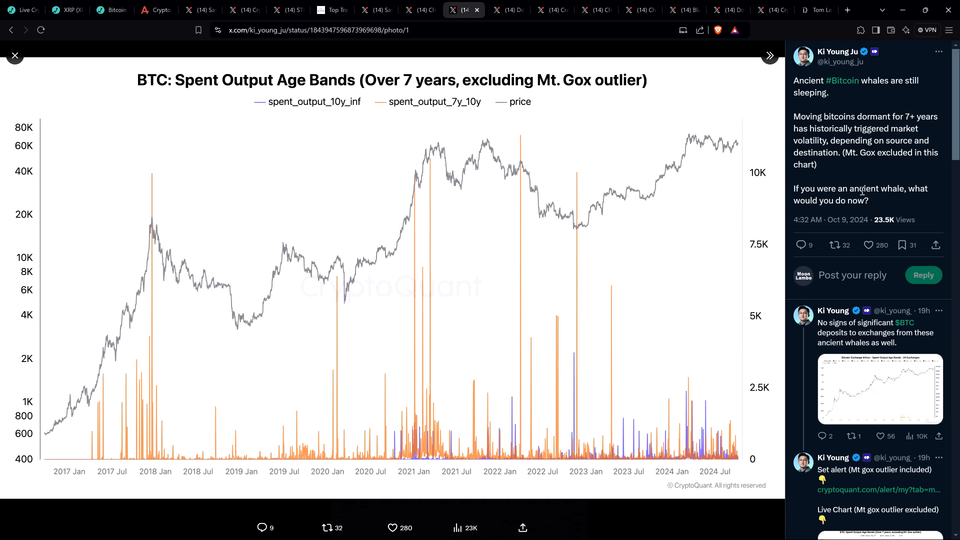
pyautogui.moveTo(315, 355)
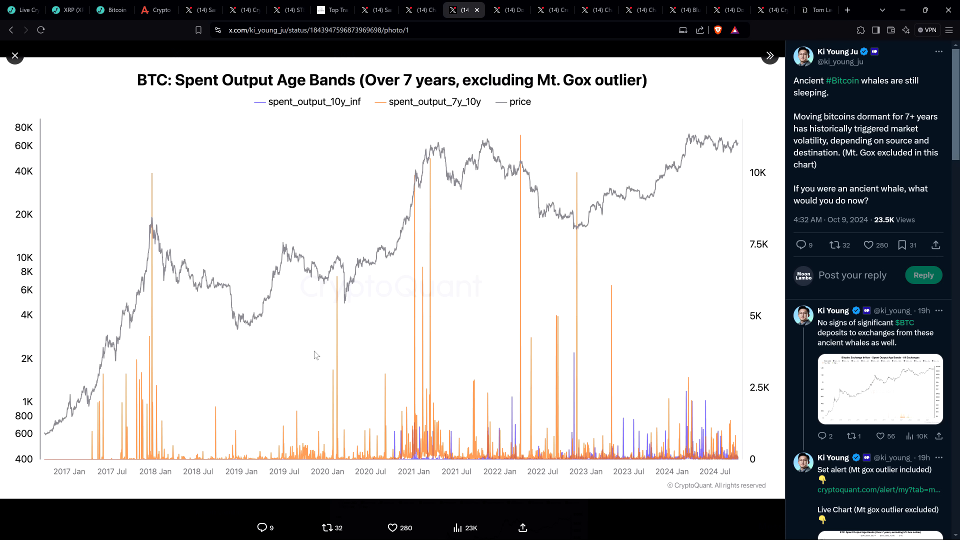
pyautogui.moveTo(151, 308)
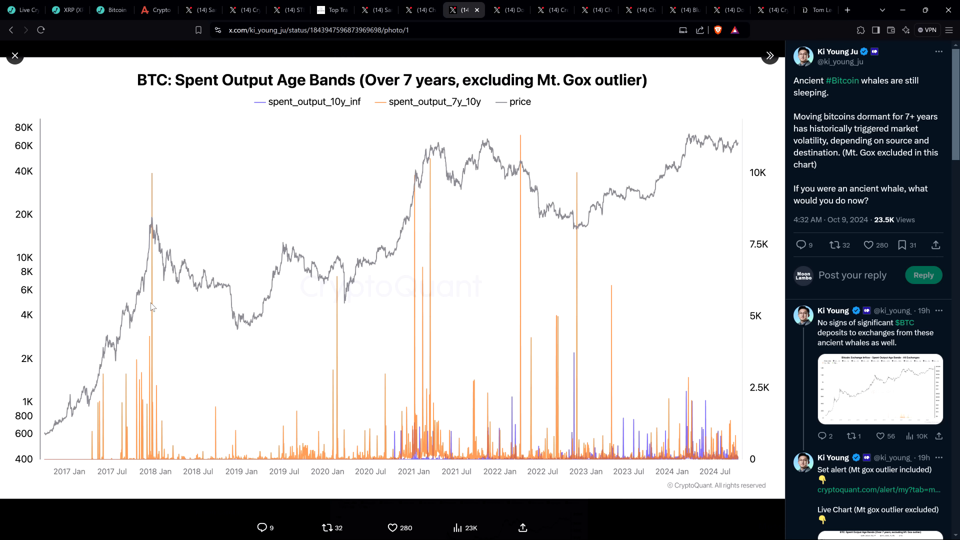
pyautogui.moveTo(150, 416)
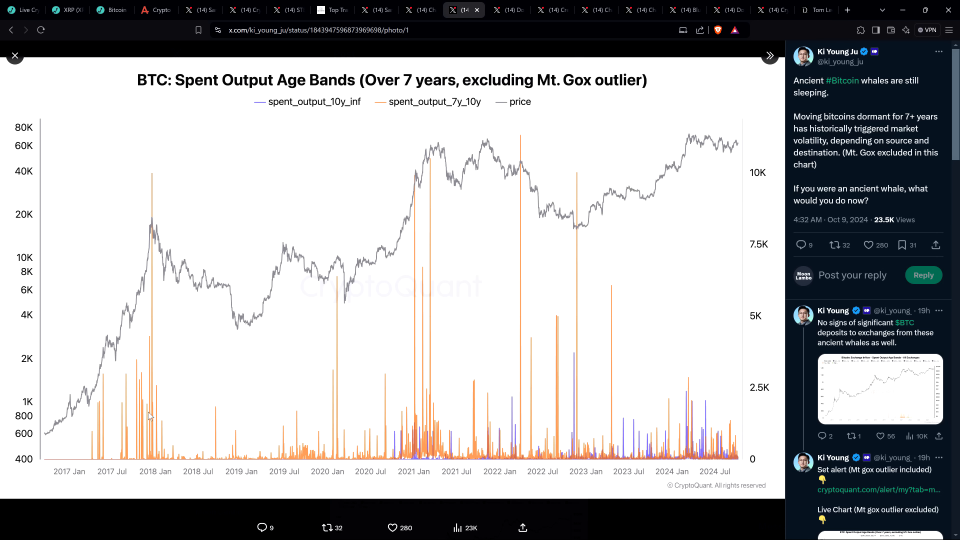
pyautogui.moveTo(155, 392)
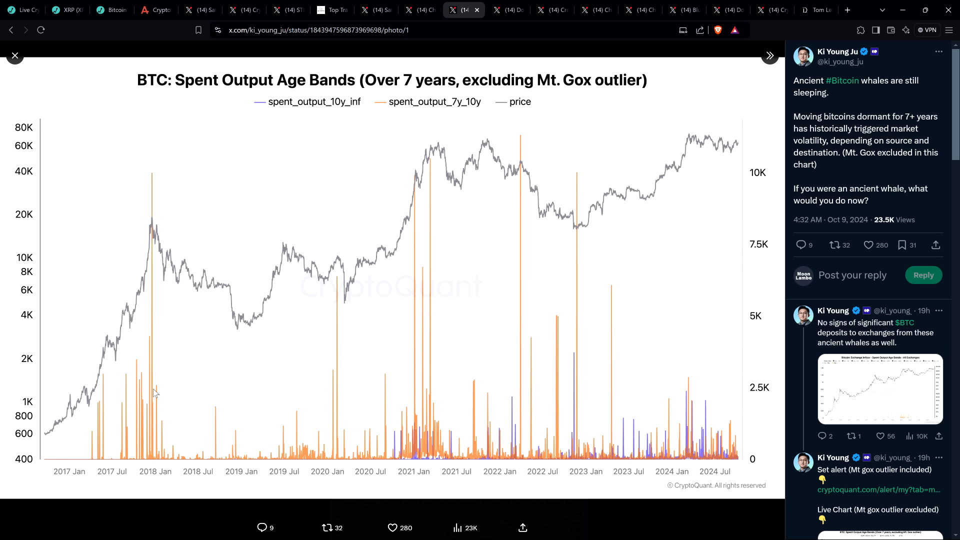
pyautogui.moveTo(154, 200)
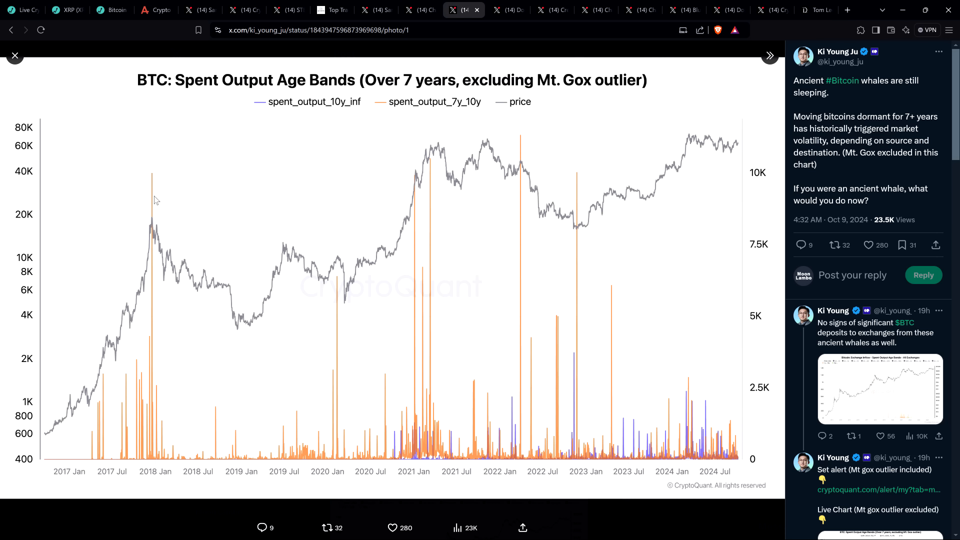
pyautogui.moveTo(155, 204)
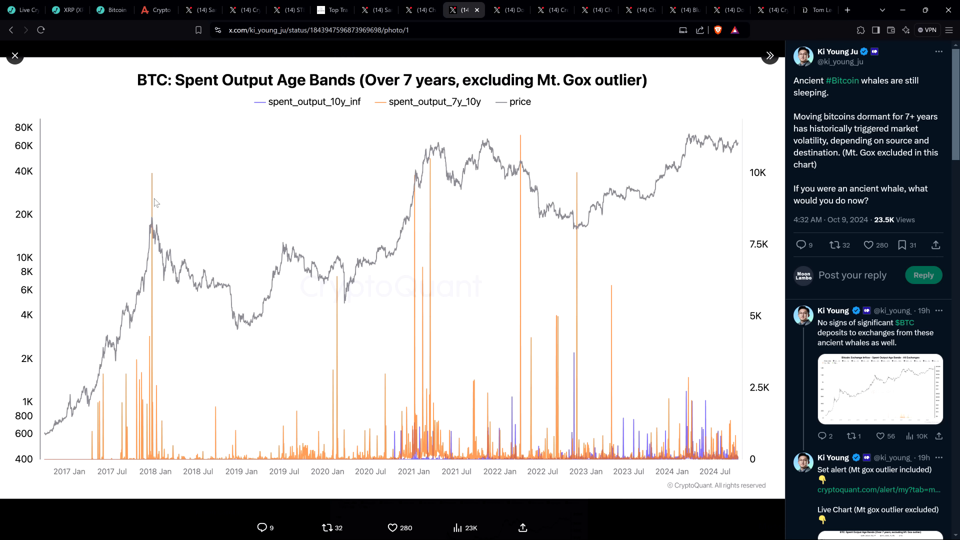
pyautogui.moveTo(152, 186)
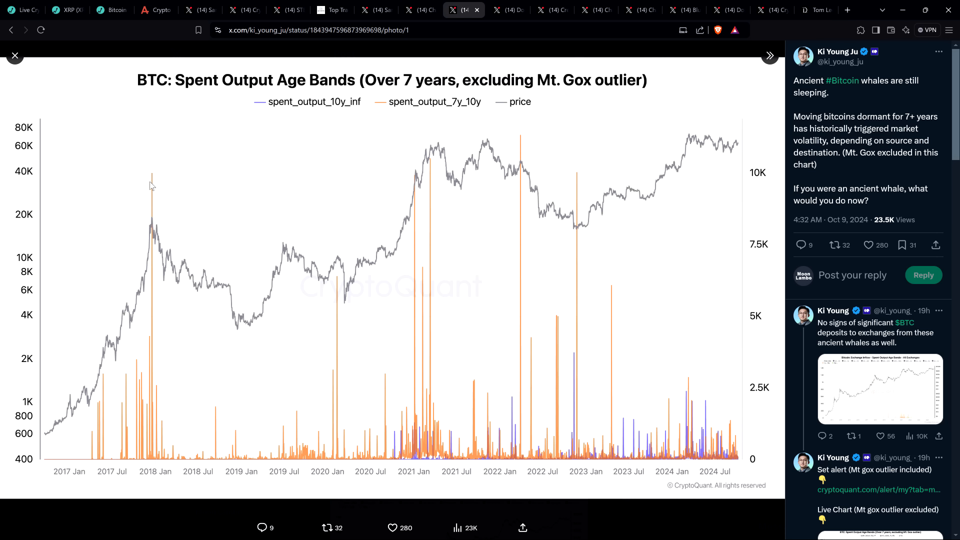
pyautogui.moveTo(137, 176)
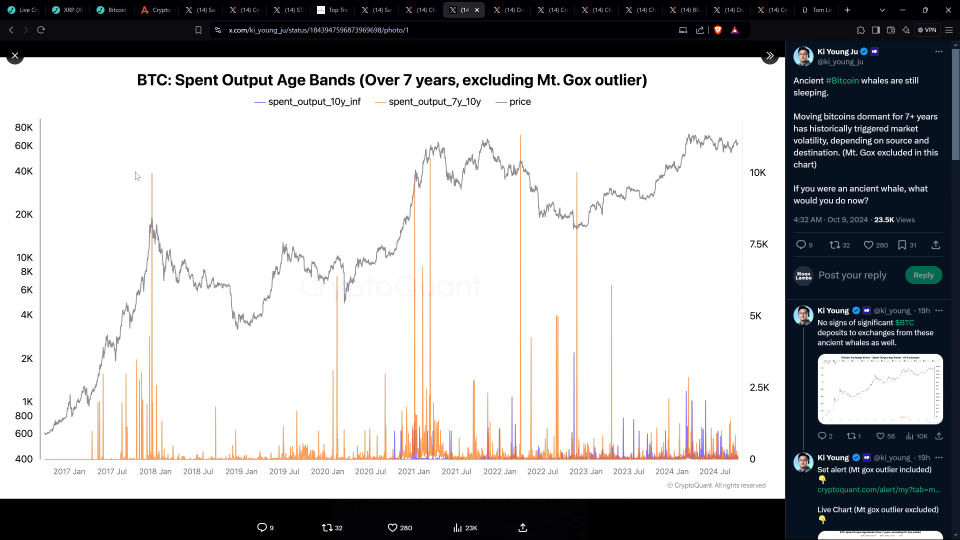
pyautogui.moveTo(155, 188)
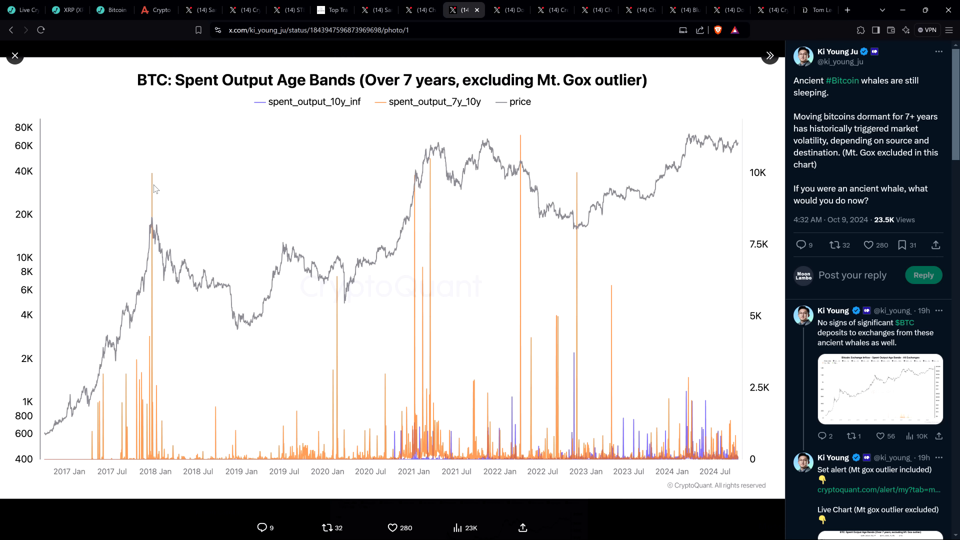
pyautogui.moveTo(155, 178)
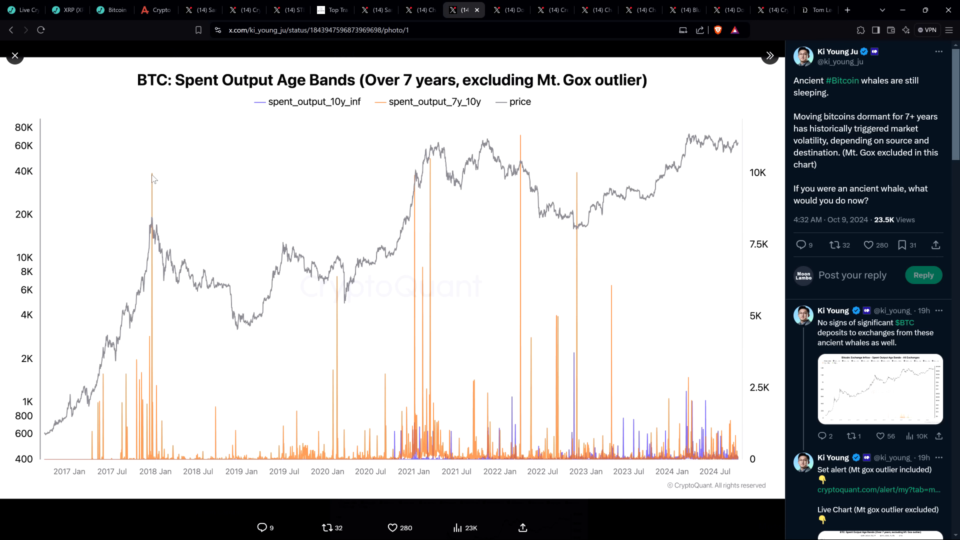
pyautogui.moveTo(335, 301)
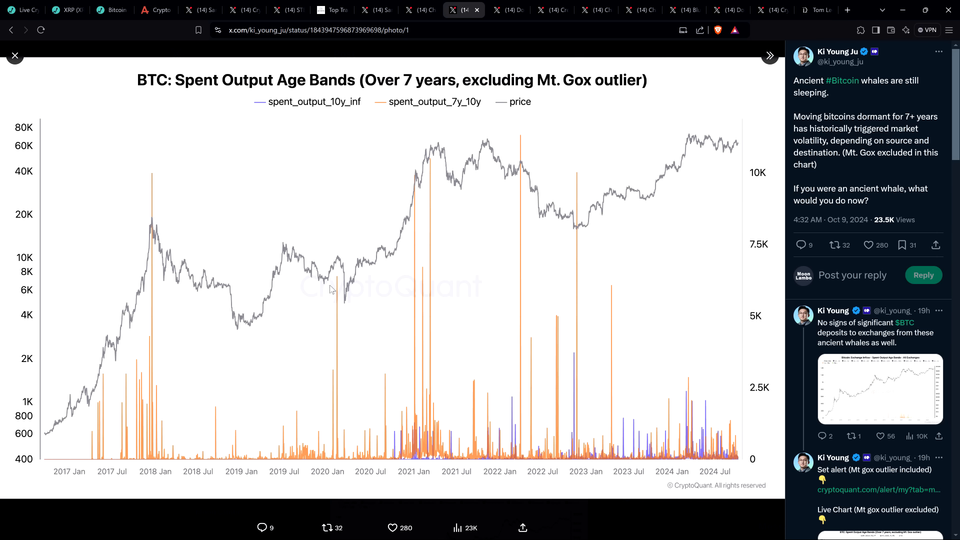
pyautogui.moveTo(432, 385)
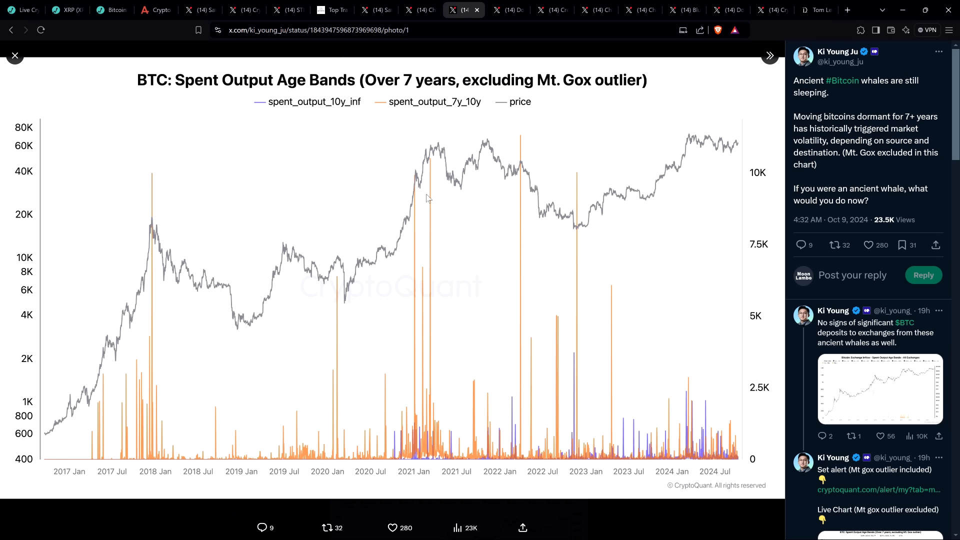
pyautogui.moveTo(422, 216)
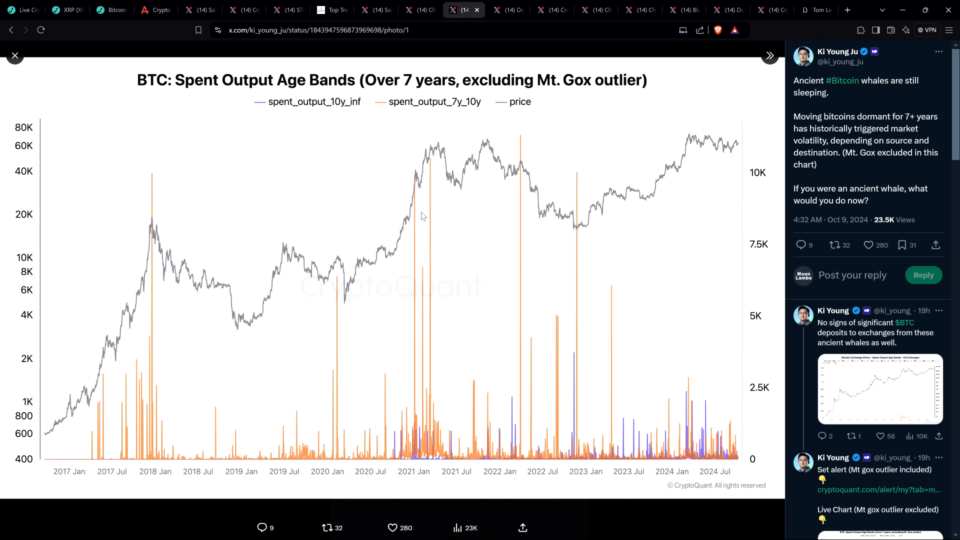
pyautogui.moveTo(594, 379)
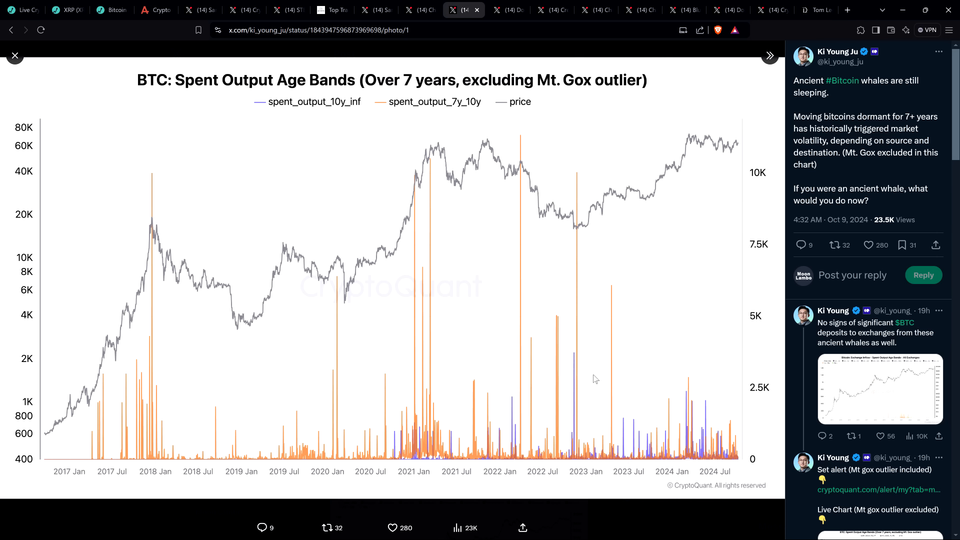
pyautogui.moveTo(432, 159)
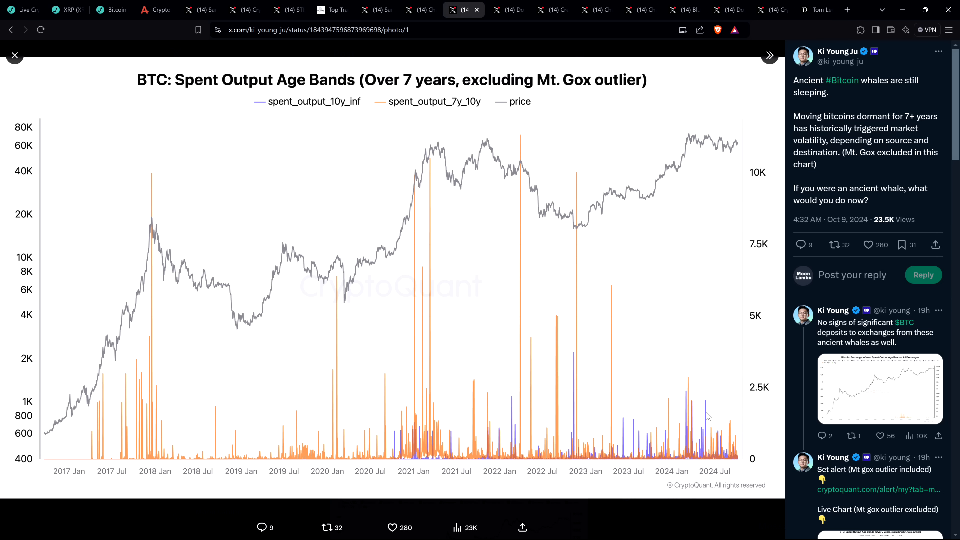
pyautogui.moveTo(704, 424)
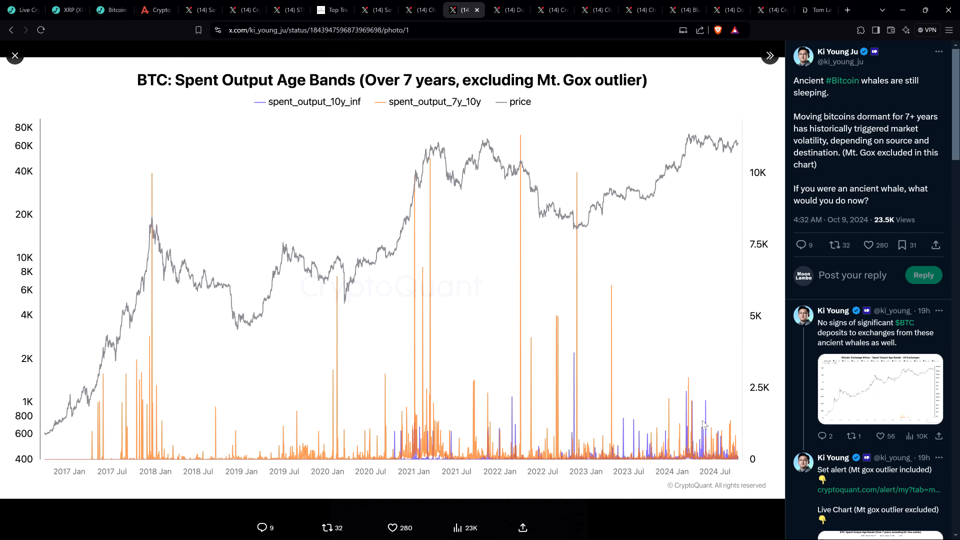
pyautogui.moveTo(708, 426)
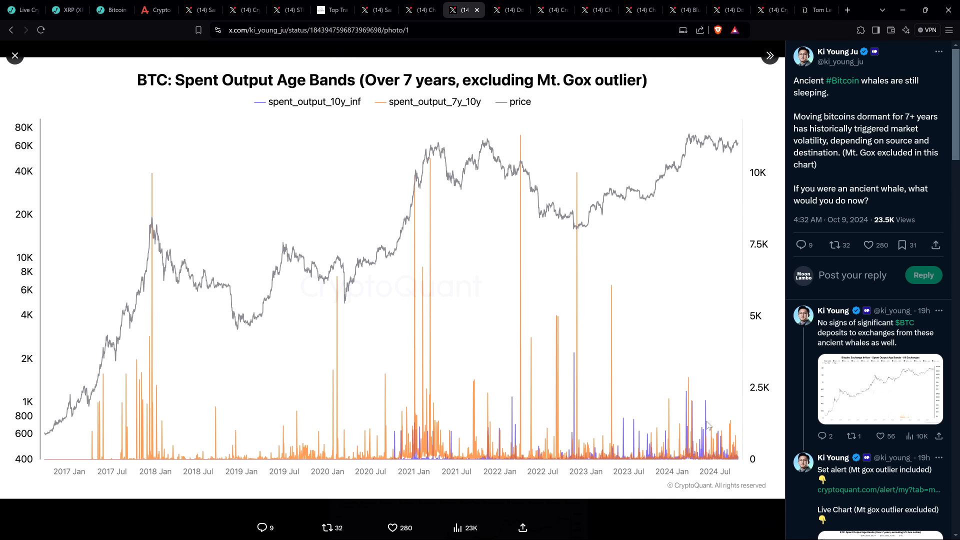
pyautogui.moveTo(722, 424)
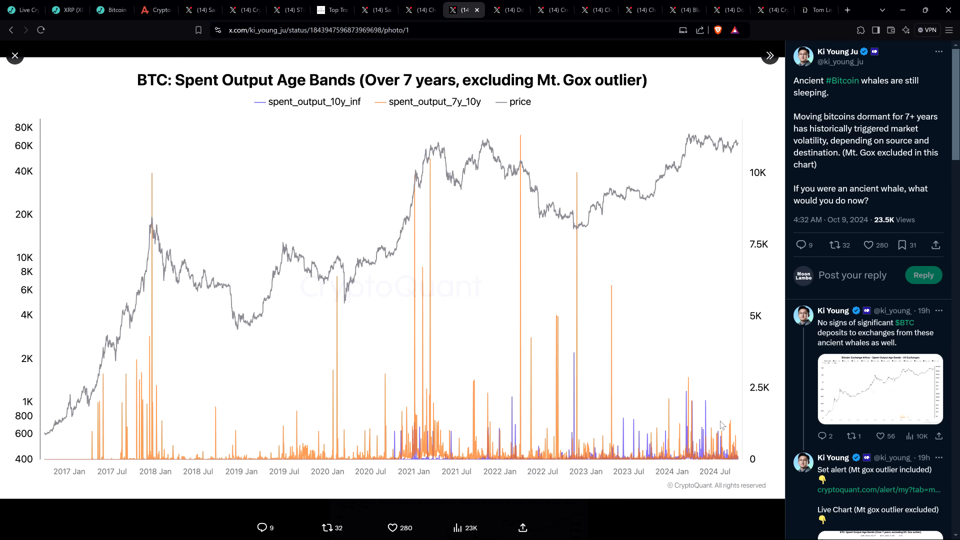
pyautogui.moveTo(694, 317)
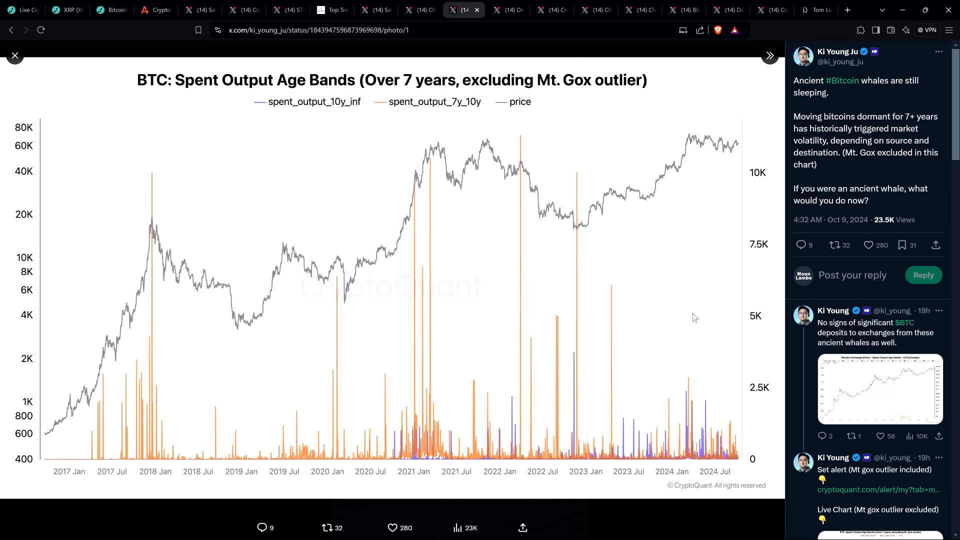
pyautogui.moveTo(662, 246)
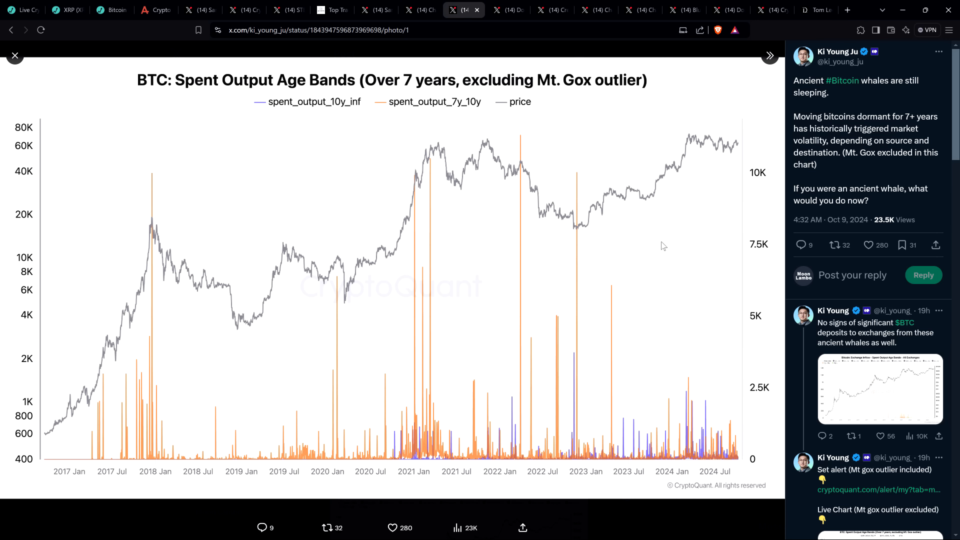
pyautogui.moveTo(673, 234)
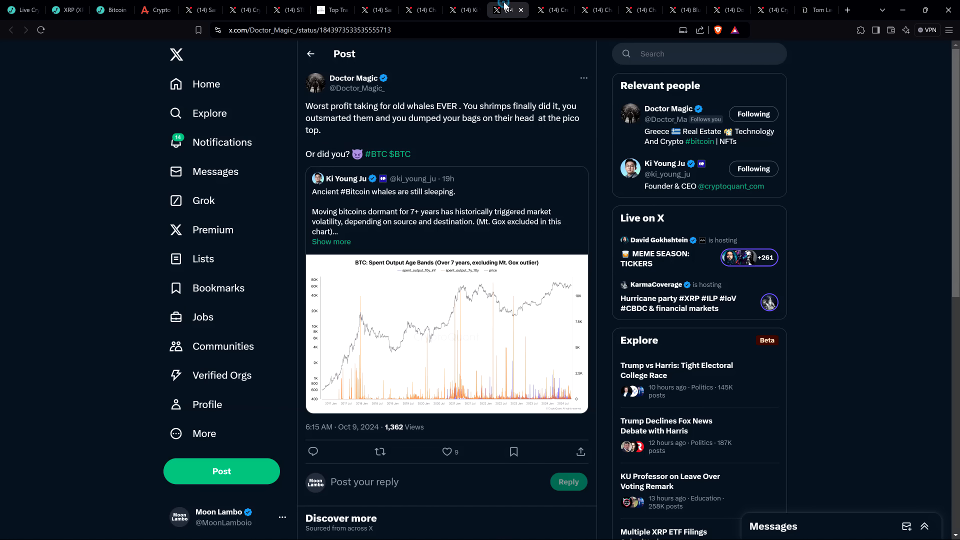
pyautogui.moveTo(86, 146)
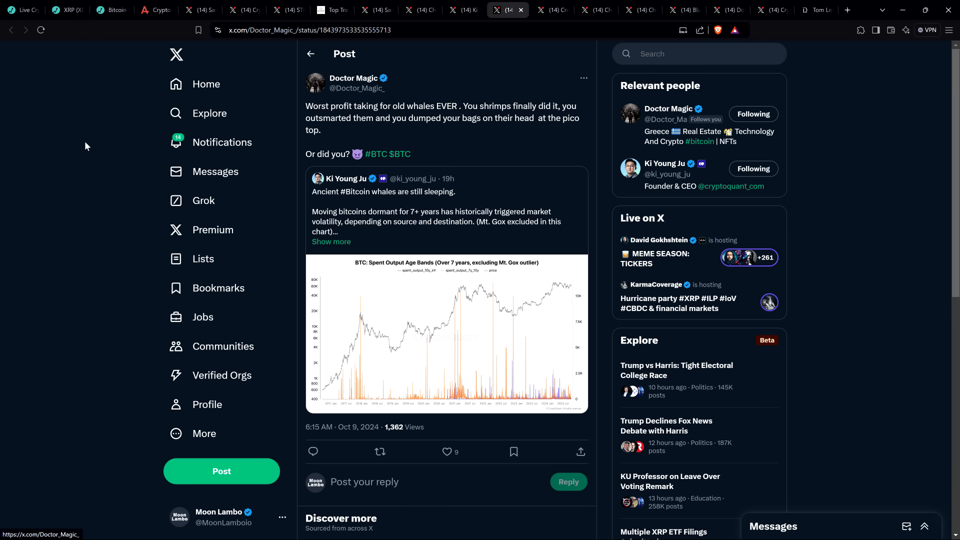
pyautogui.moveTo(106, 154)
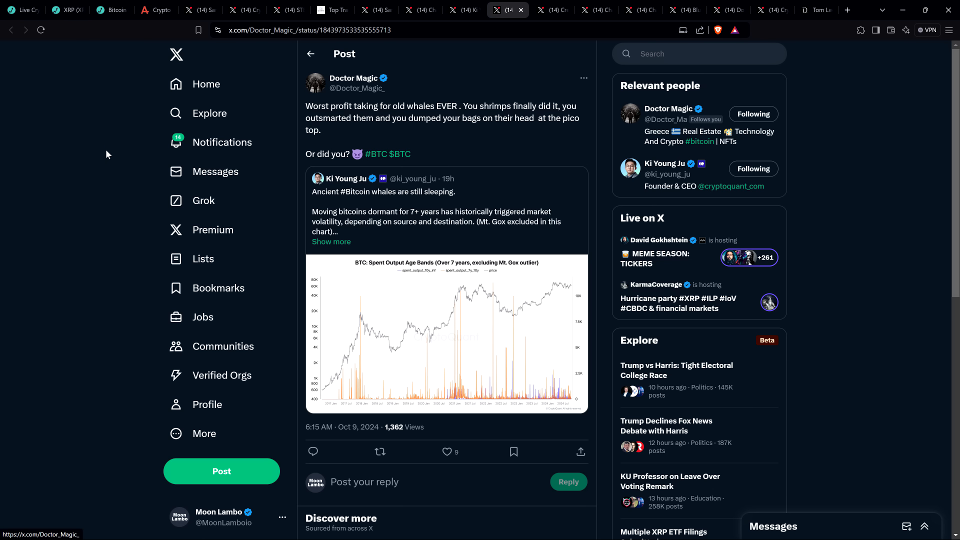
pyautogui.moveTo(112, 158)
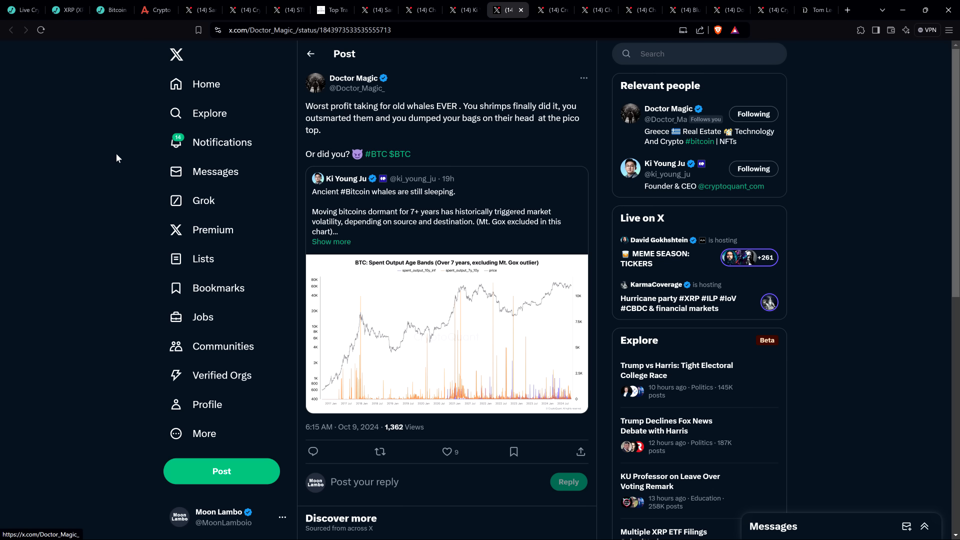
pyautogui.moveTo(539, 143)
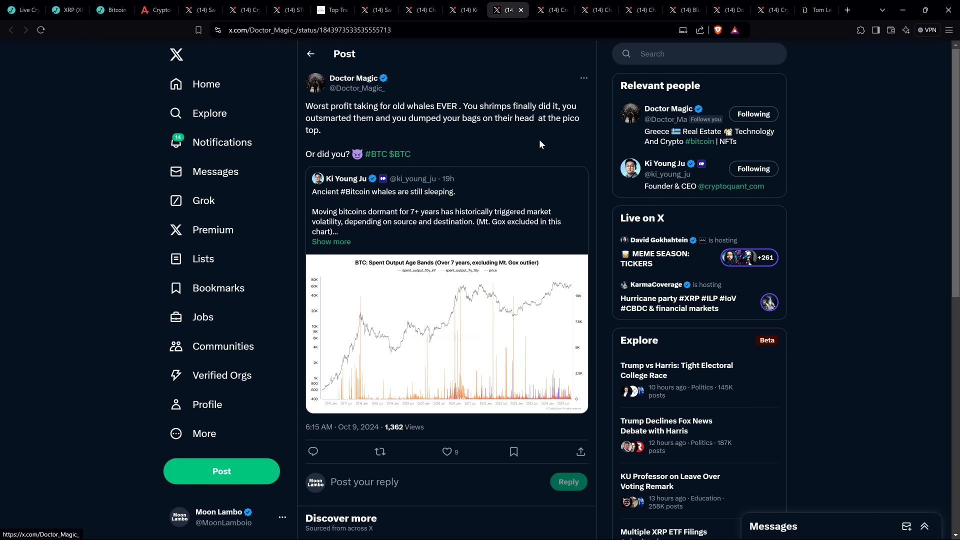
pyautogui.moveTo(548, 4)
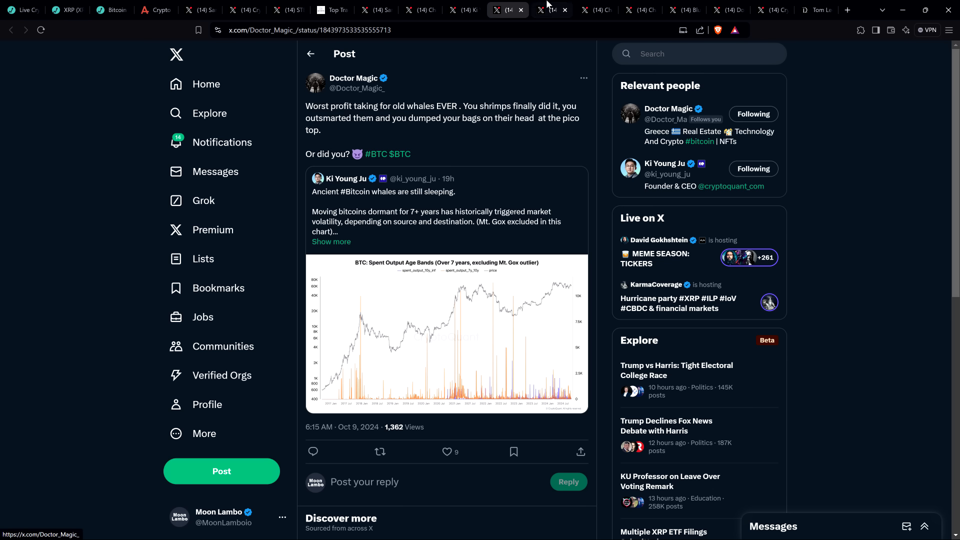
# Switch to the CredibleCrypto post predicting a 58–59k bounce before a larger drop.
pyautogui.click(551, 10)
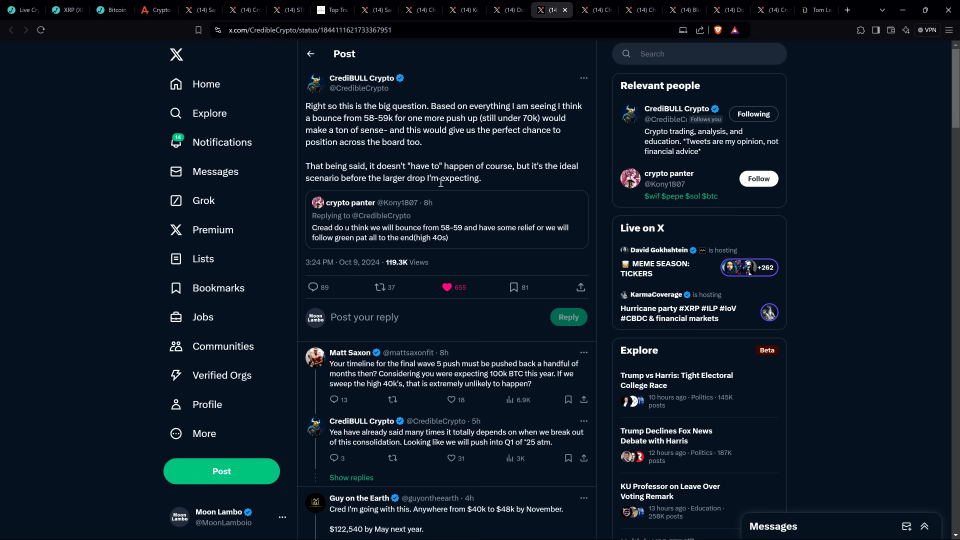
pyautogui.moveTo(44, 144)
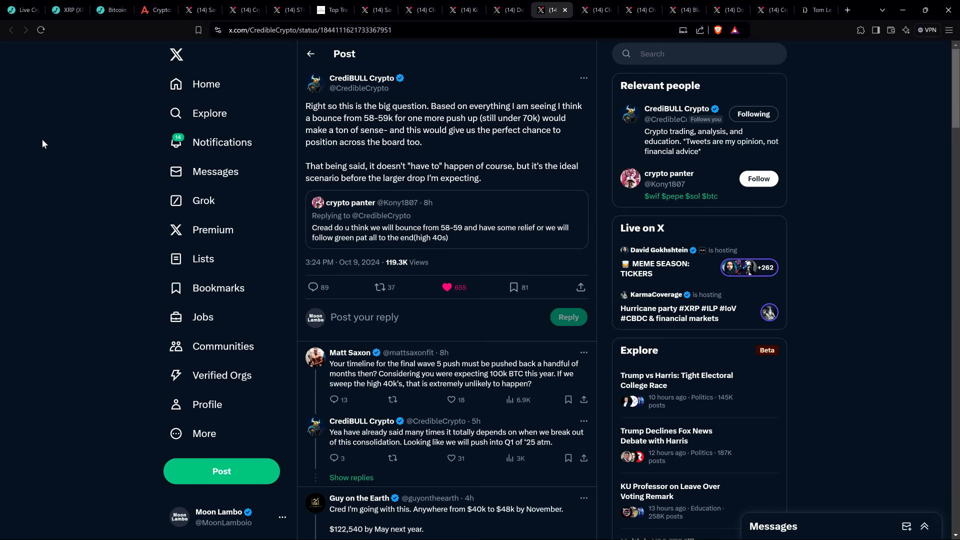
pyautogui.moveTo(86, 145)
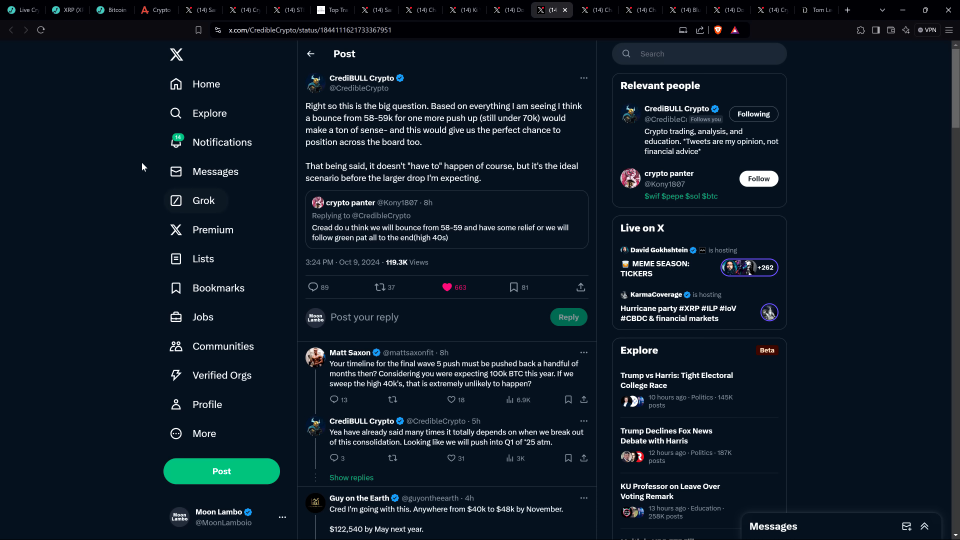
pyautogui.moveTo(96, 156)
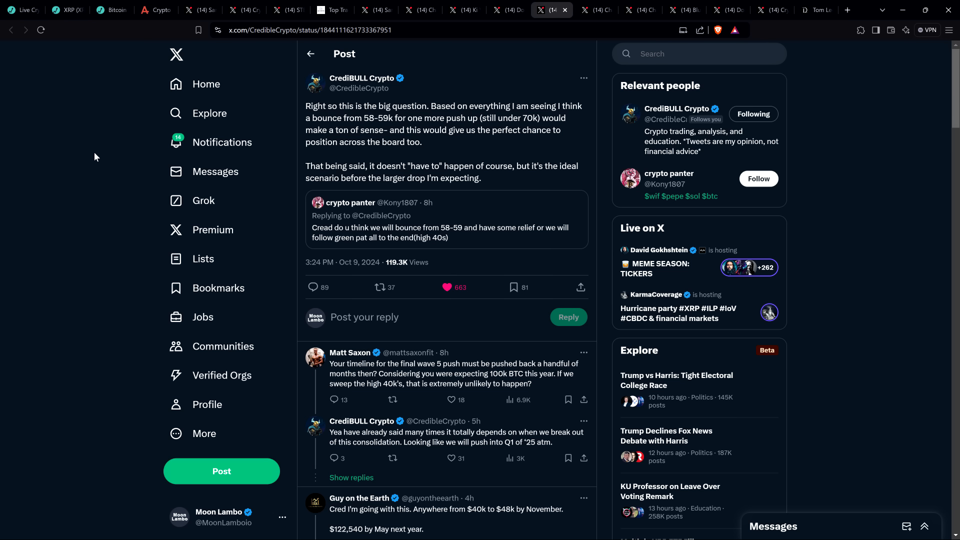
pyautogui.moveTo(532, 118)
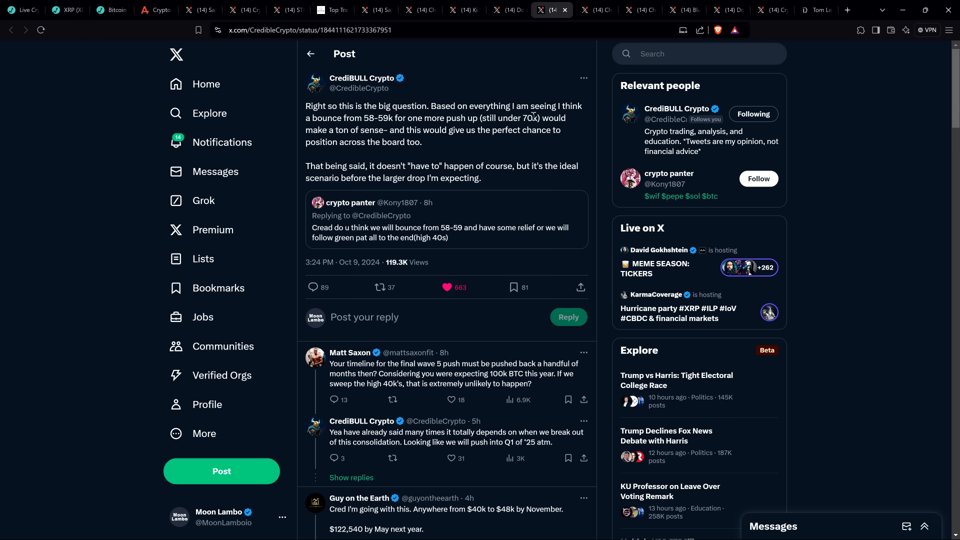
pyautogui.moveTo(523, 68)
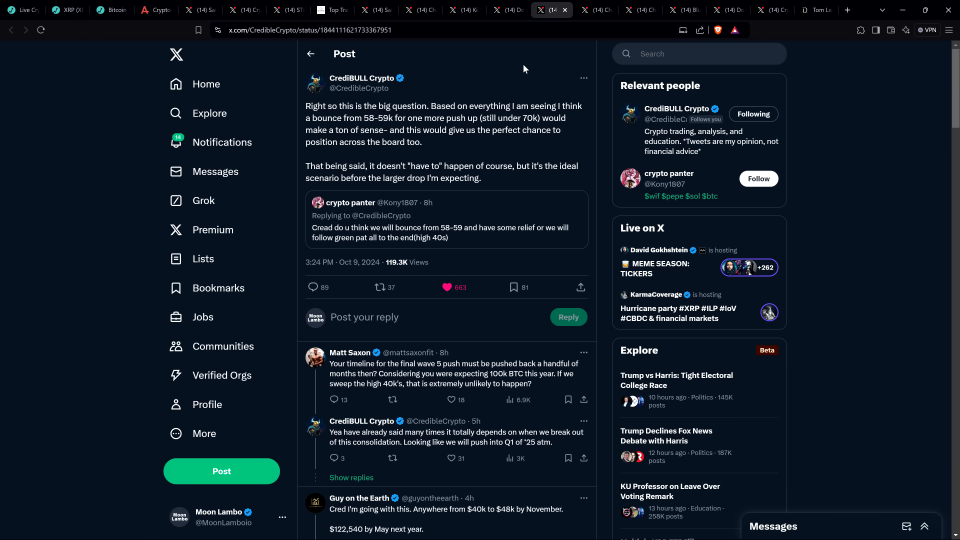
pyautogui.moveTo(546, 78)
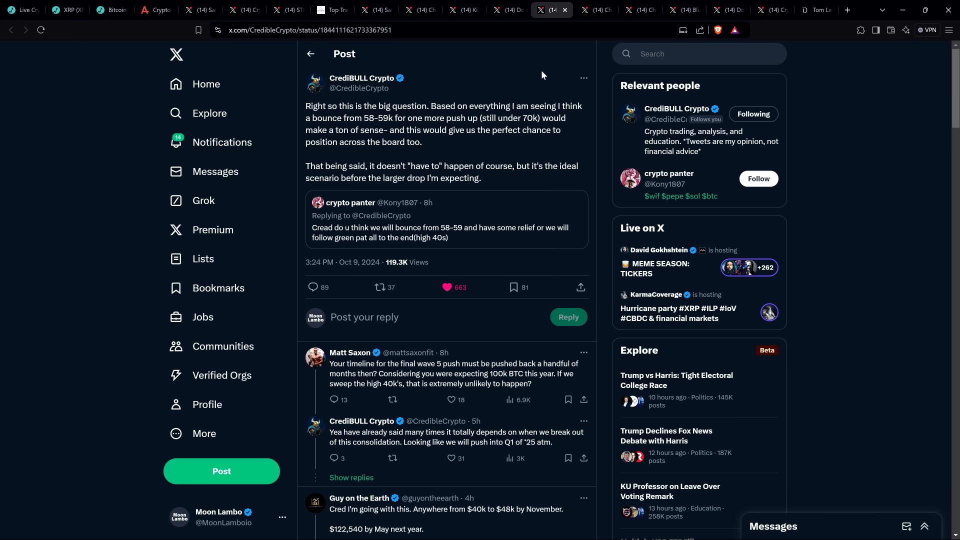
pyautogui.moveTo(534, 59)
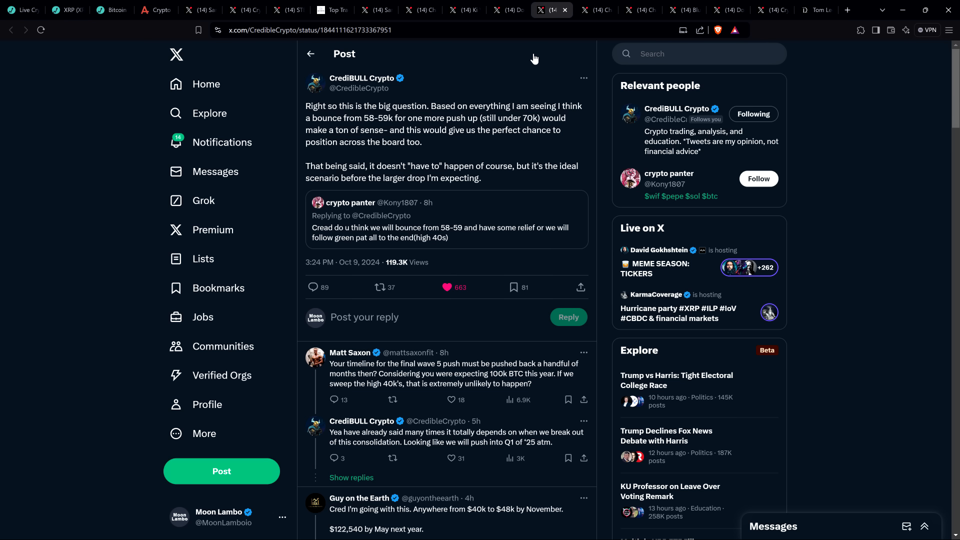
pyautogui.moveTo(560, 62)
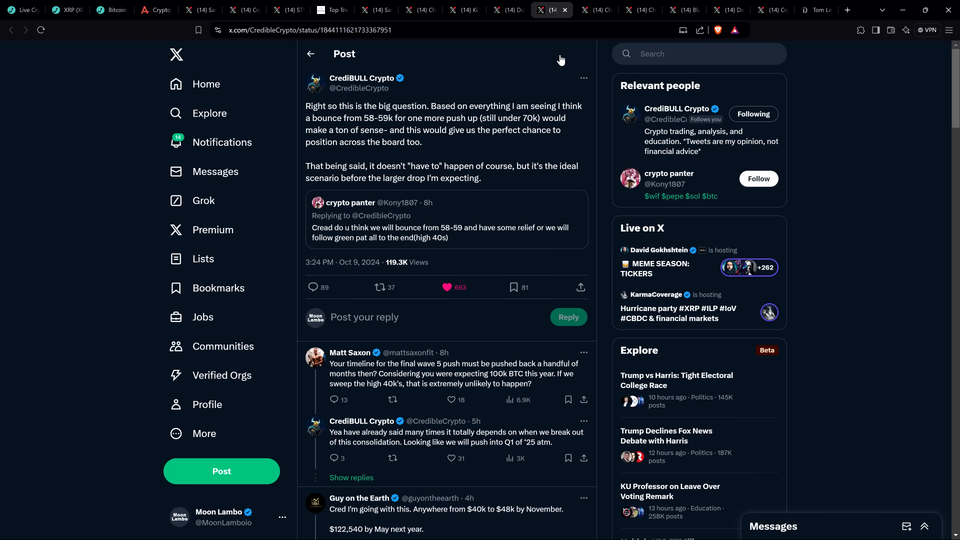
pyautogui.moveTo(537, 52)
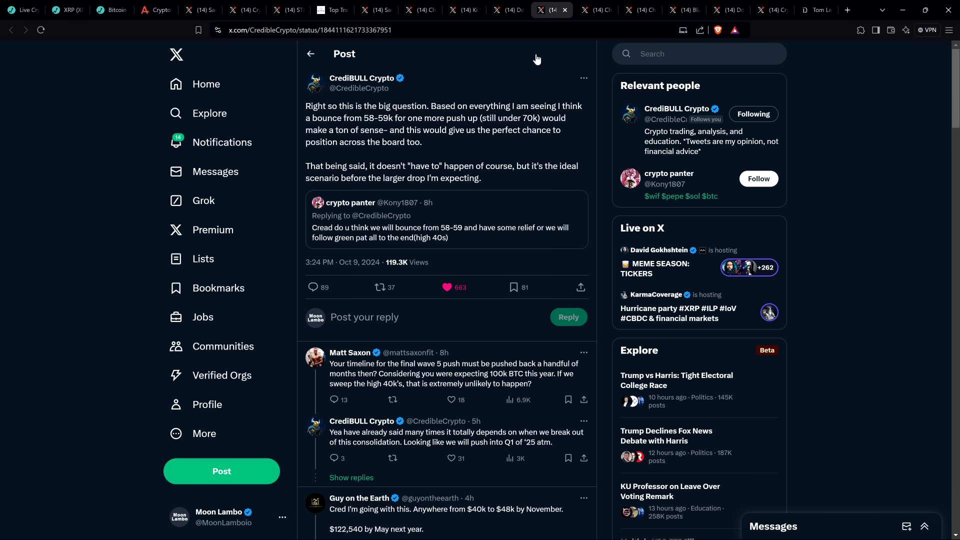
pyautogui.moveTo(533, 60)
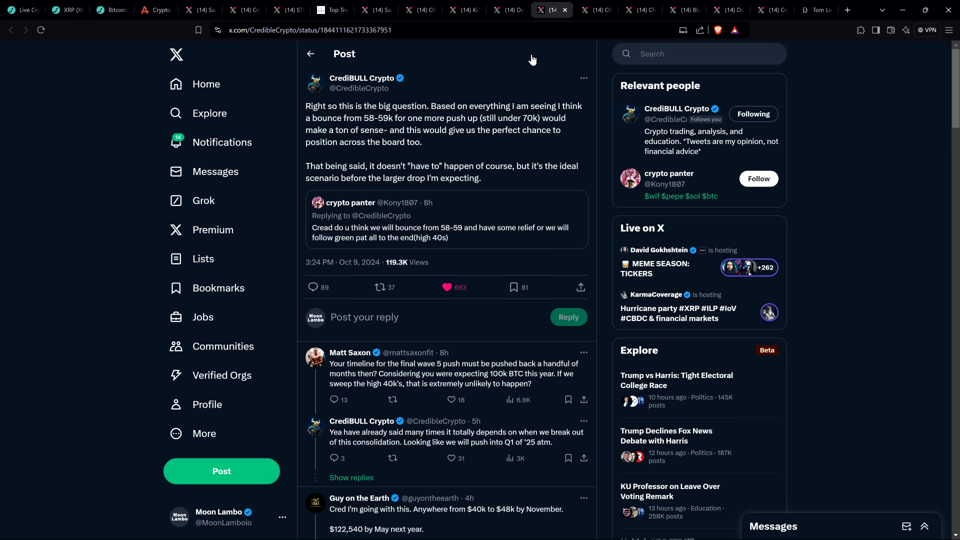
pyautogui.moveTo(526, 61)
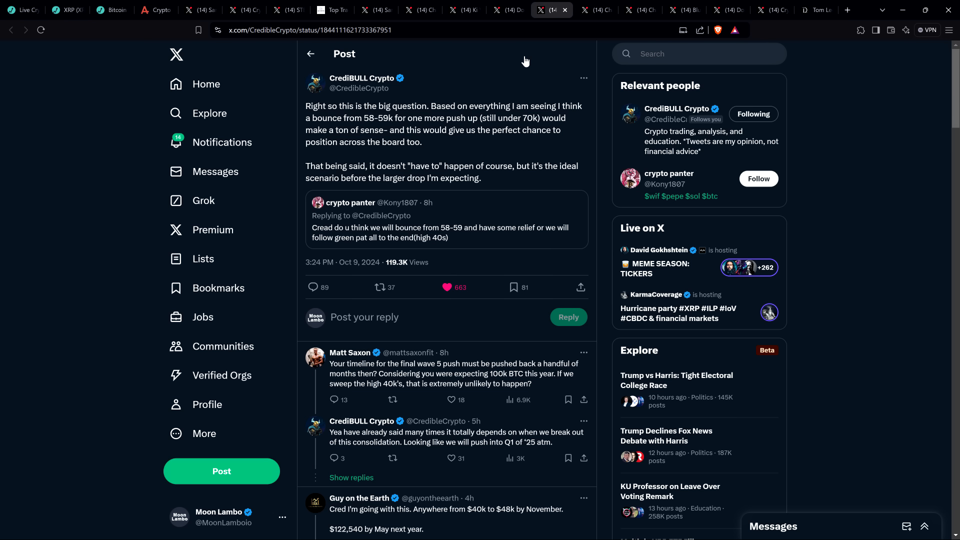
pyautogui.moveTo(509, 70)
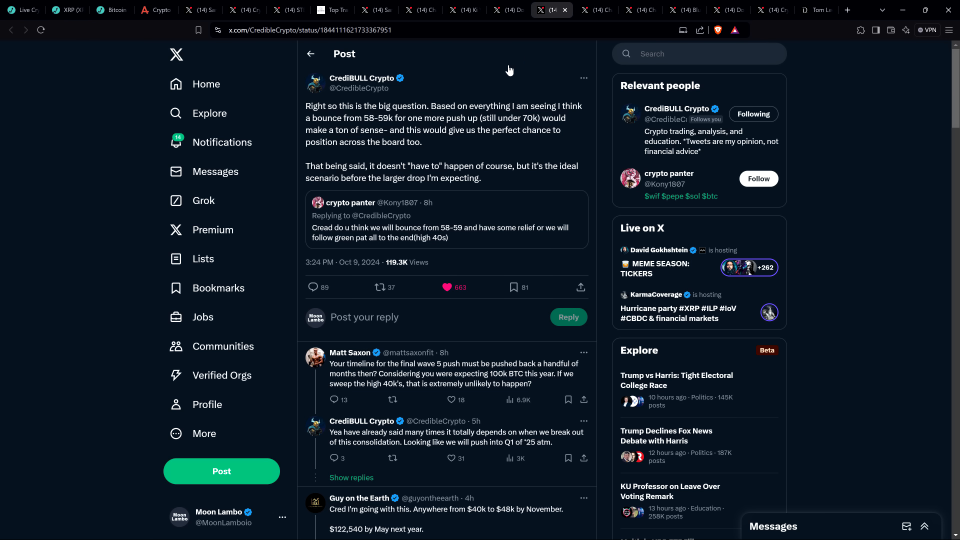
pyautogui.moveTo(503, 70)
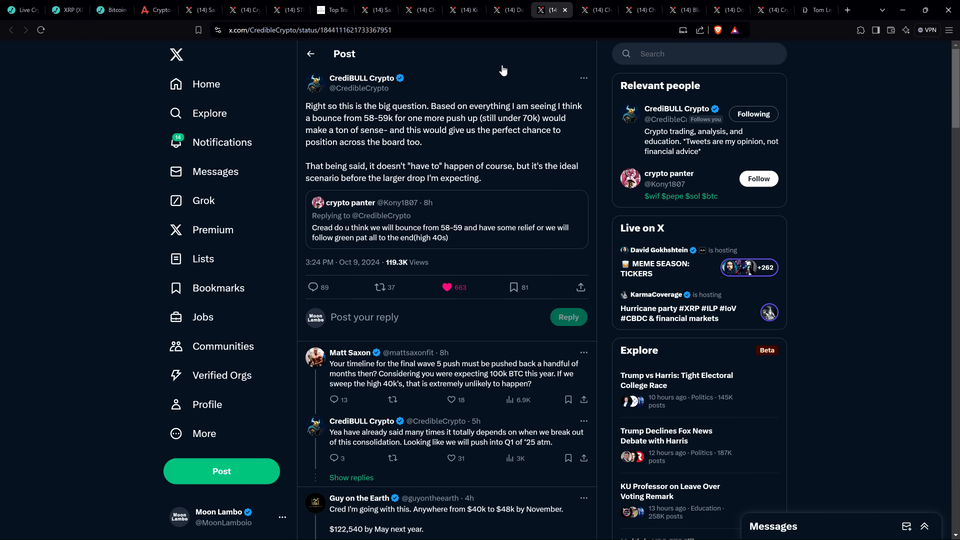
pyautogui.moveTo(542, 130)
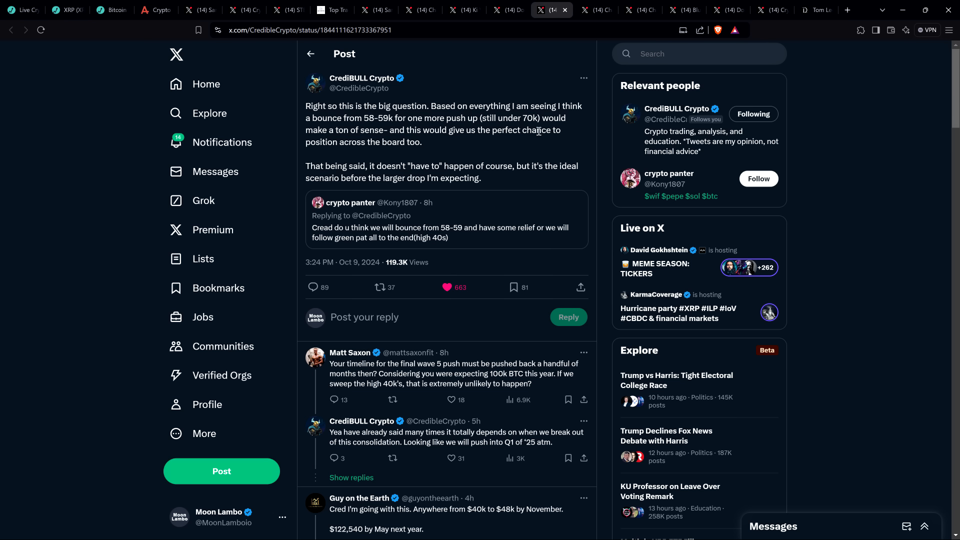
pyautogui.moveTo(538, 135)
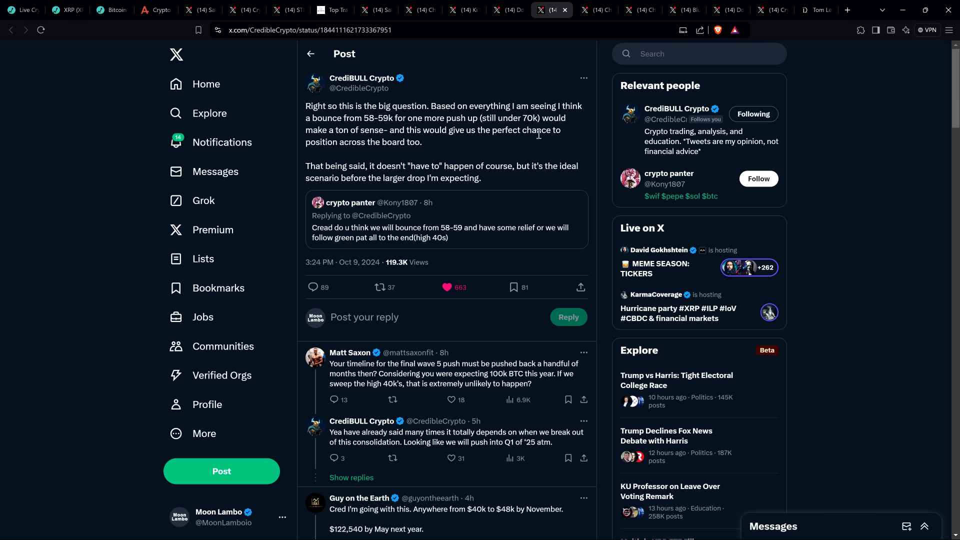
pyautogui.moveTo(528, 93)
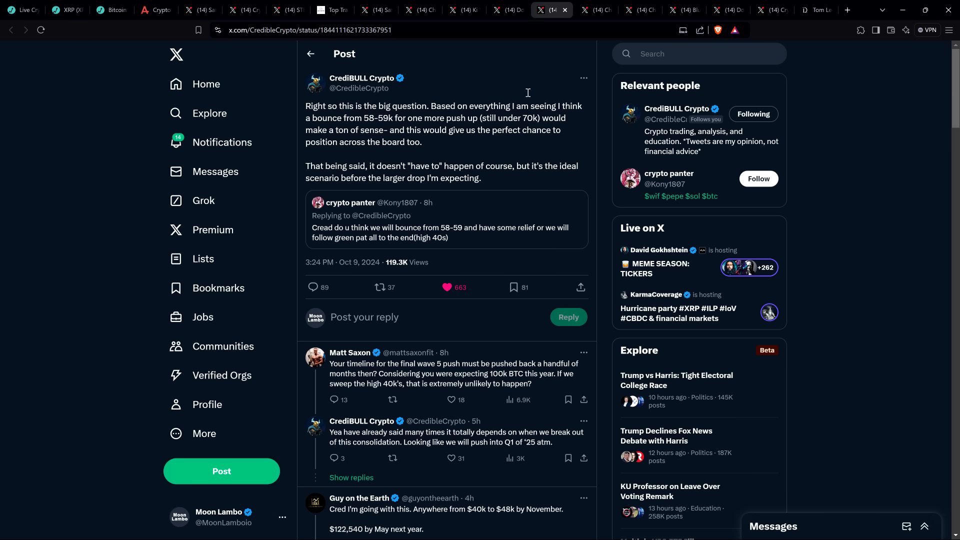
pyautogui.moveTo(526, 72)
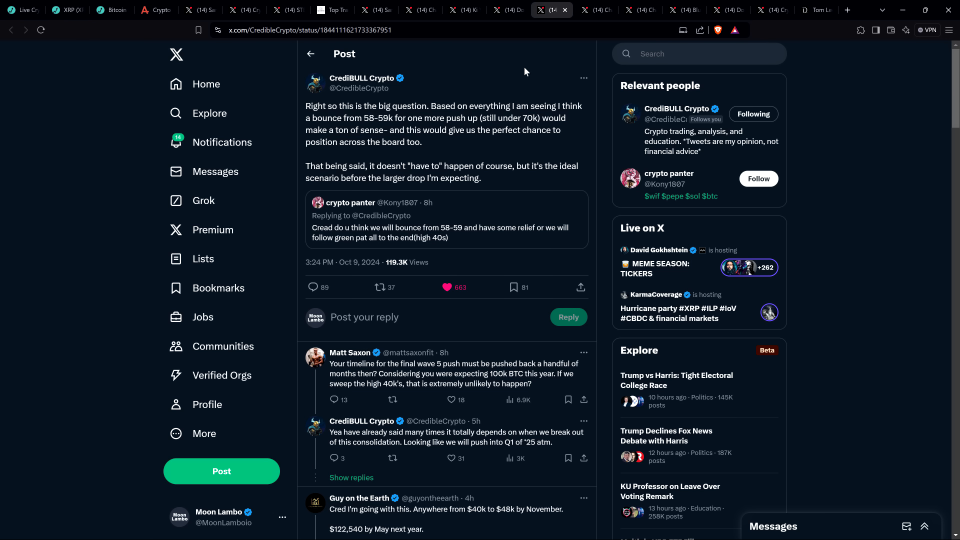
pyautogui.moveTo(530, 67)
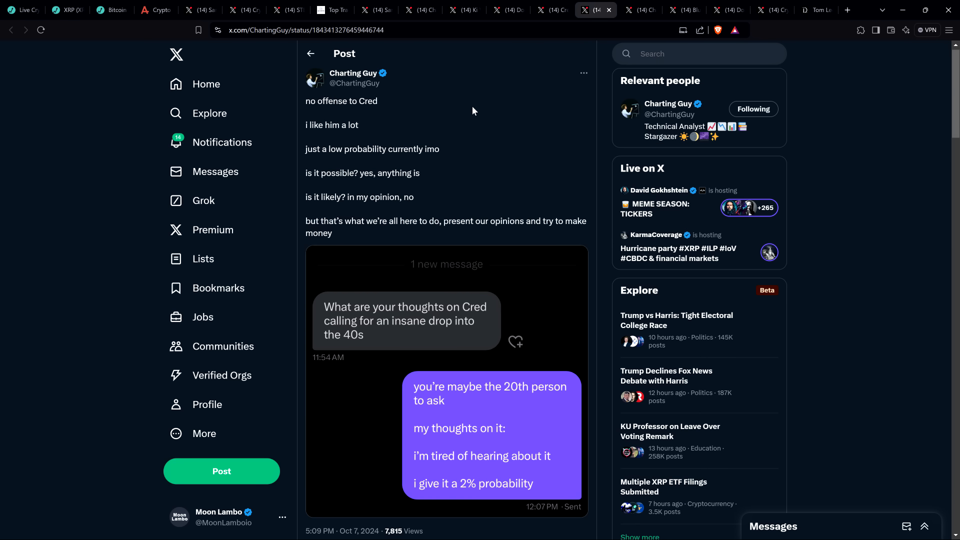
pyautogui.moveTo(58, 166)
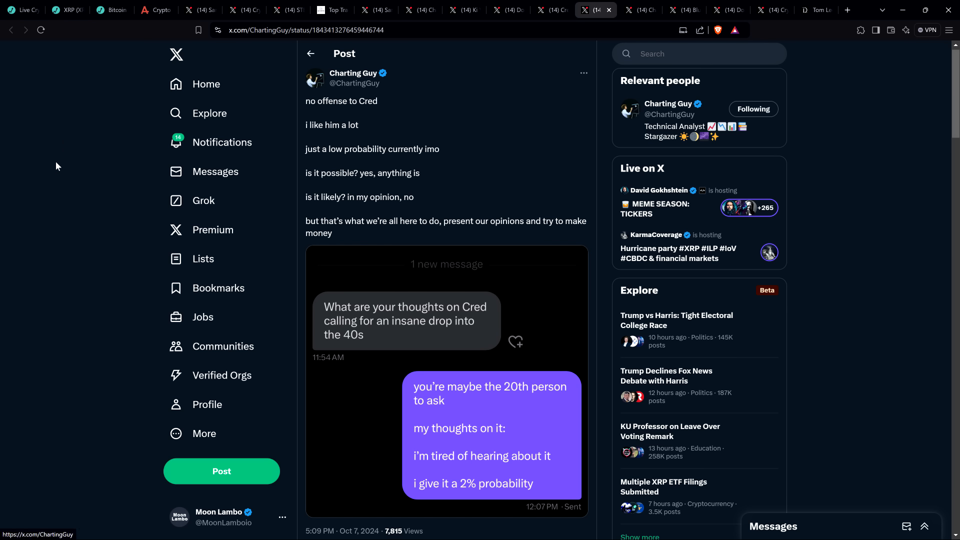
pyautogui.moveTo(545, 113)
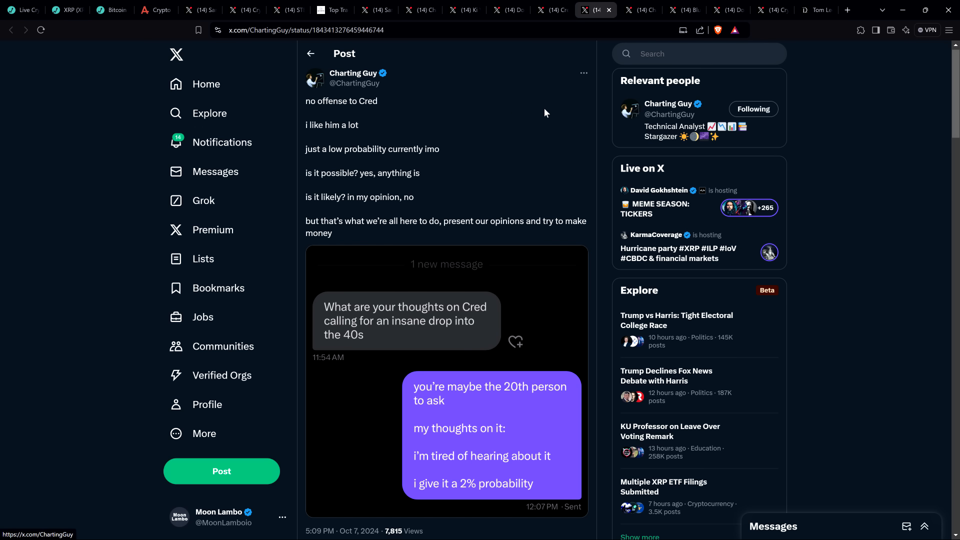
pyautogui.moveTo(554, 110)
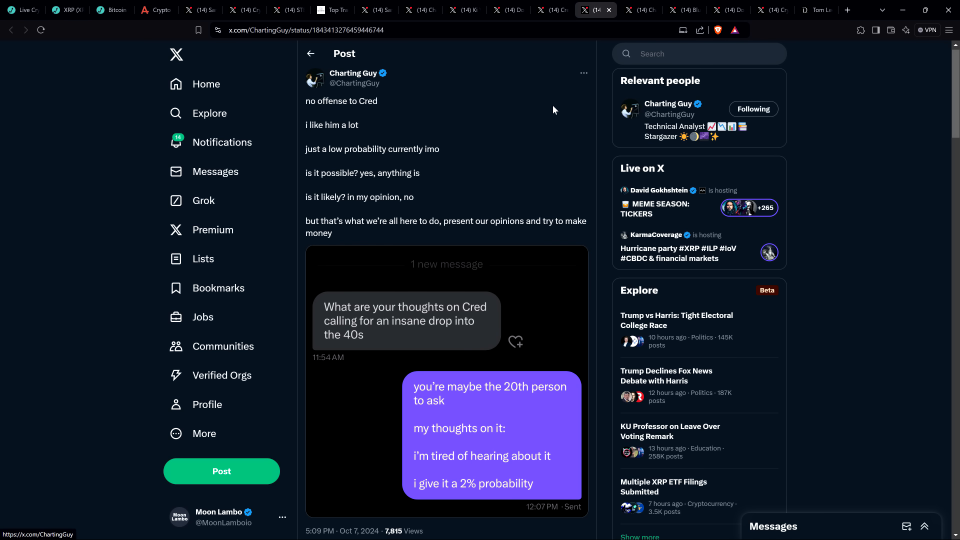
pyautogui.moveTo(553, 102)
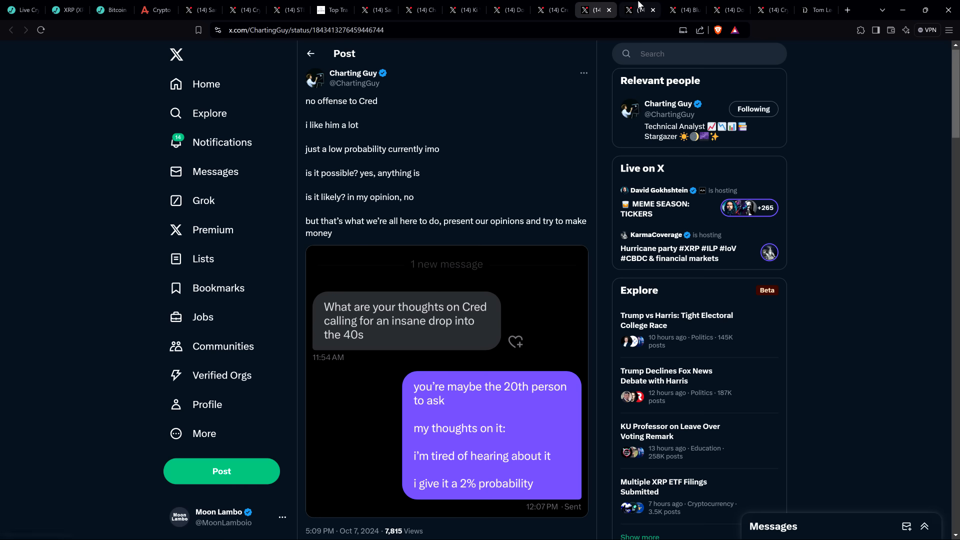
# Switch to Charting Guy's post calling 58k–61k the sweet spot.
pyautogui.click(635, 9)
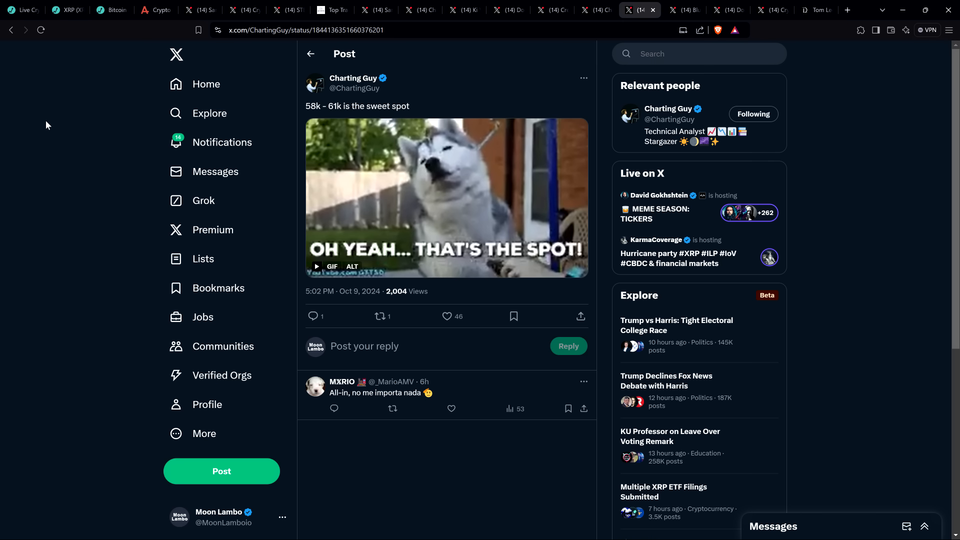
pyautogui.moveTo(76, 125)
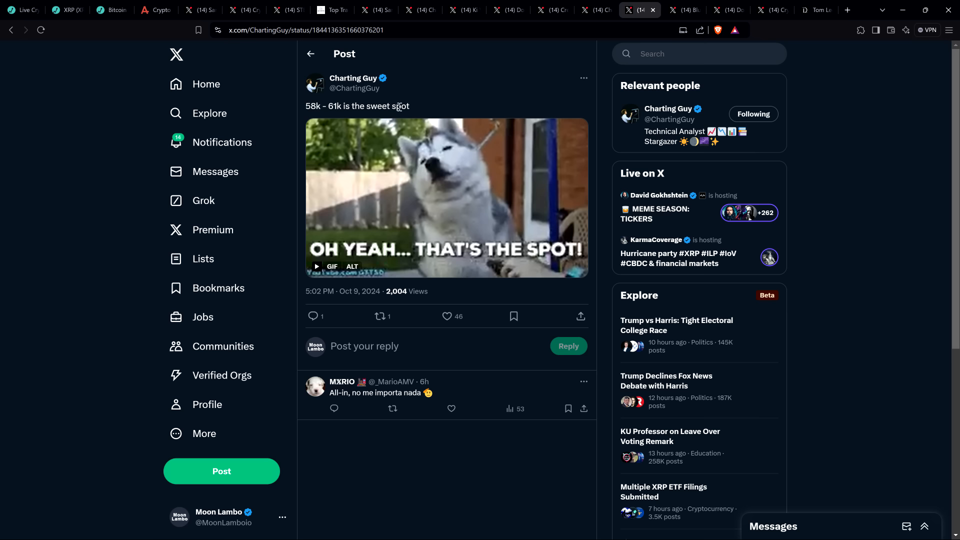
pyautogui.moveTo(460, 103)
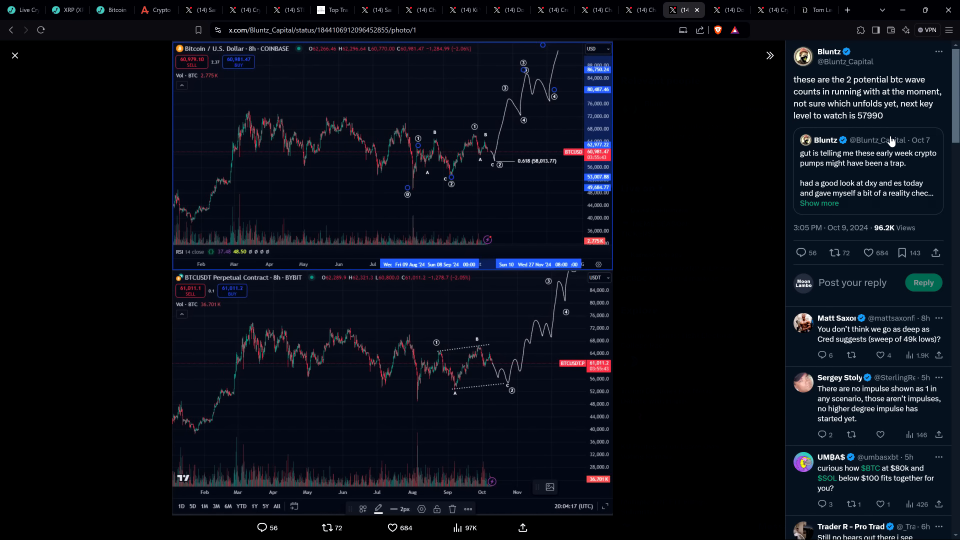
pyautogui.moveTo(888, 177)
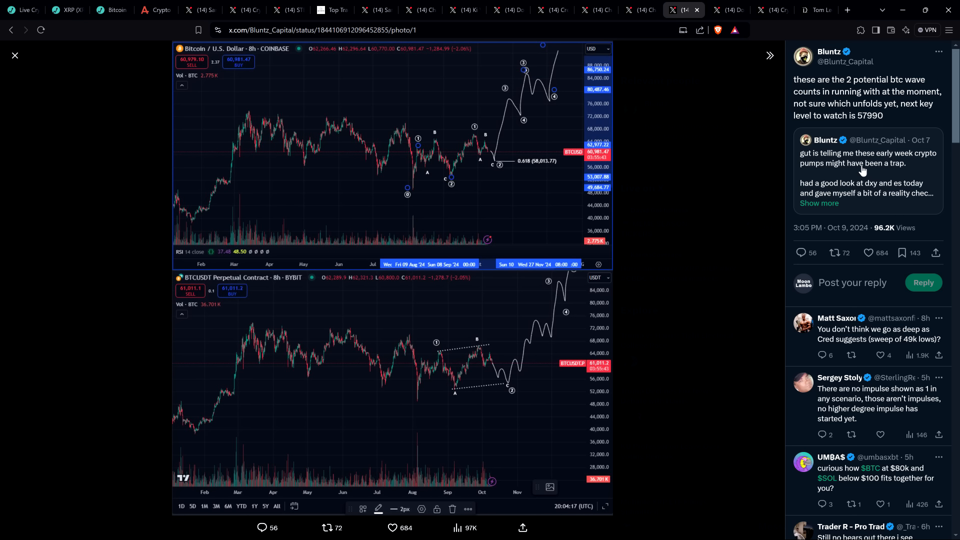
pyautogui.moveTo(852, 162)
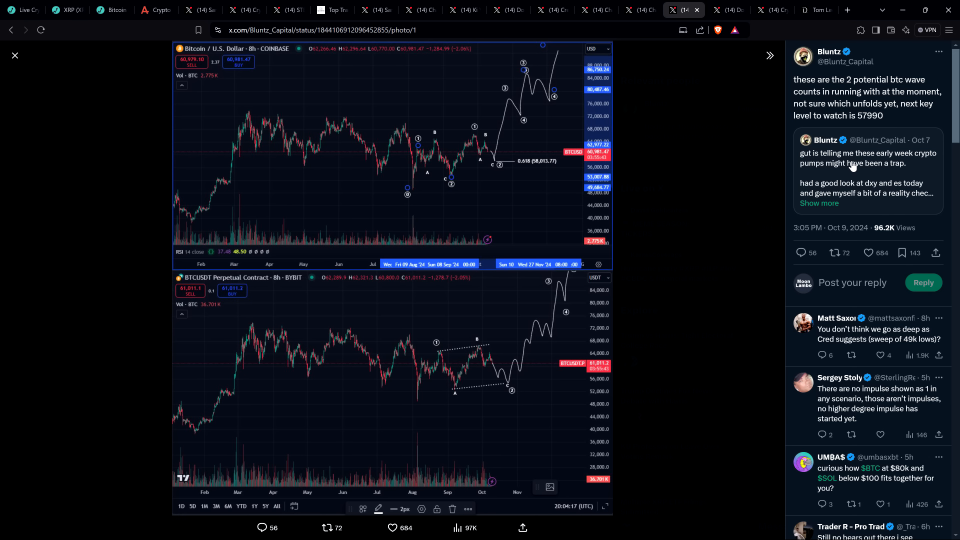
pyautogui.moveTo(877, 173)
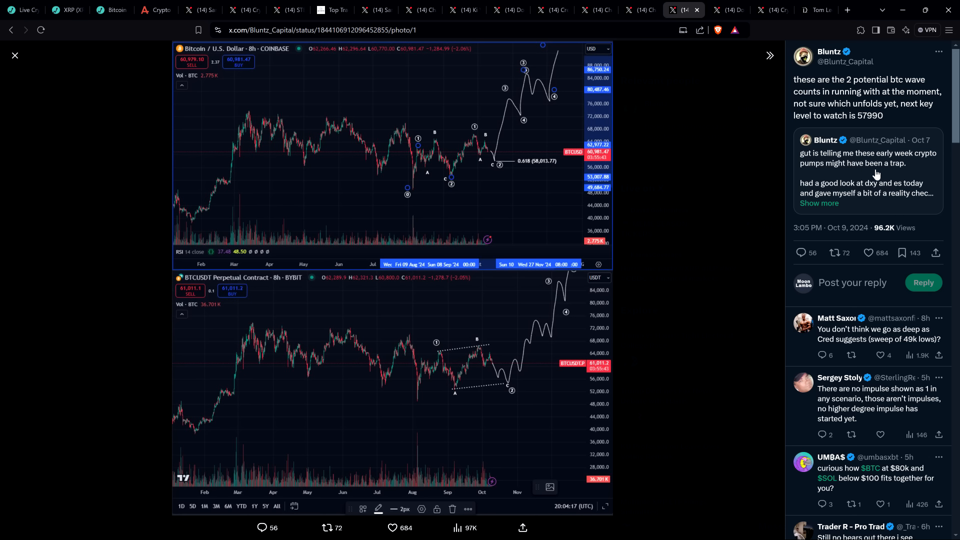
pyautogui.moveTo(680, 258)
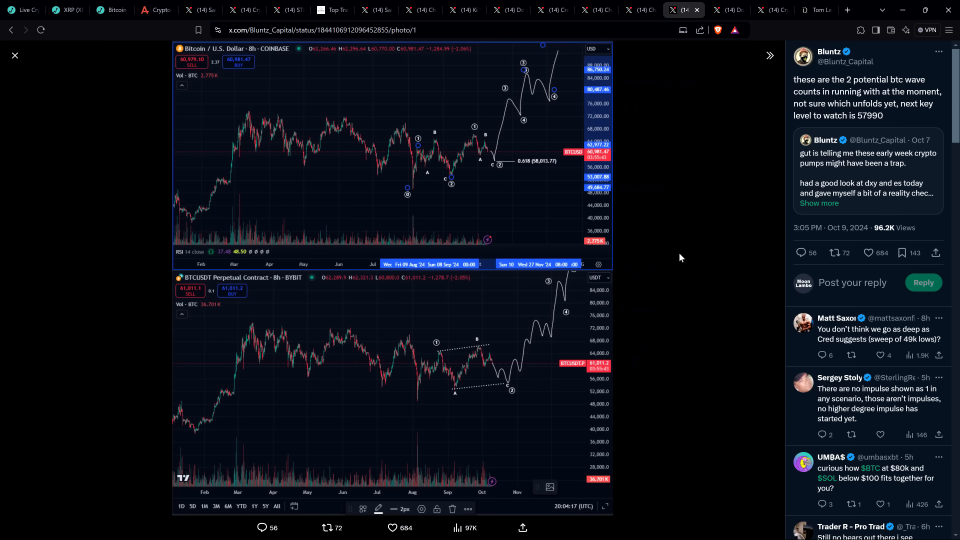
pyautogui.moveTo(542, 342)
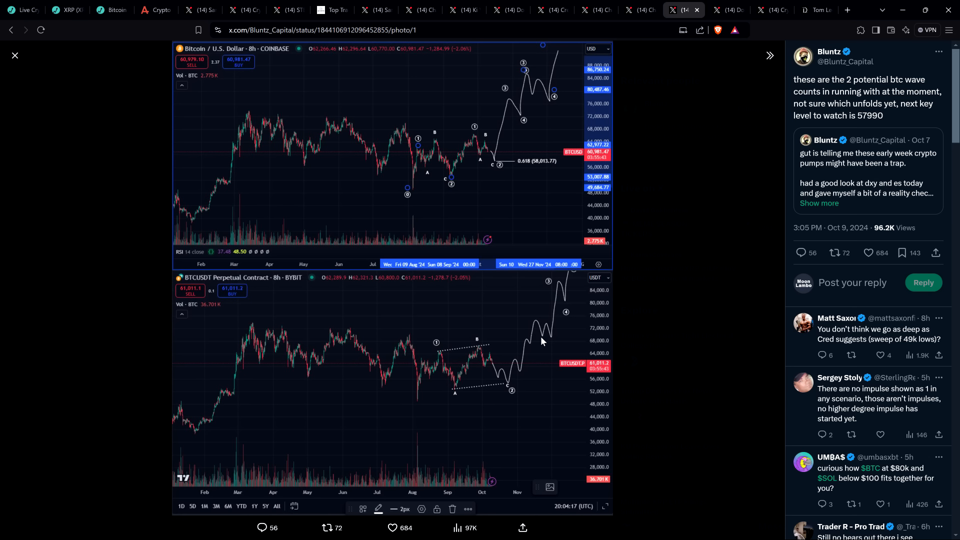
pyautogui.moveTo(550, 333)
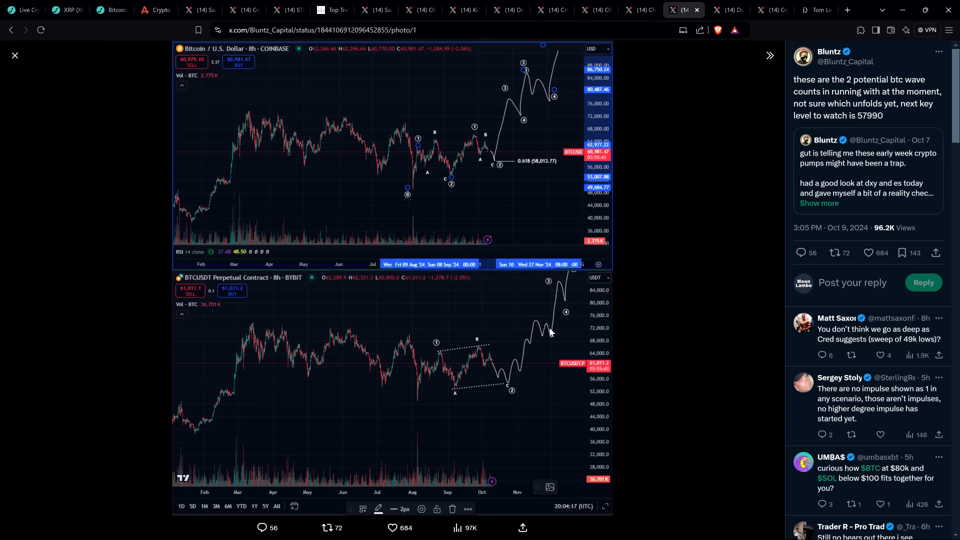
pyautogui.moveTo(576, 324)
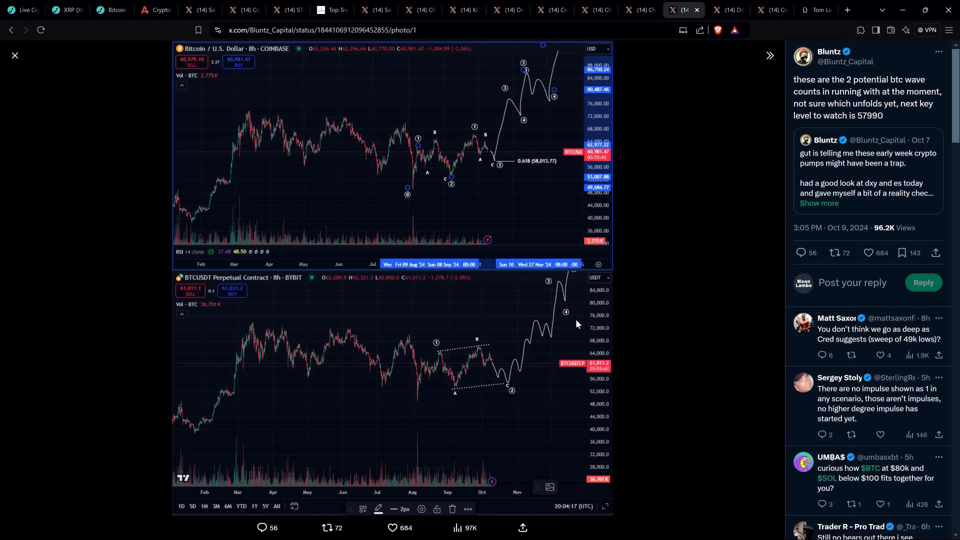
pyautogui.moveTo(644, 53)
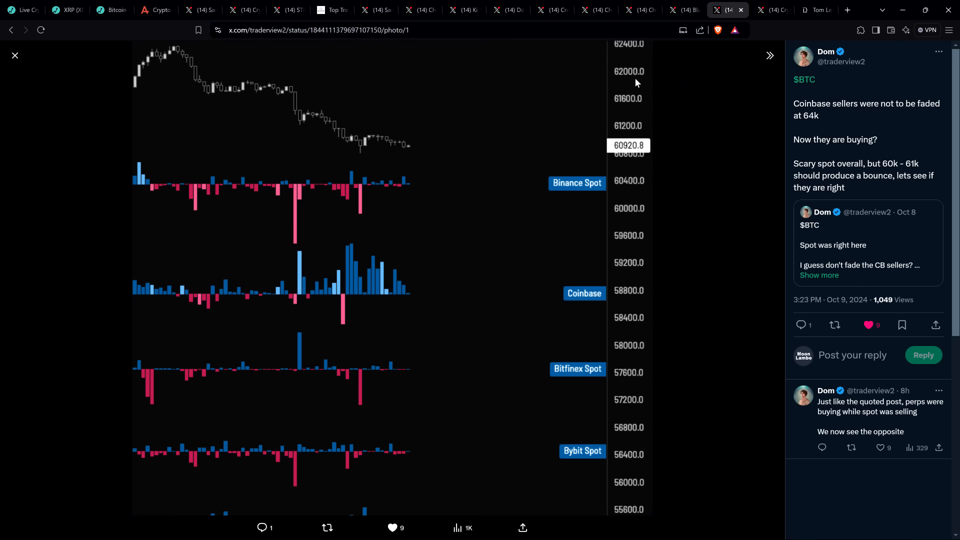
pyautogui.moveTo(930, 146)
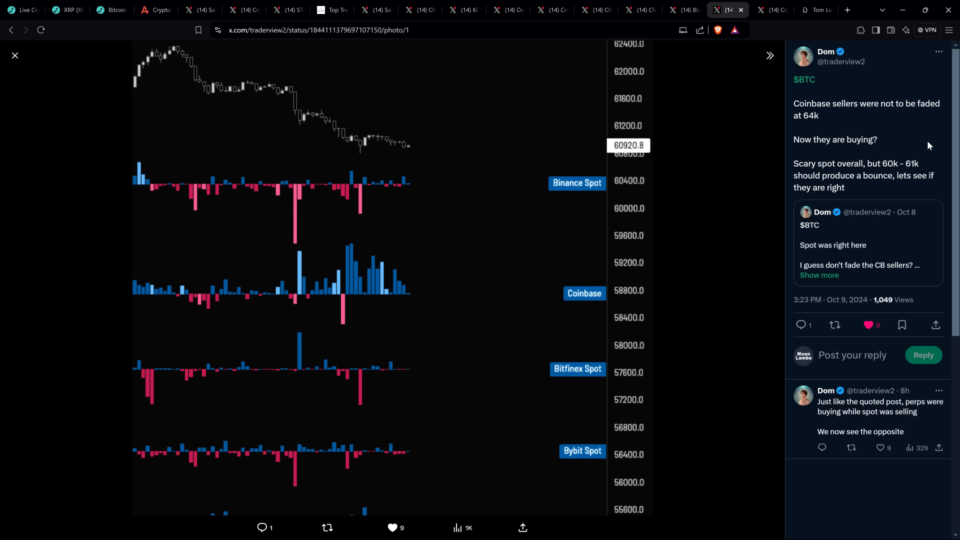
pyautogui.moveTo(925, 148)
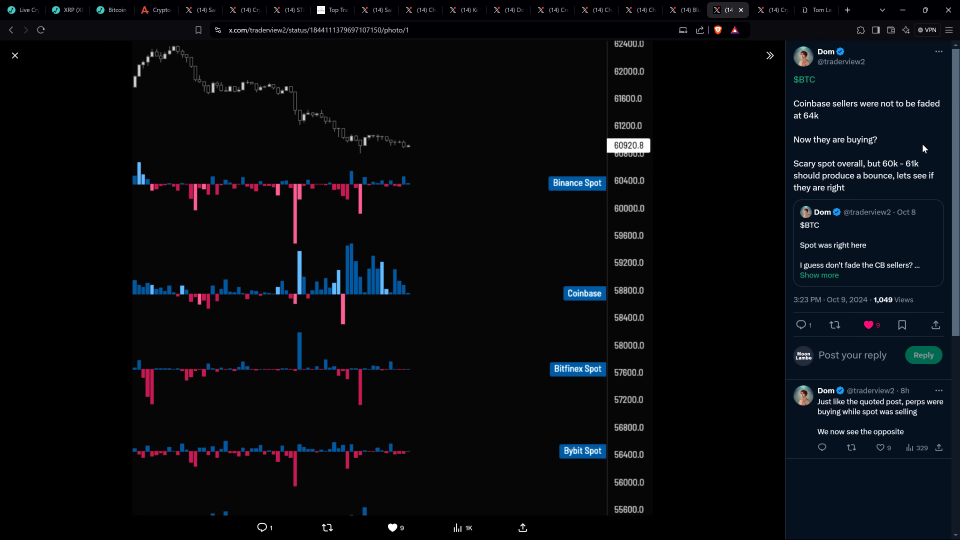
pyautogui.moveTo(875, 176)
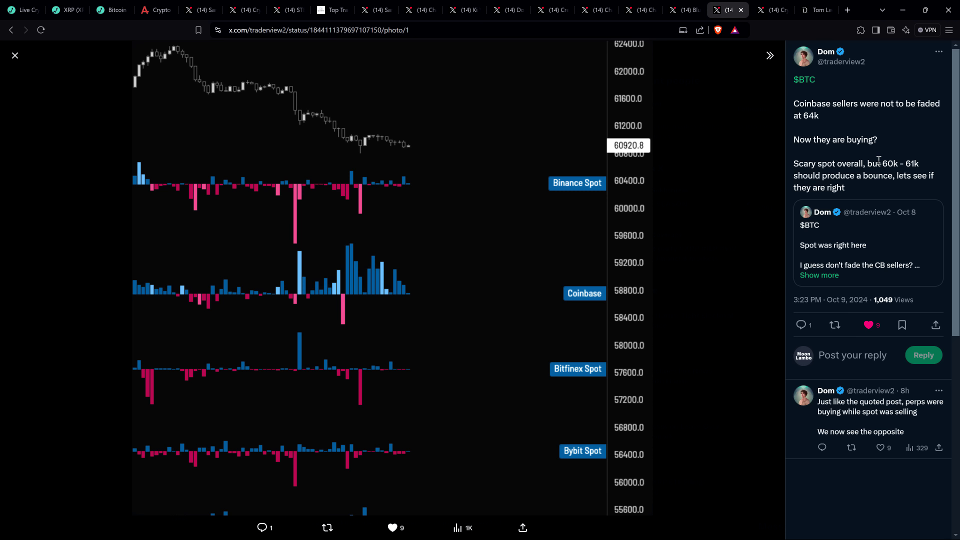
pyautogui.moveTo(878, 119)
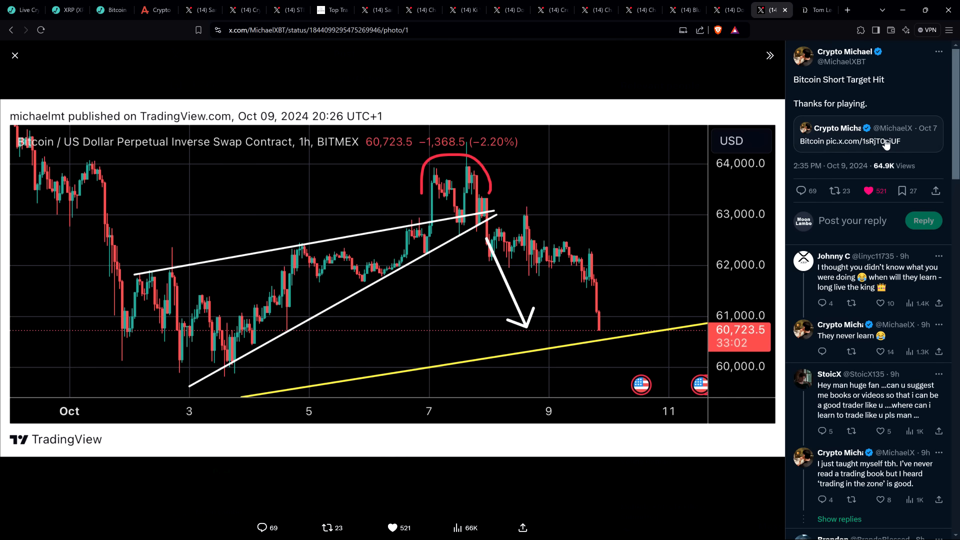
pyautogui.moveTo(841, 142)
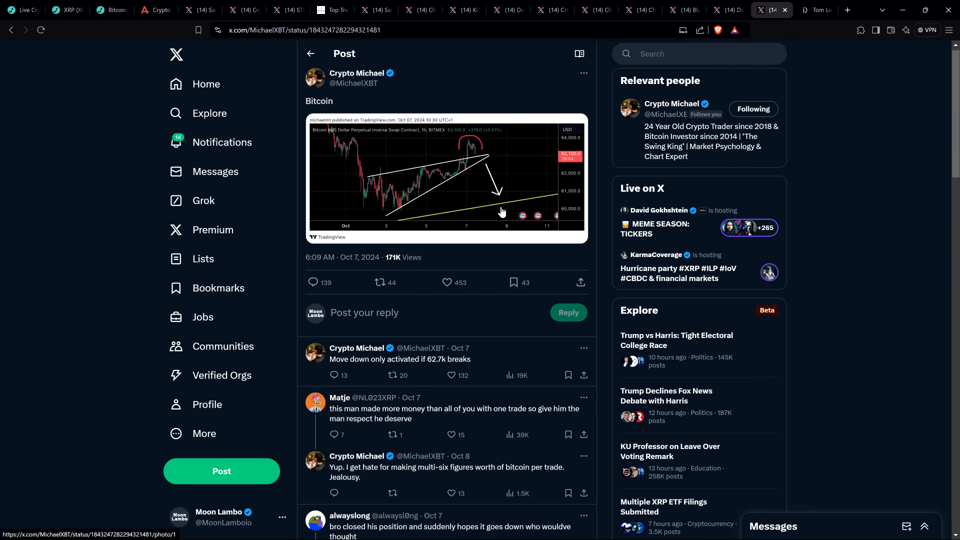
pyautogui.click(446, 177)
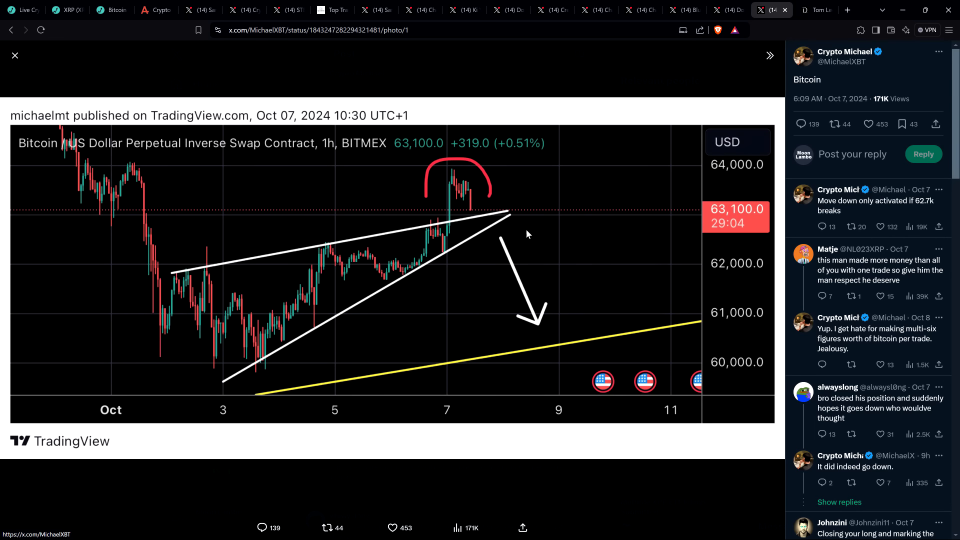
pyautogui.moveTo(588, 315)
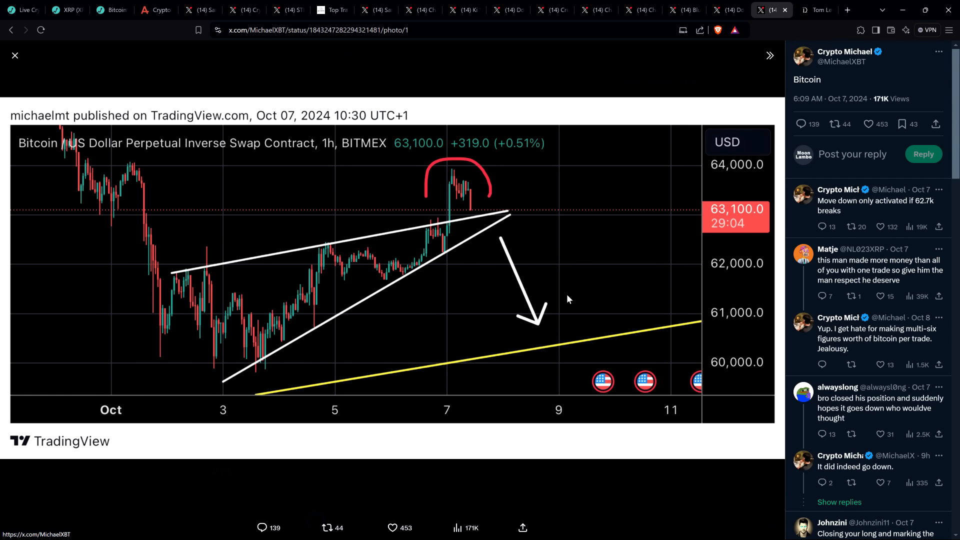
pyautogui.moveTo(624, 226)
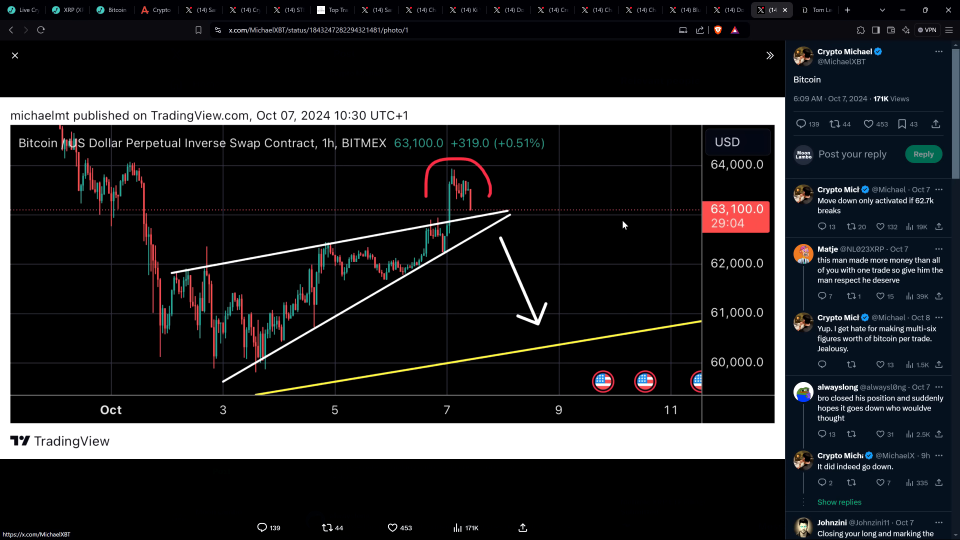
pyautogui.click(15, 56)
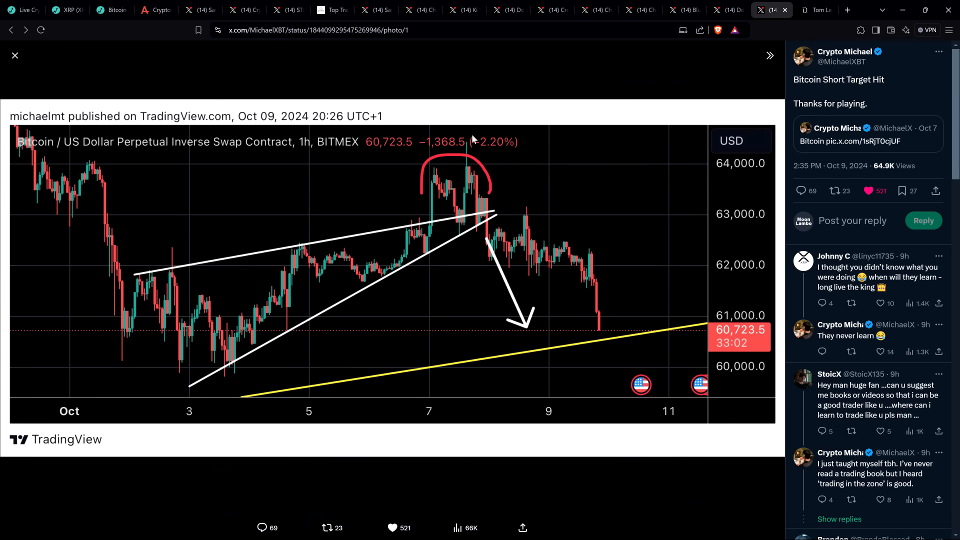
pyautogui.moveTo(640, 208)
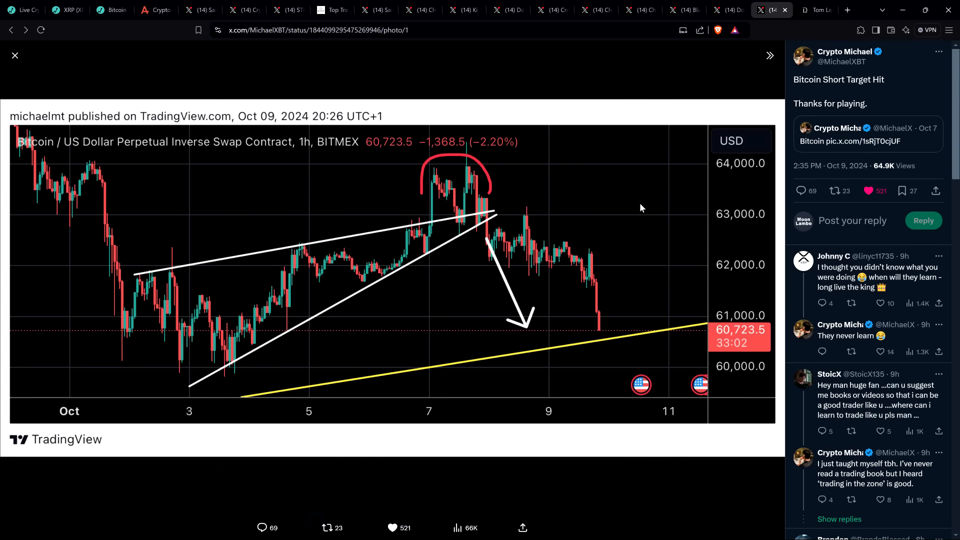
pyautogui.moveTo(672, 227)
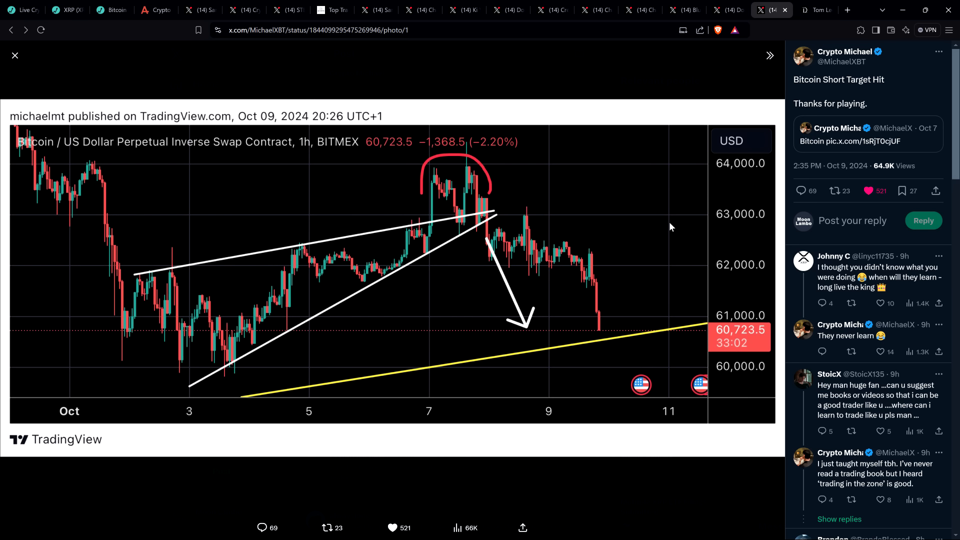
pyautogui.moveTo(673, 230)
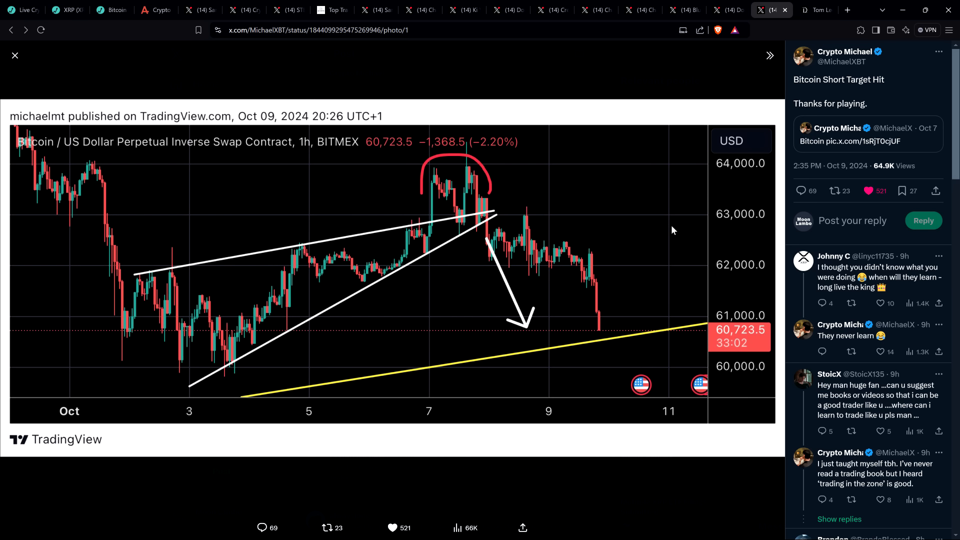
pyautogui.moveTo(749, 202)
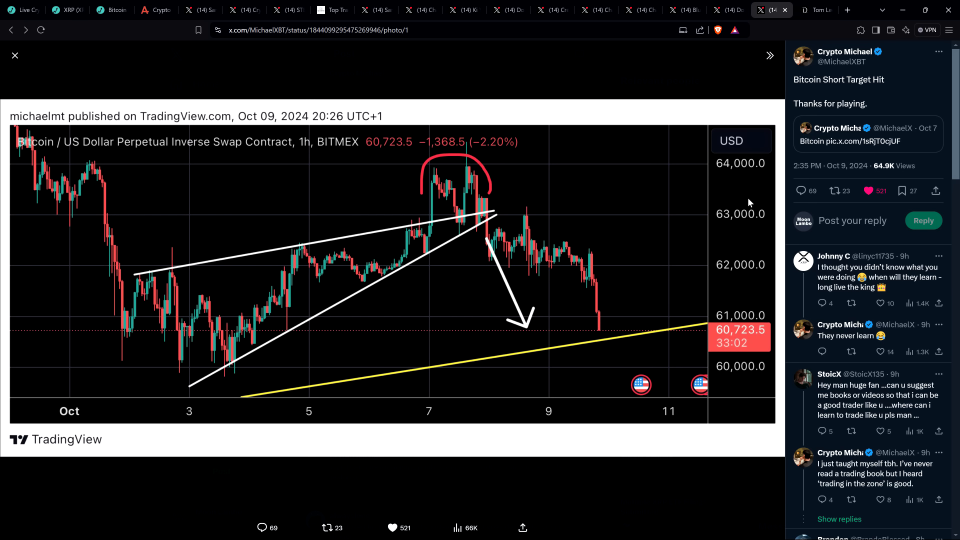
pyautogui.moveTo(901, 90)
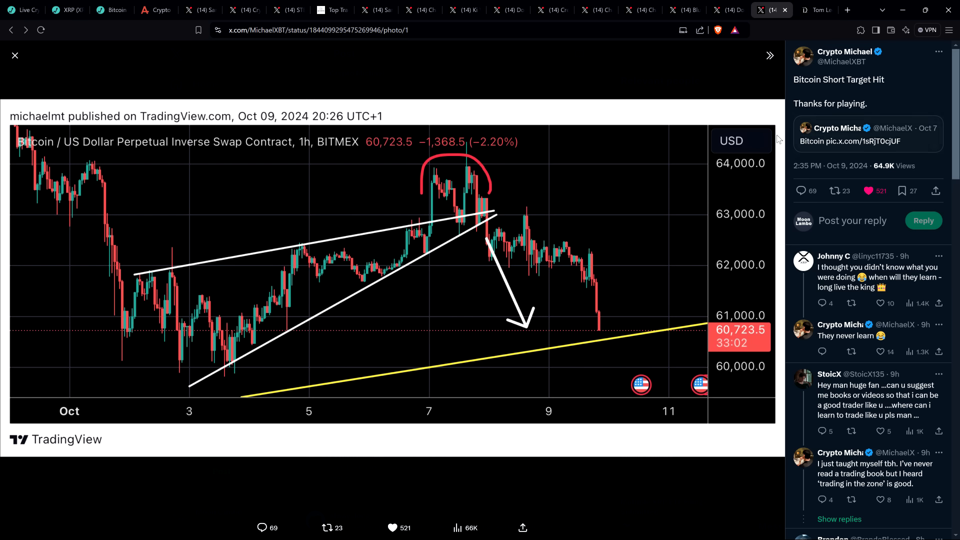
pyautogui.moveTo(618, 138)
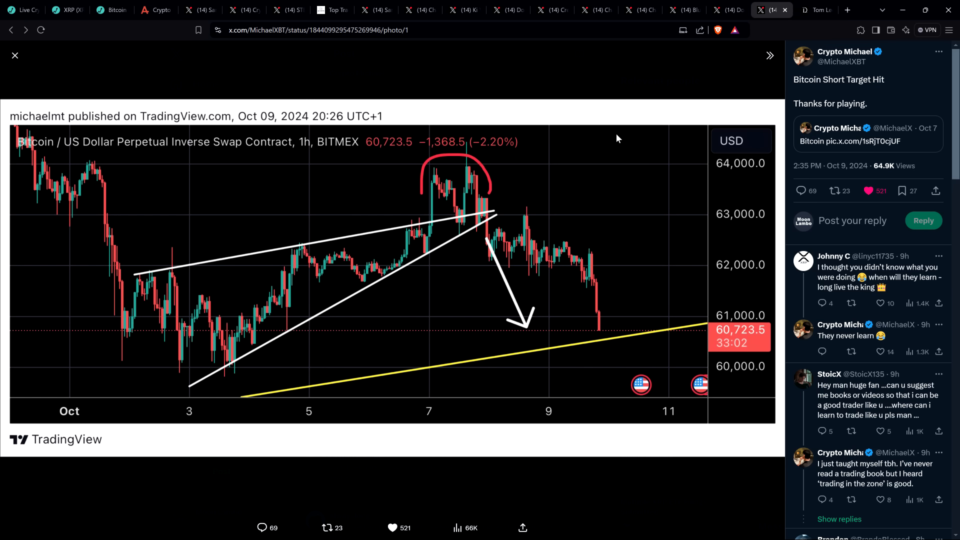
pyautogui.moveTo(577, 73)
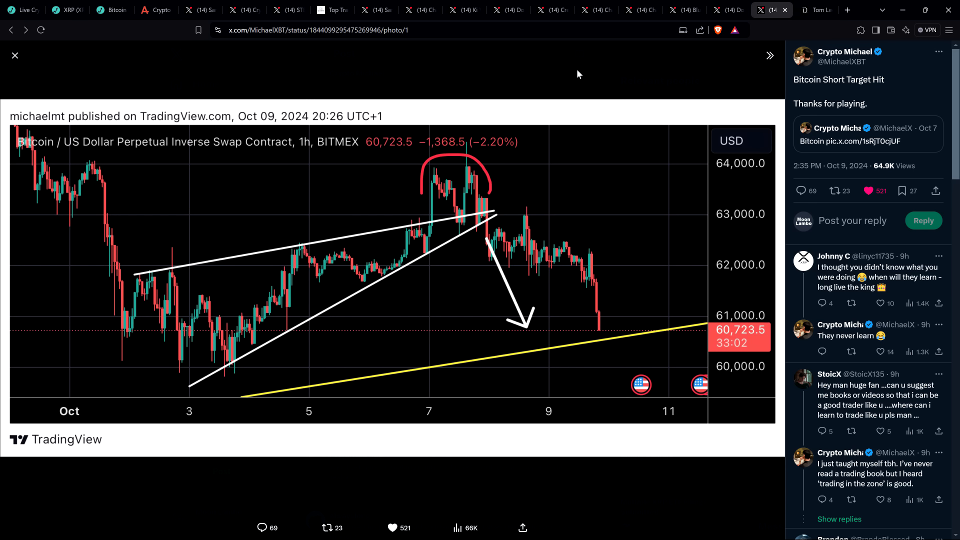
pyautogui.moveTo(585, 68)
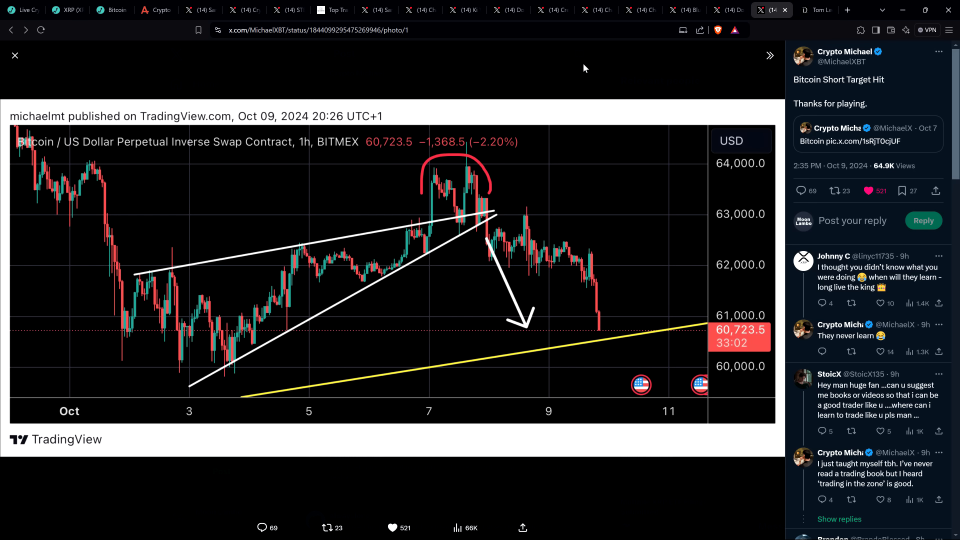
pyautogui.moveTo(582, 72)
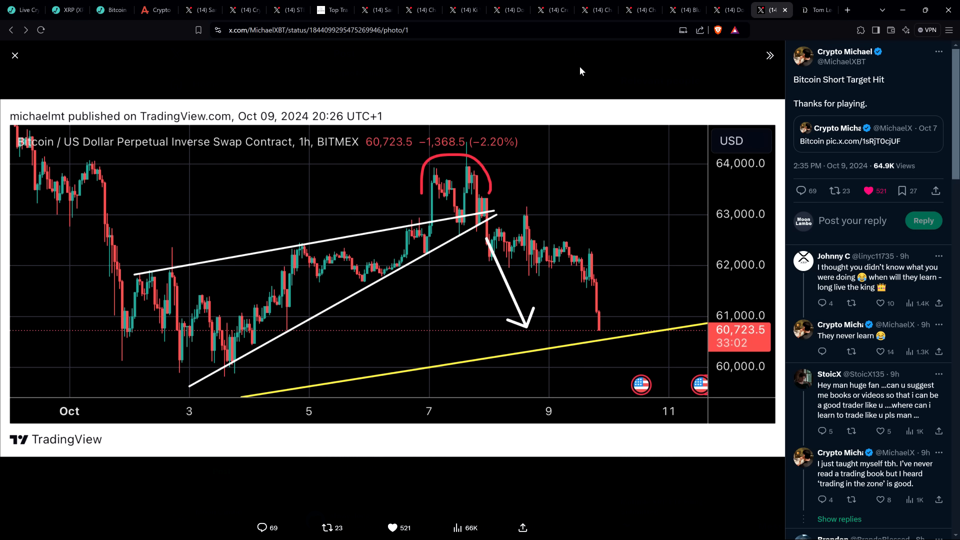
pyautogui.moveTo(592, 76)
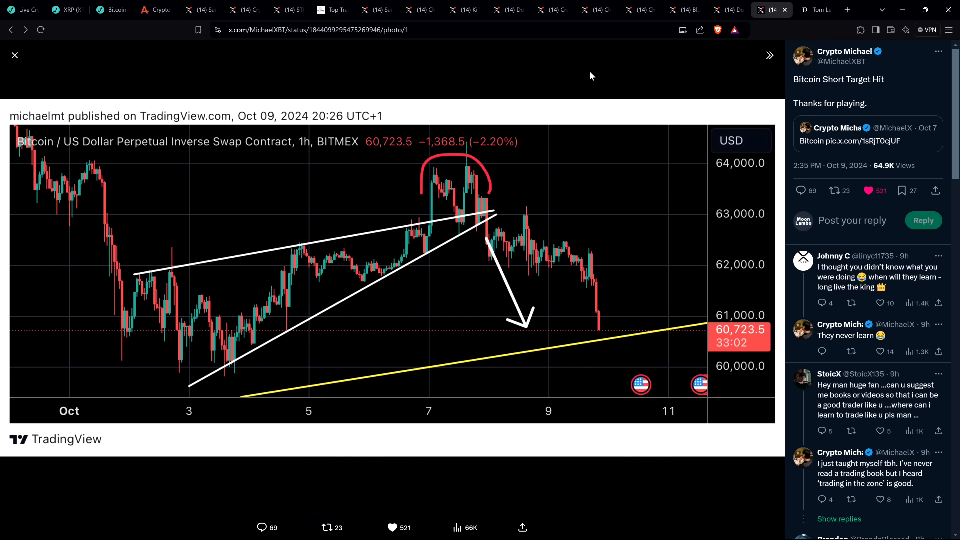
pyautogui.moveTo(601, 75)
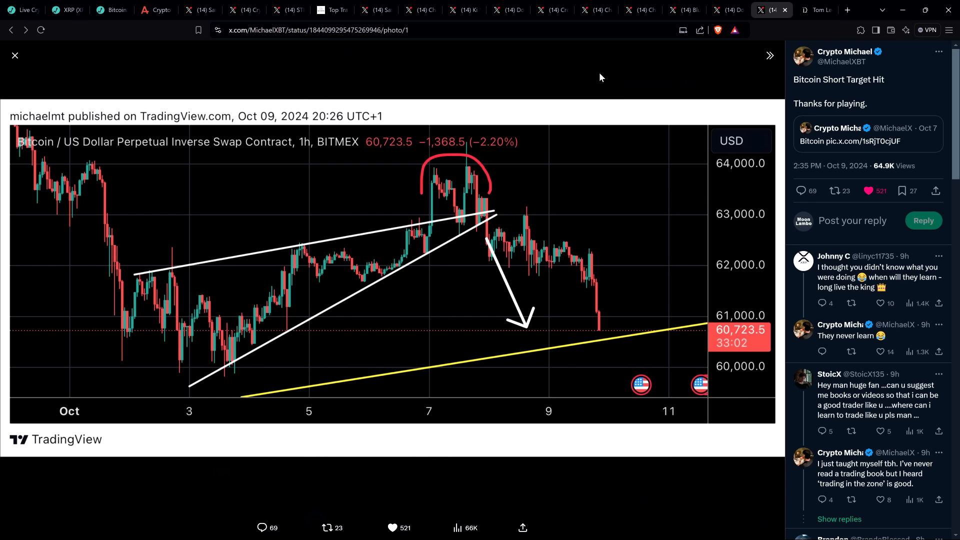
pyautogui.moveTo(597, 72)
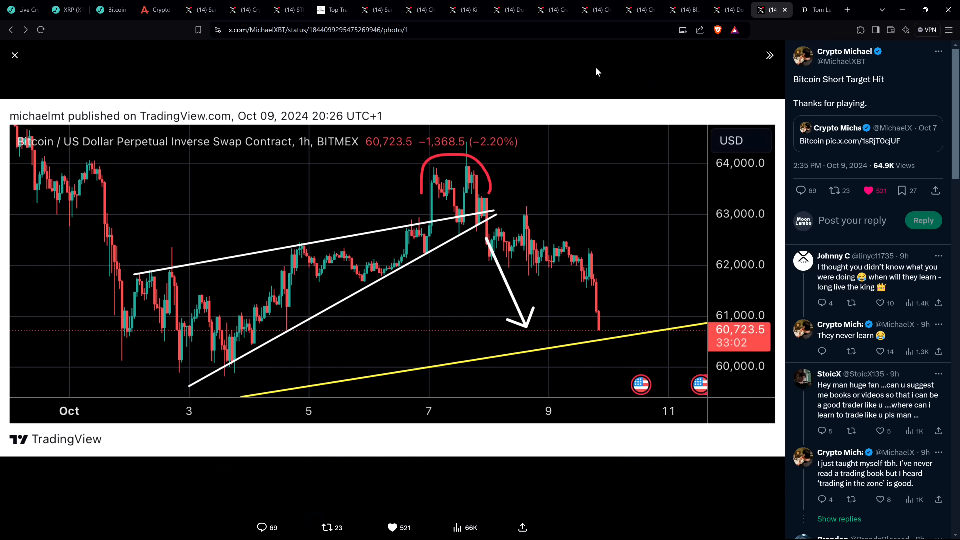
pyautogui.moveTo(591, 68)
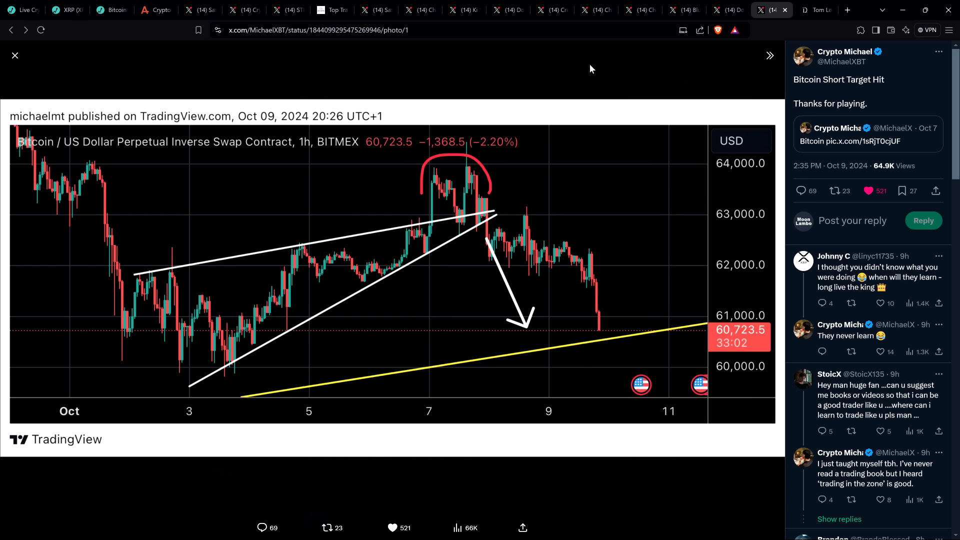
pyautogui.moveTo(28, 5)
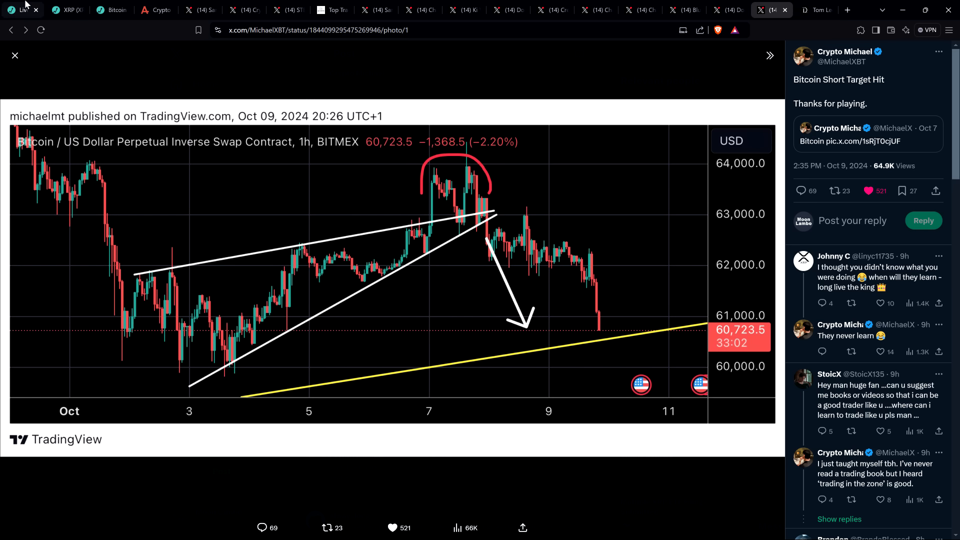
# Switch to the LiveCoinWatch tab listing Bitcoin near $60,906, down 2.42%.
pyautogui.click(20, 9)
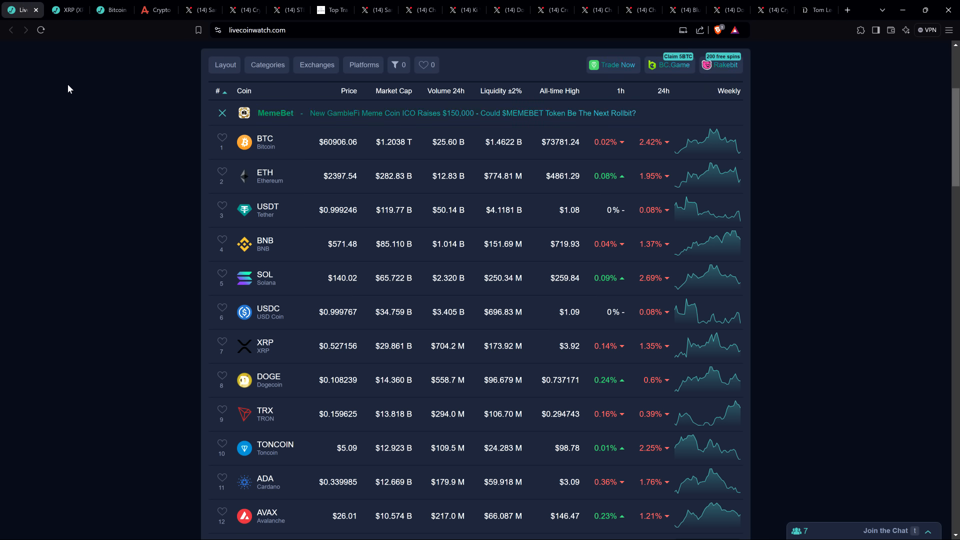